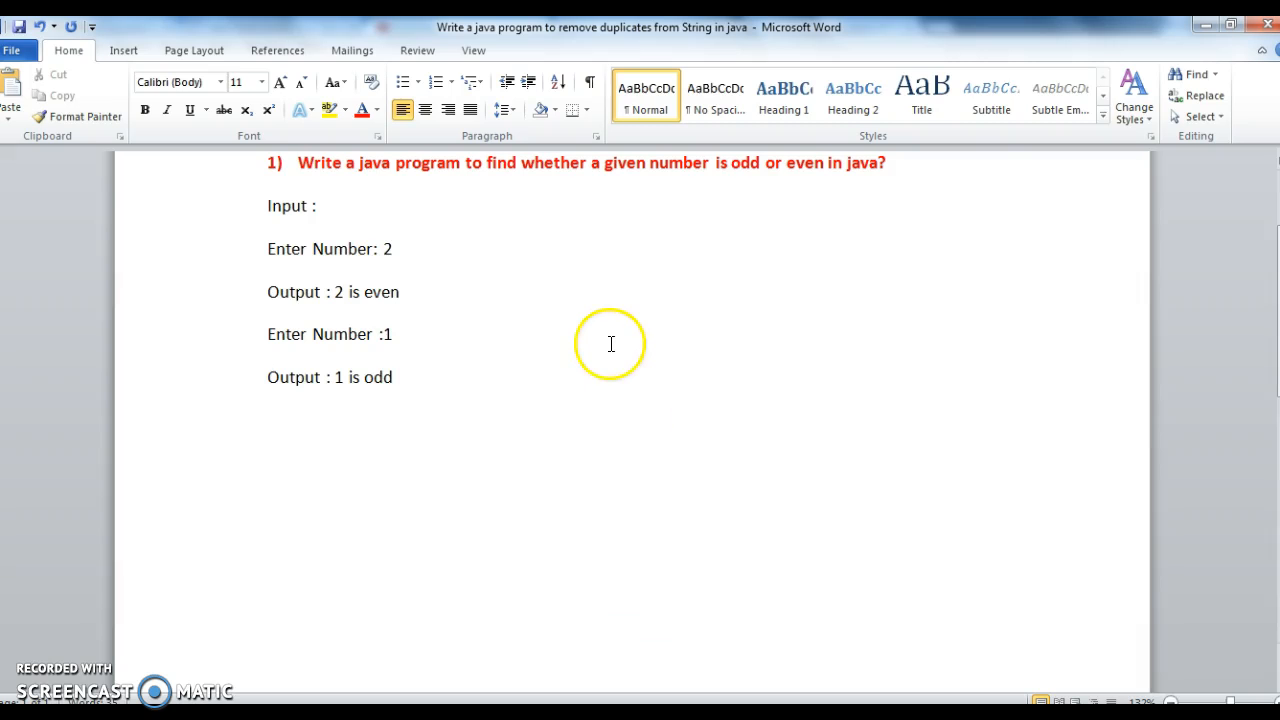
Step: Write the first note: when a number is divided by 2 we get a remainder
left_click(392, 334)
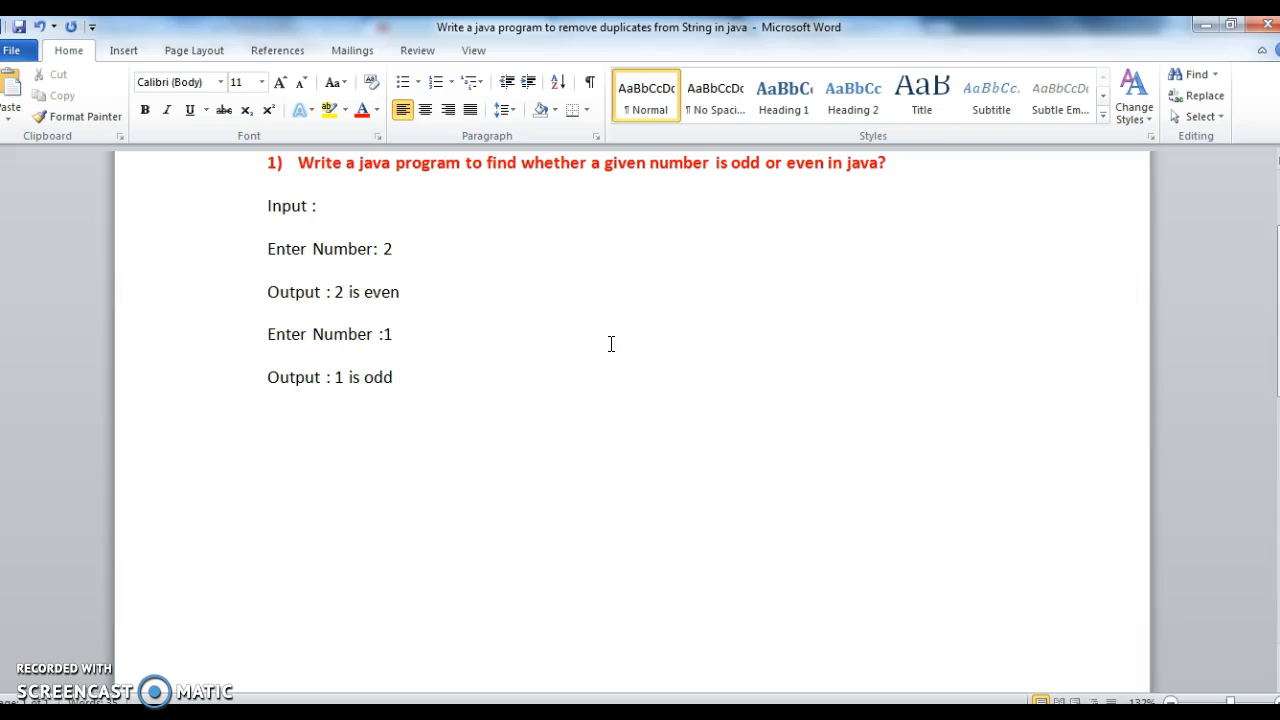
left_click(392, 334)
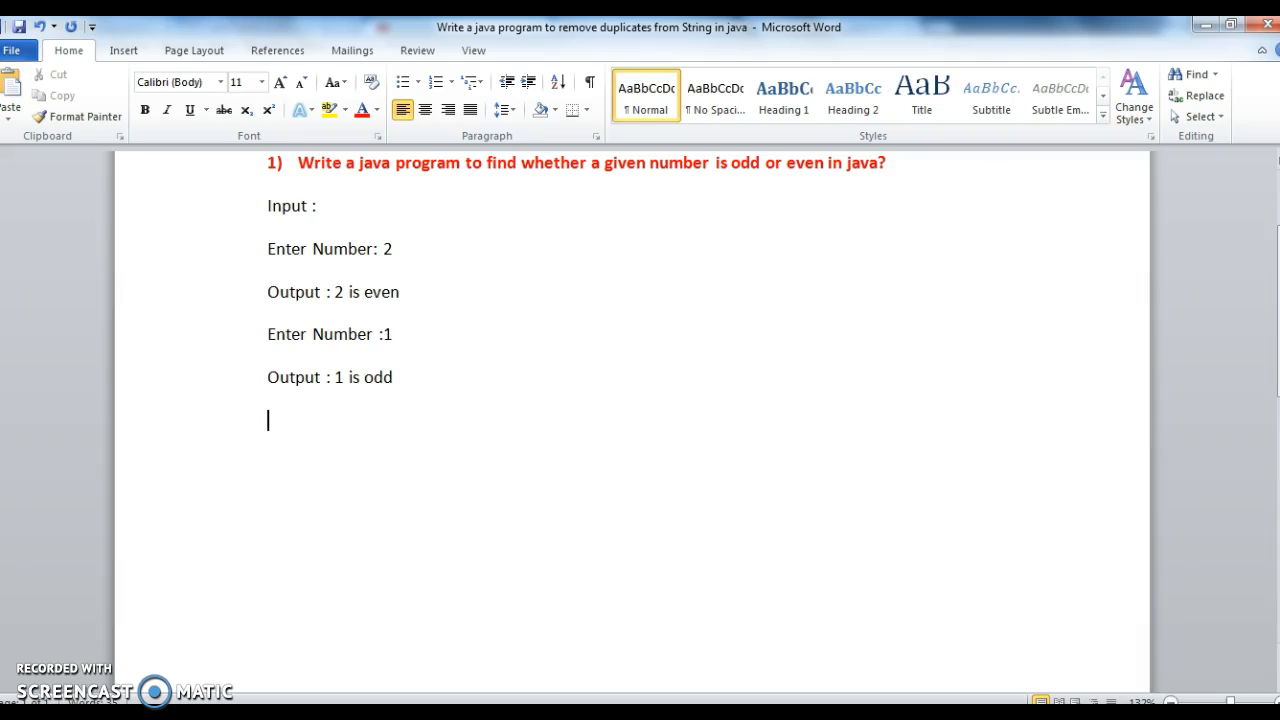
type("When a numb")
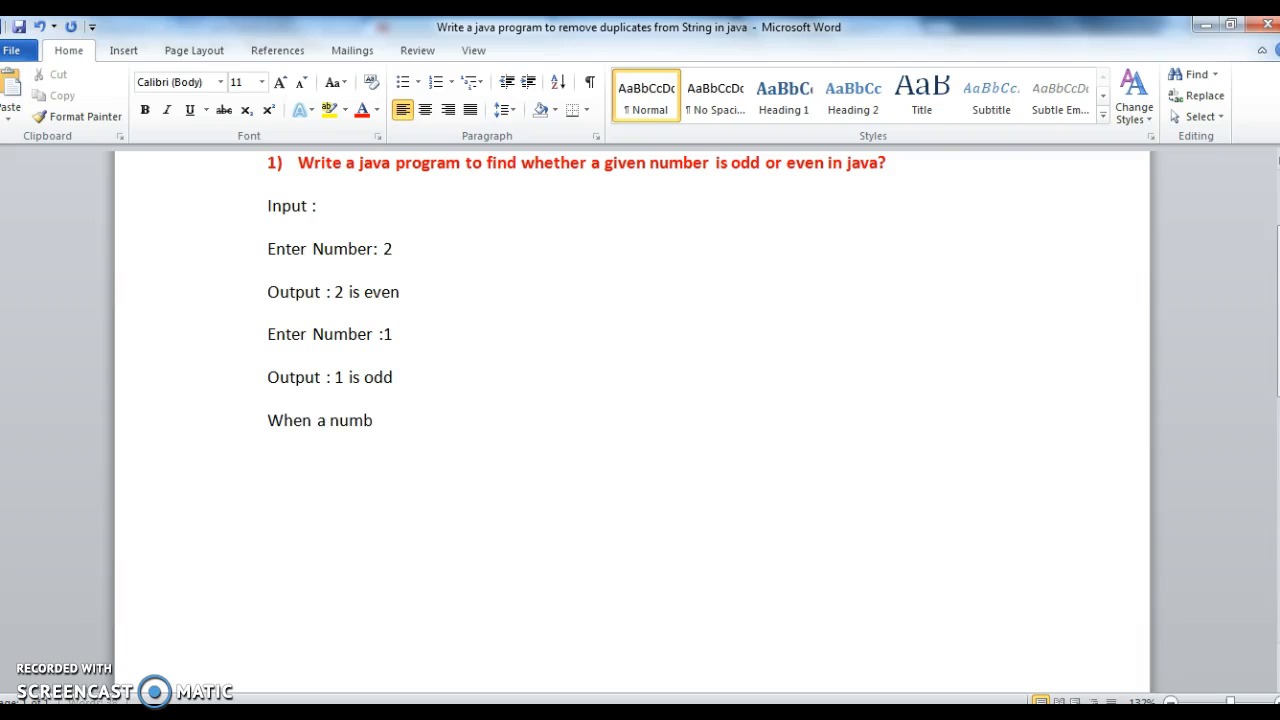
type("er is div")
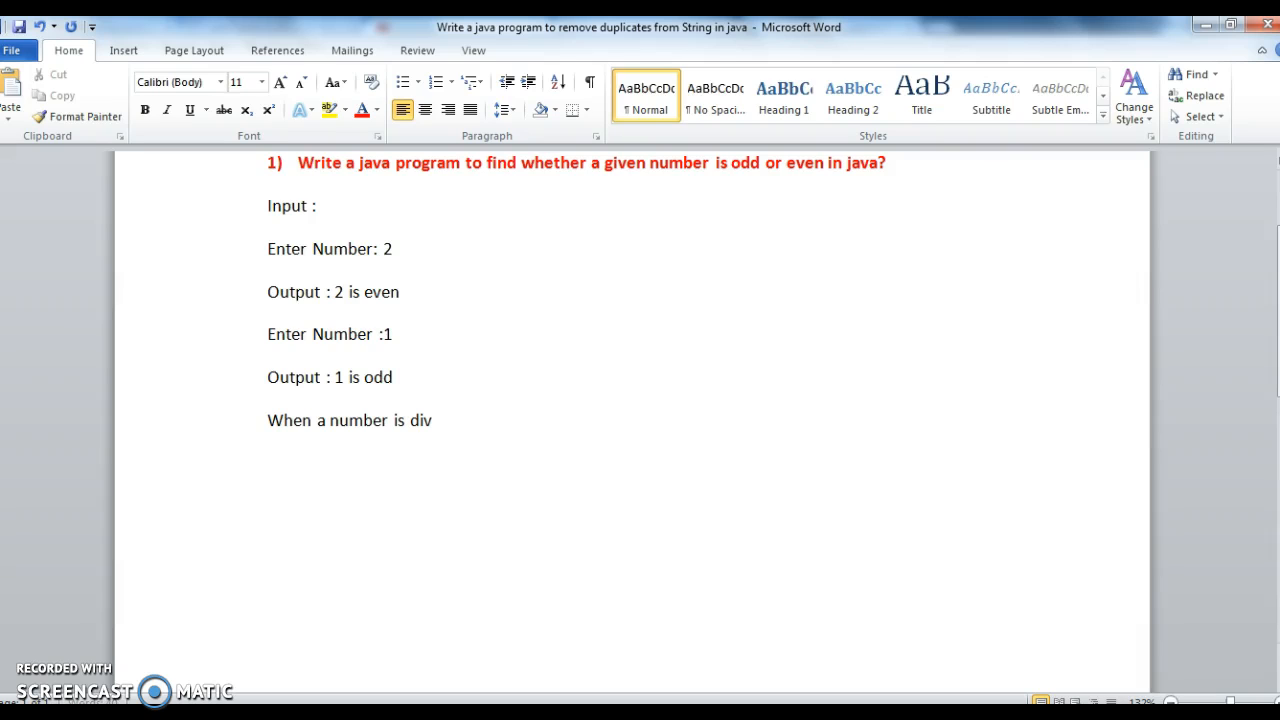
type("ided by 2 and if we")
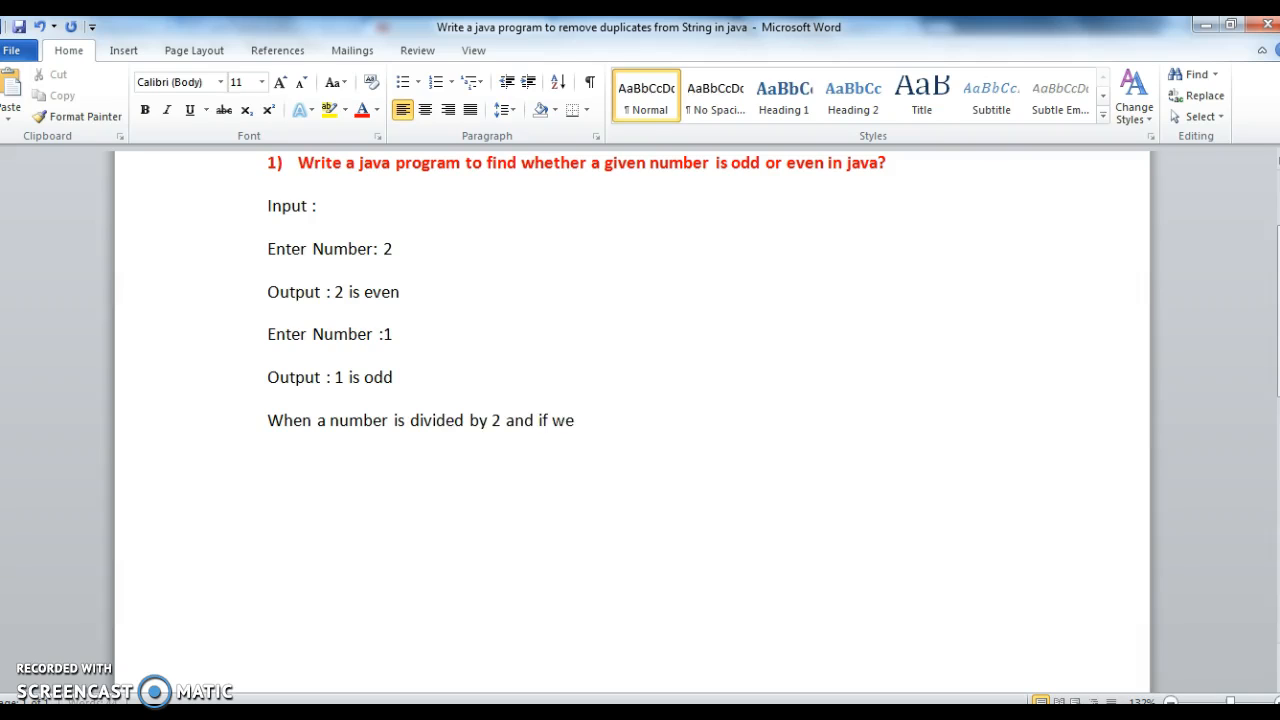
type("get remainder as 0 we say it is an even number.")
type("When")
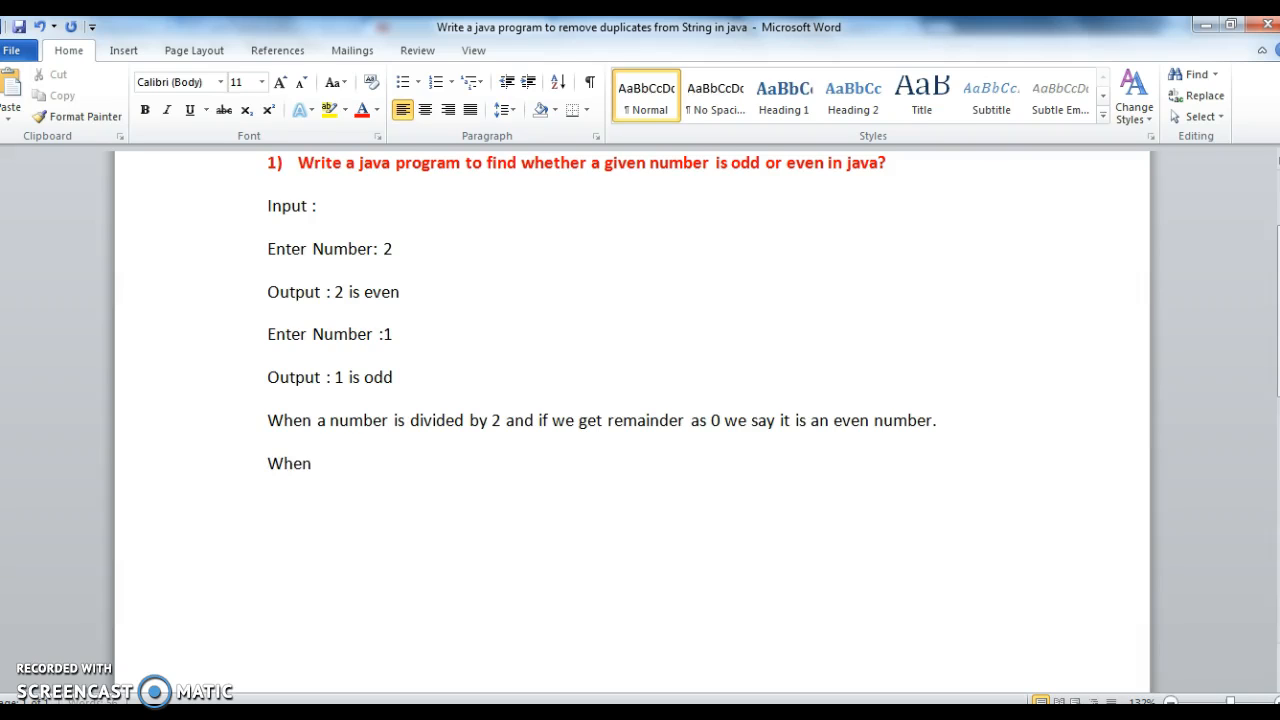
Step: Write the second note: remainder 0 means even, otherwise it is an odd number
type("a number is")
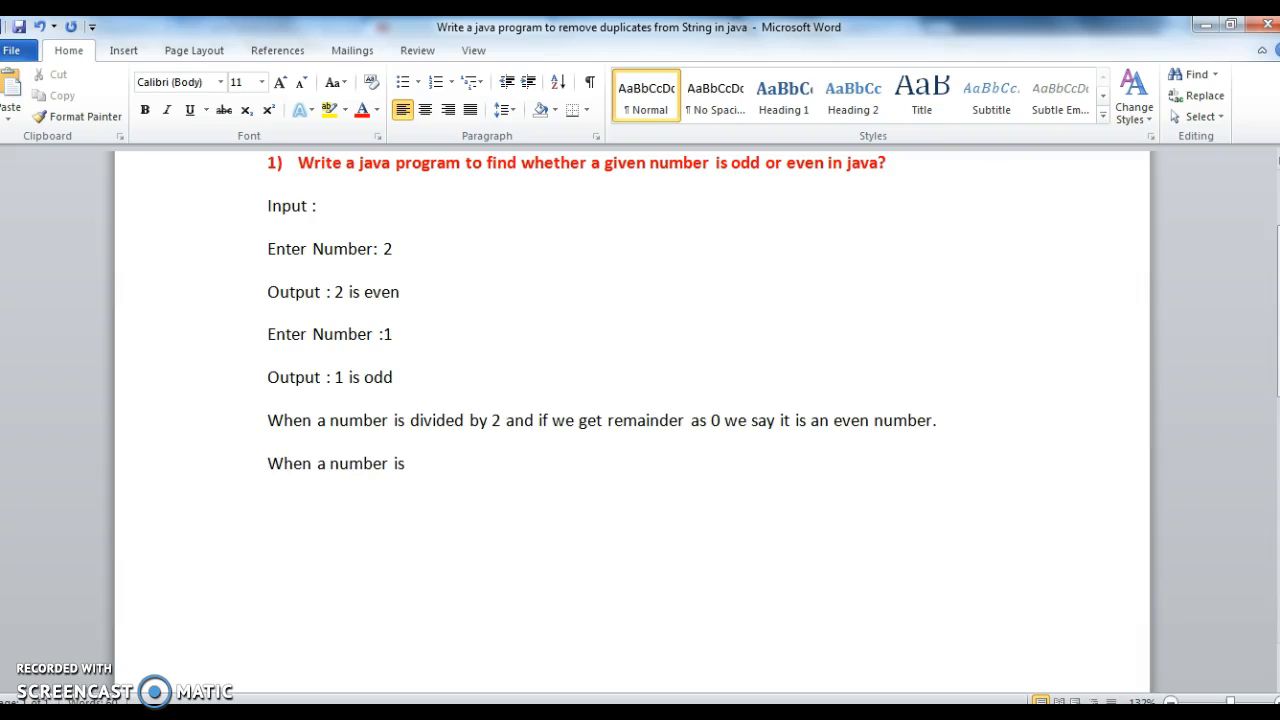
type("divided by  2 and i")
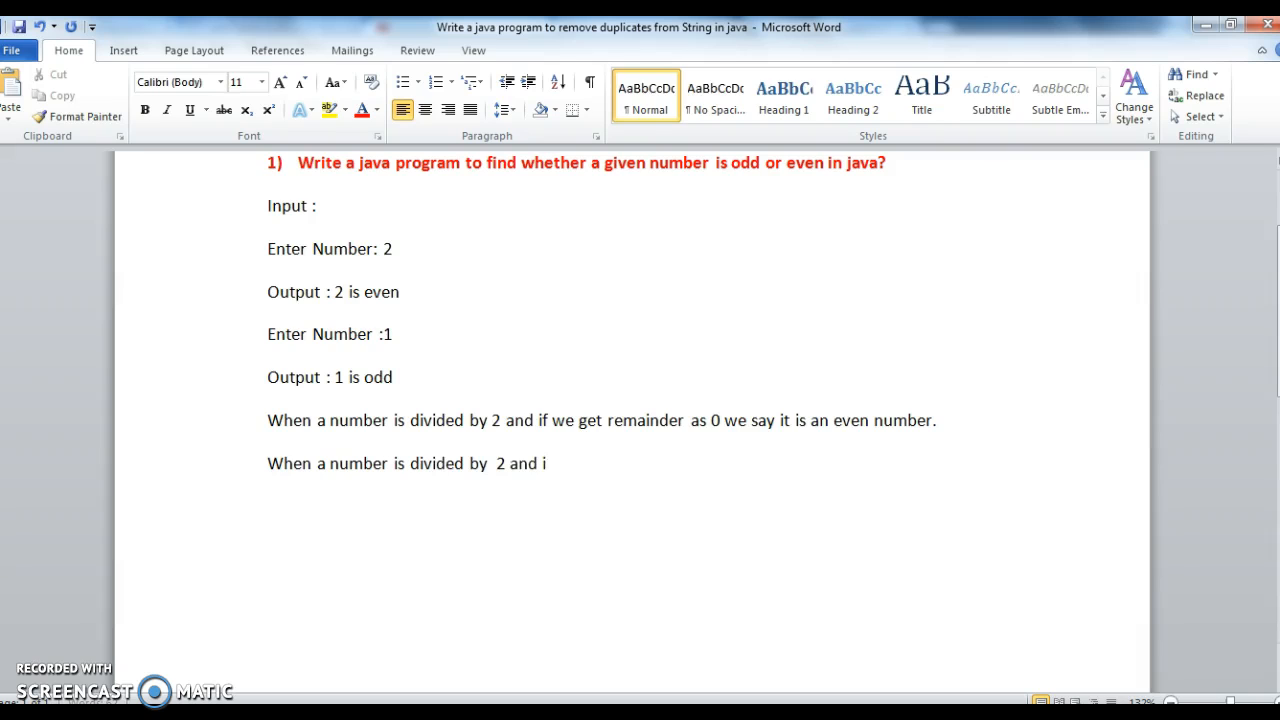
type("f we")
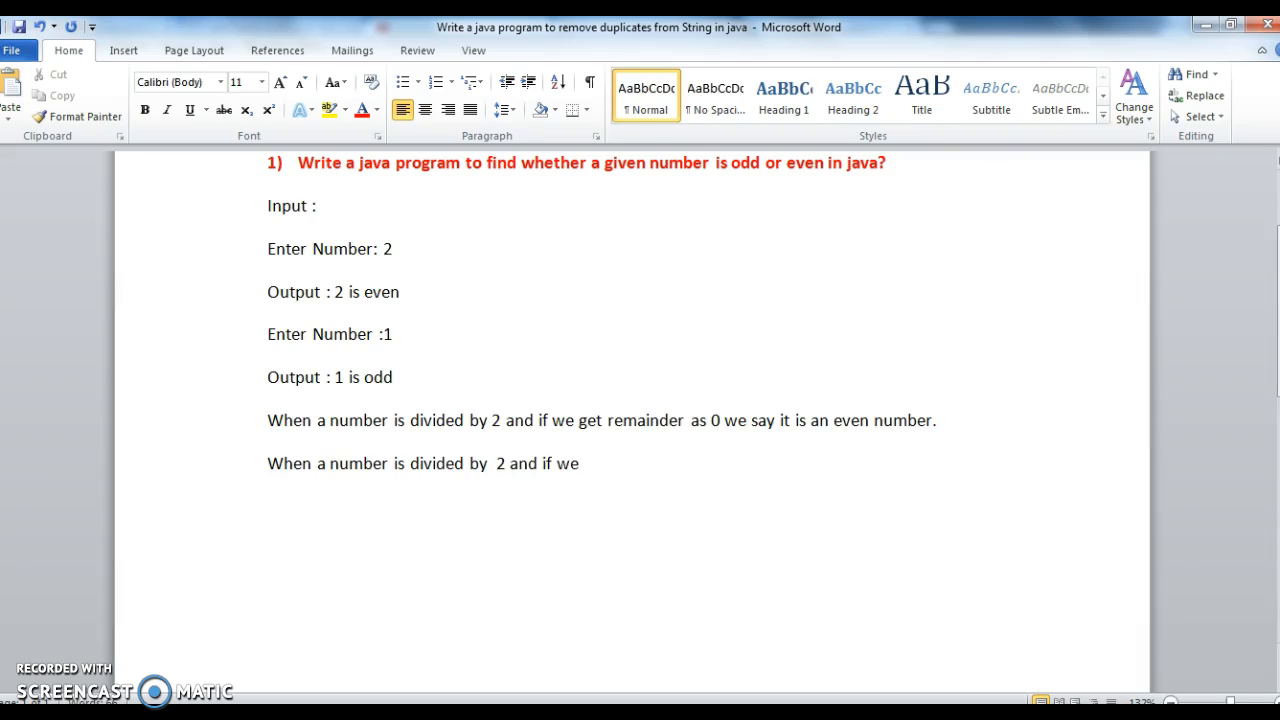
type("remainder is not 0 then we")
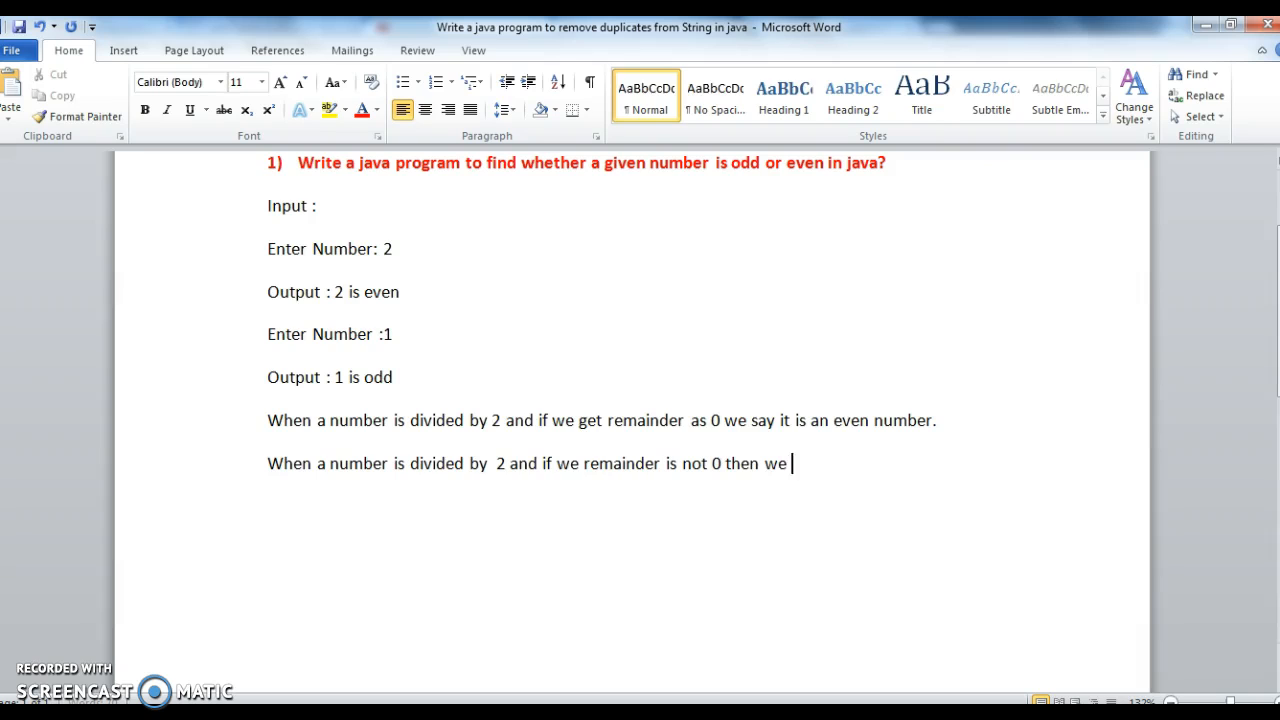
type("say it I s")
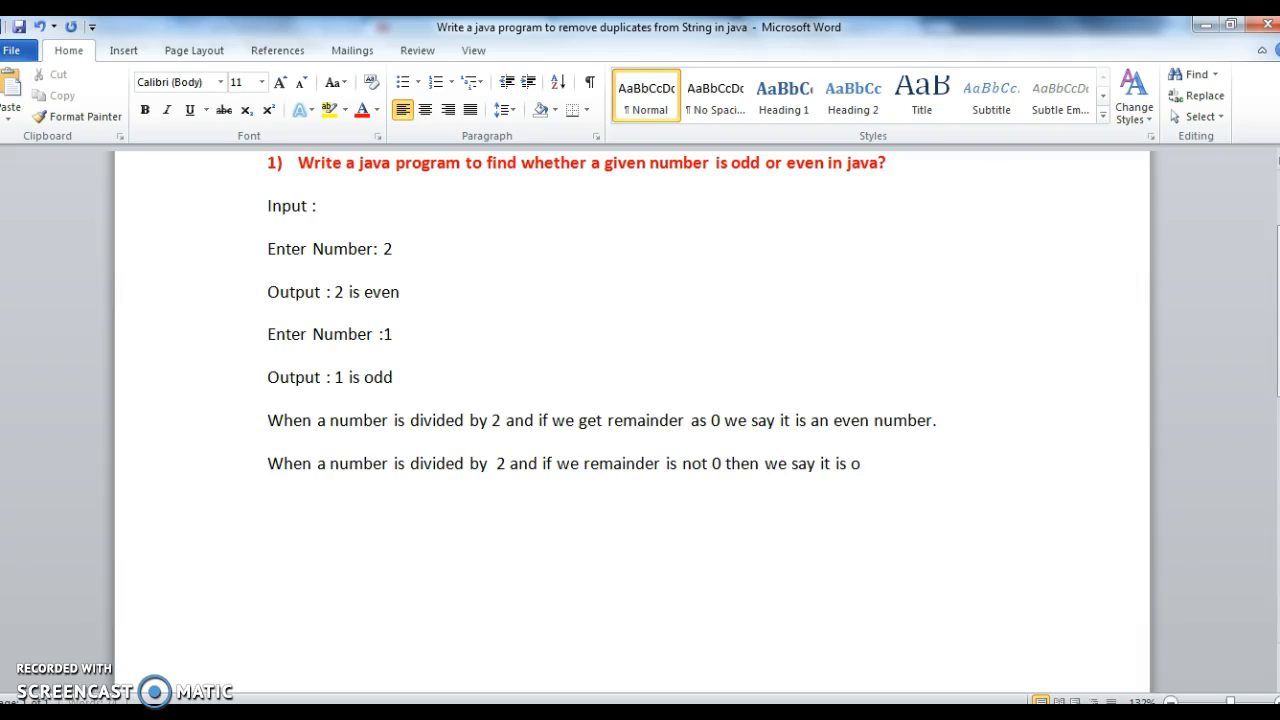
type("dd number.")
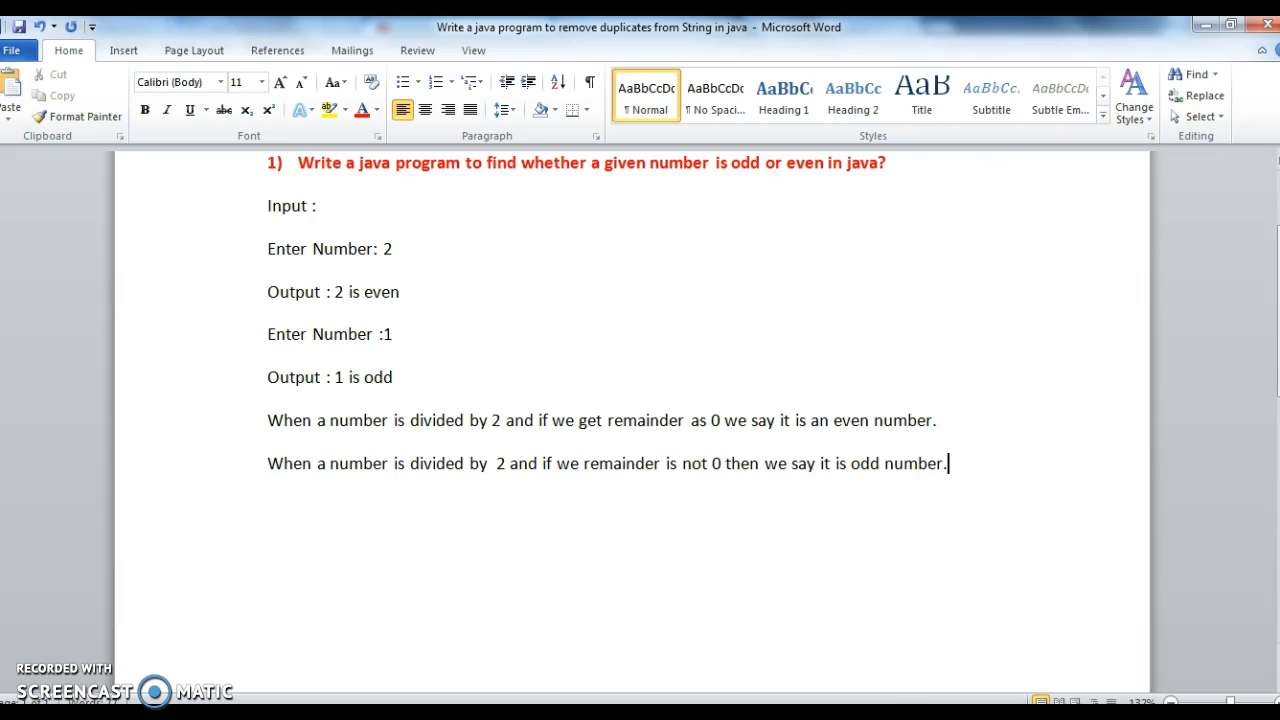
mouse_move(576, 396)
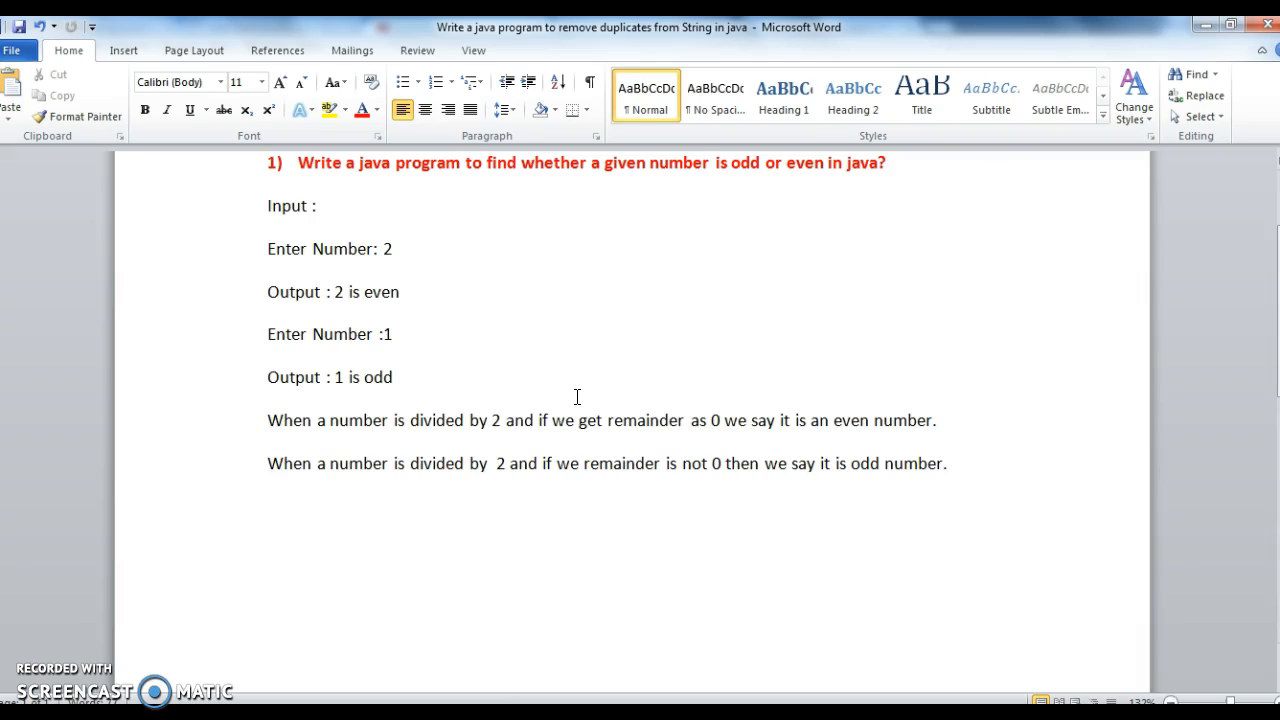
left_click(948, 464)
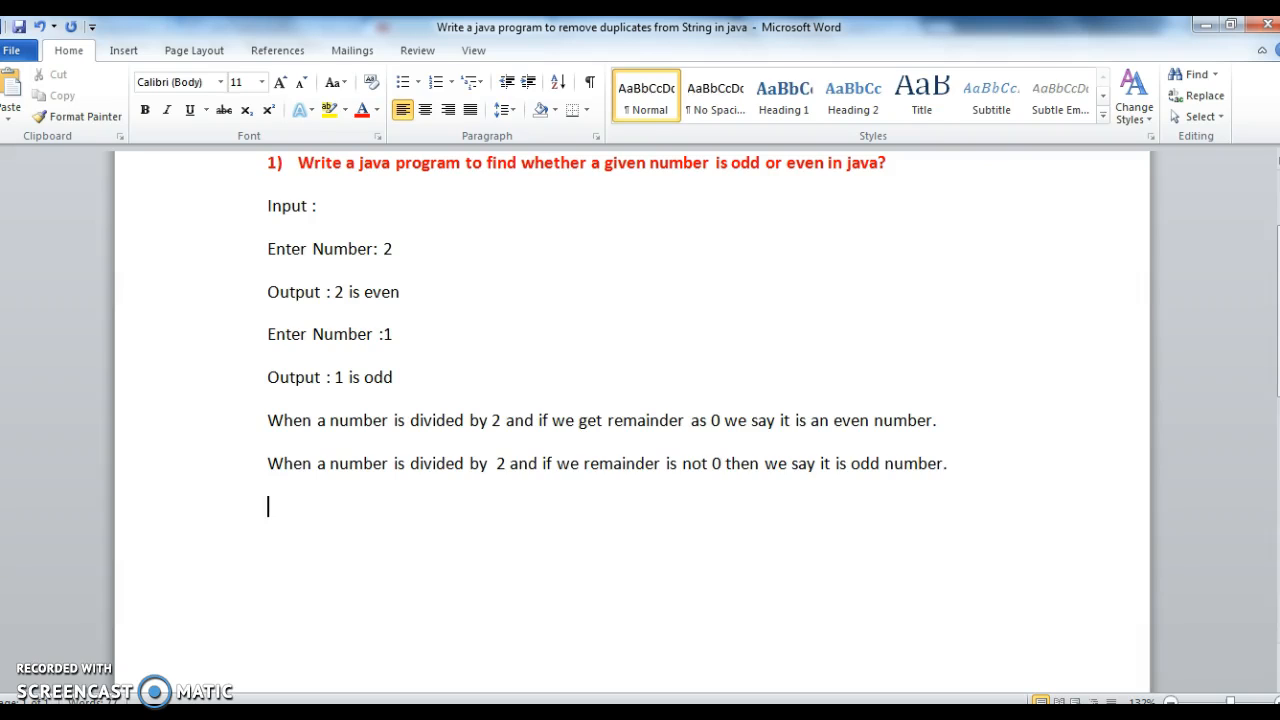
Step: Write the note that the remainder comes from the modulo or percentile operator
type("To get")
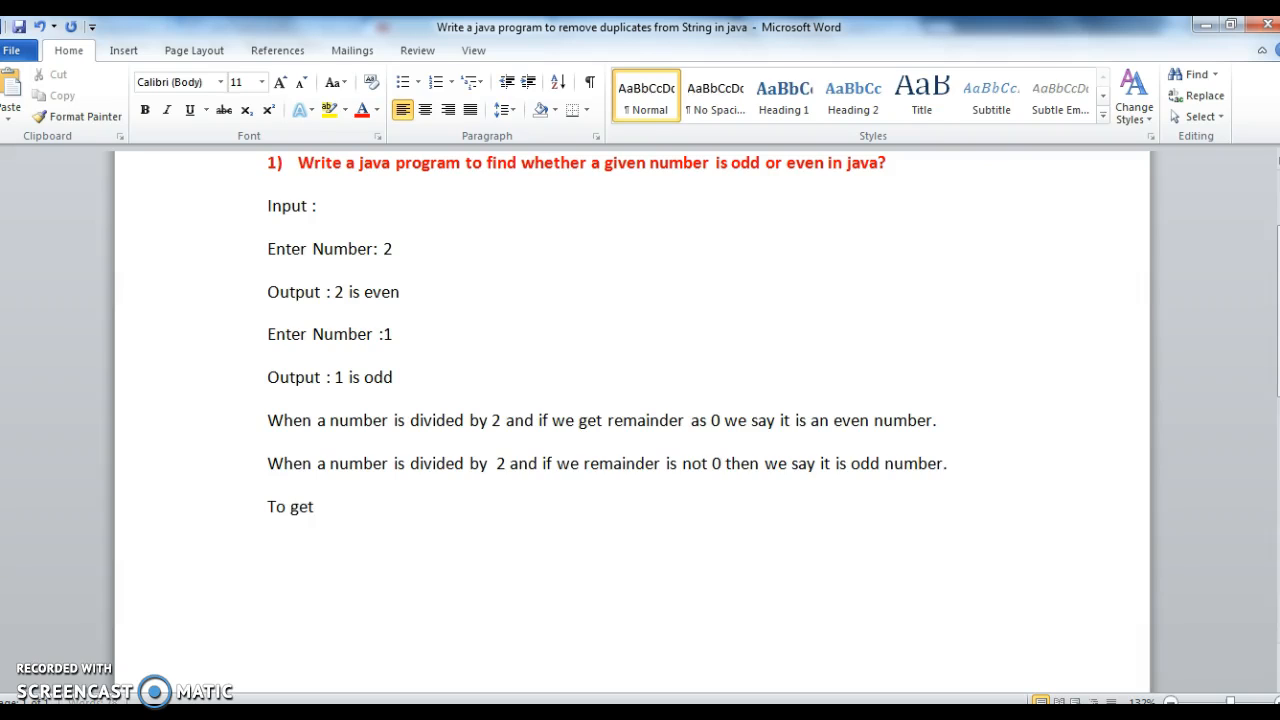
type("remainder we u")
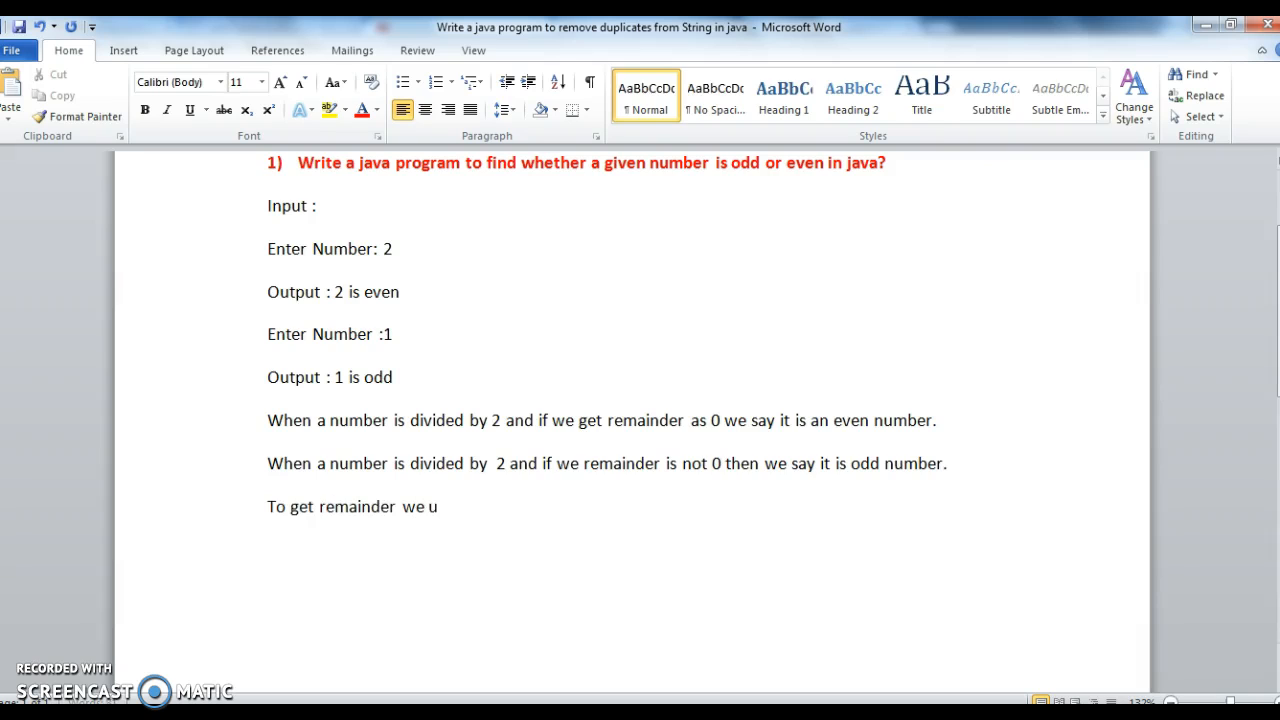
type("se modu")
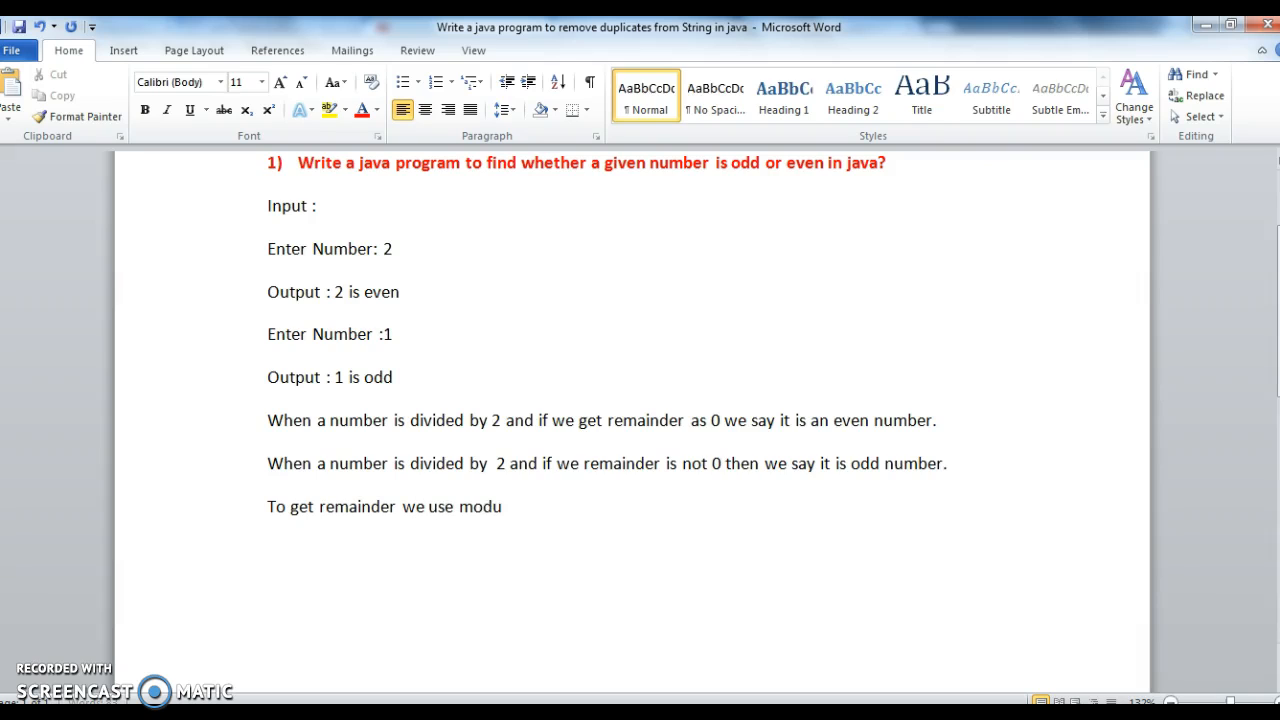
type("l")
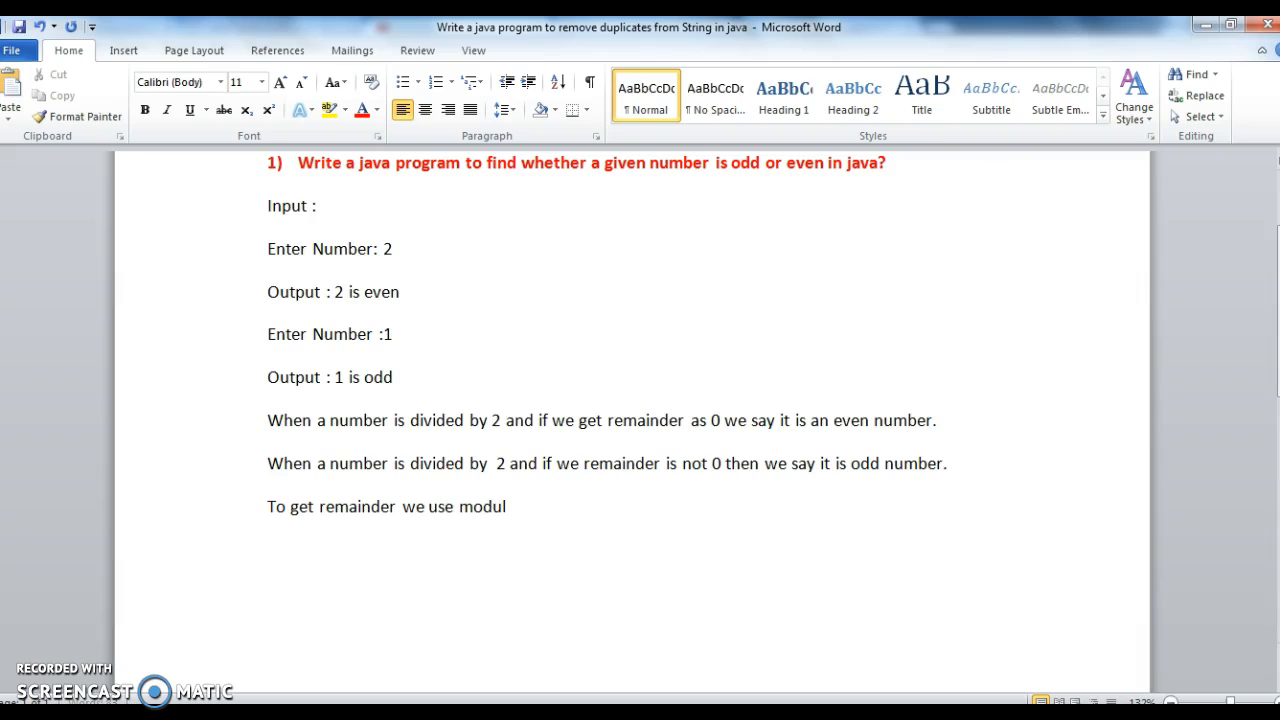
type("o or perce")
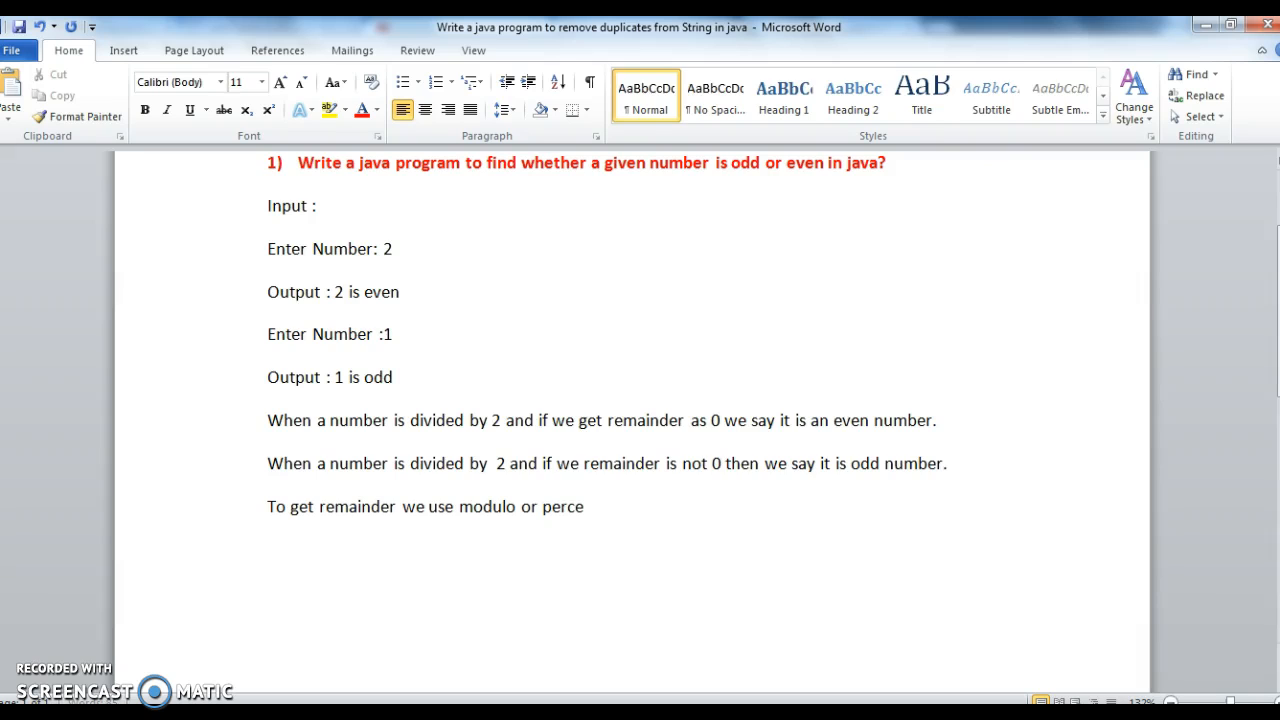
type("ntile operat")
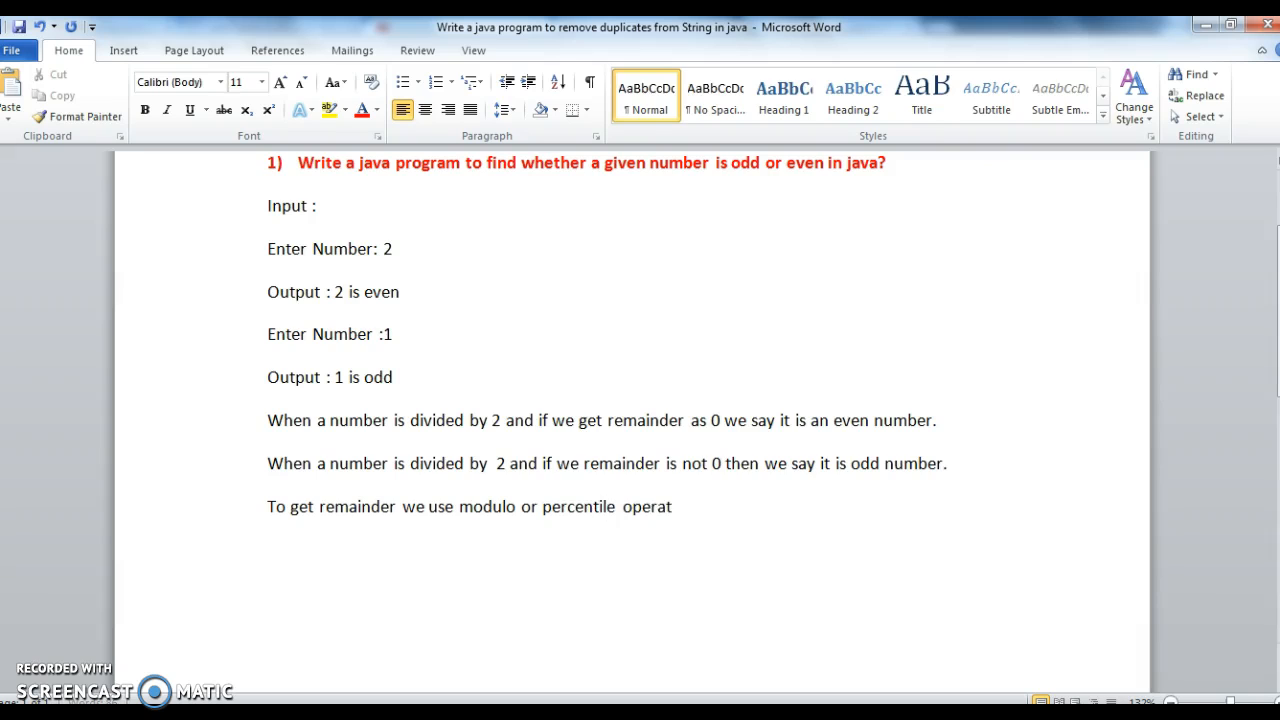
type("or.")
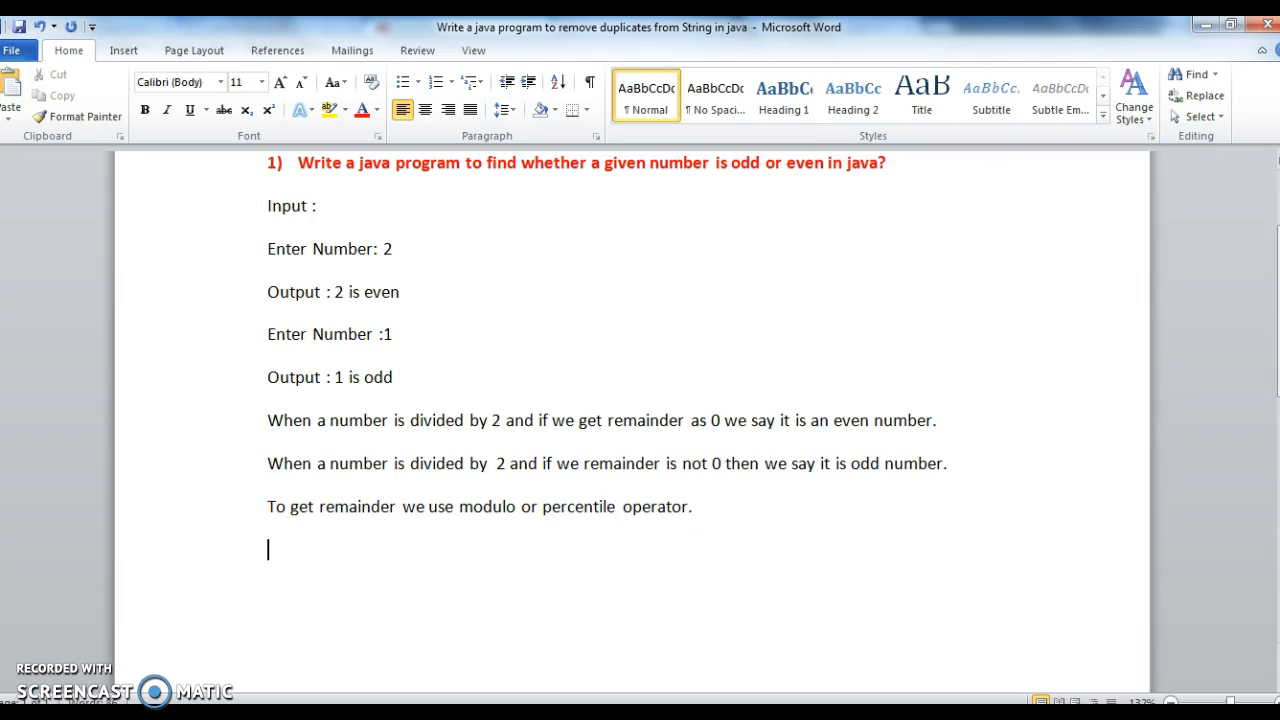
Step: Add the example line 'Ex : 4%2=0', correcting a mistyped 2
type("Ex :")
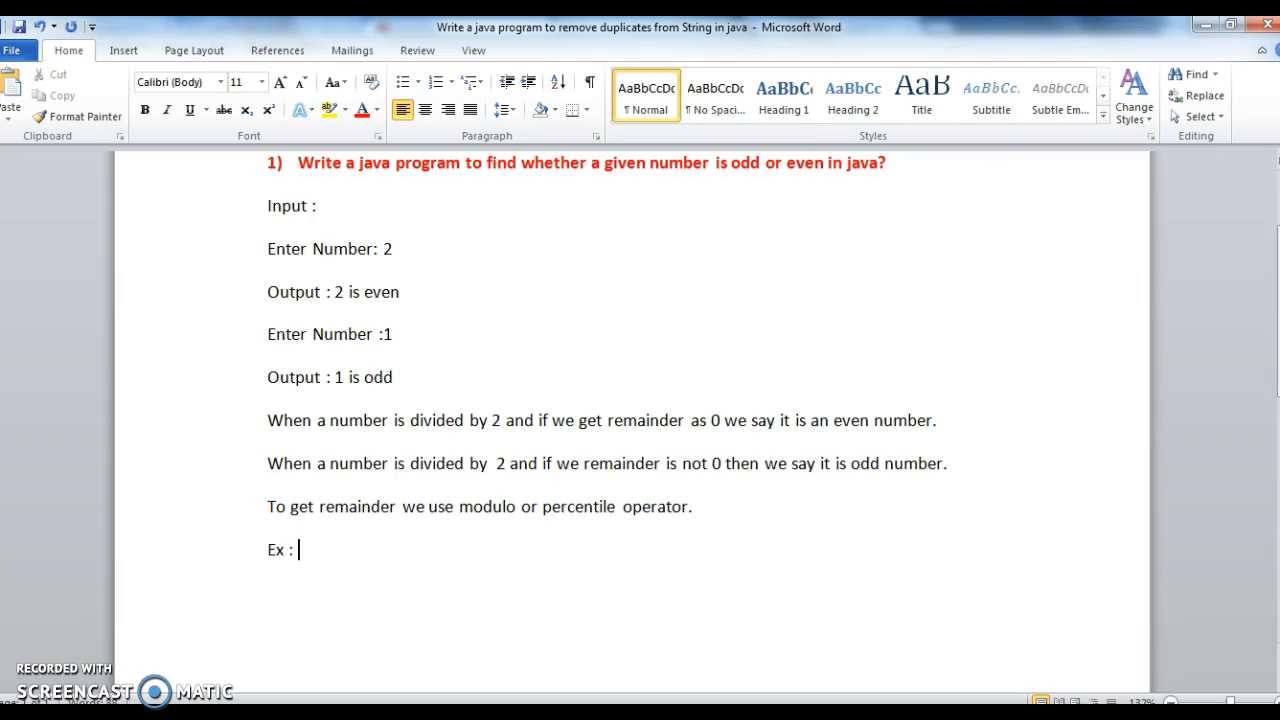
type("4")
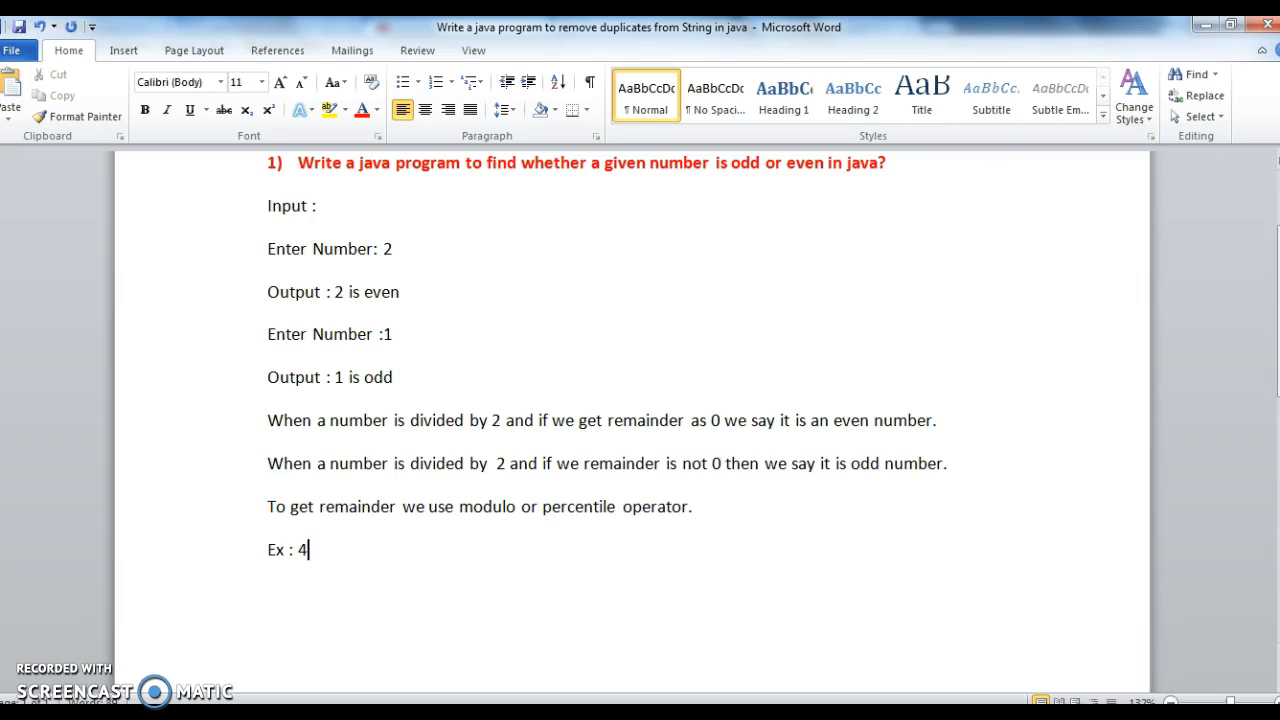
type("2")
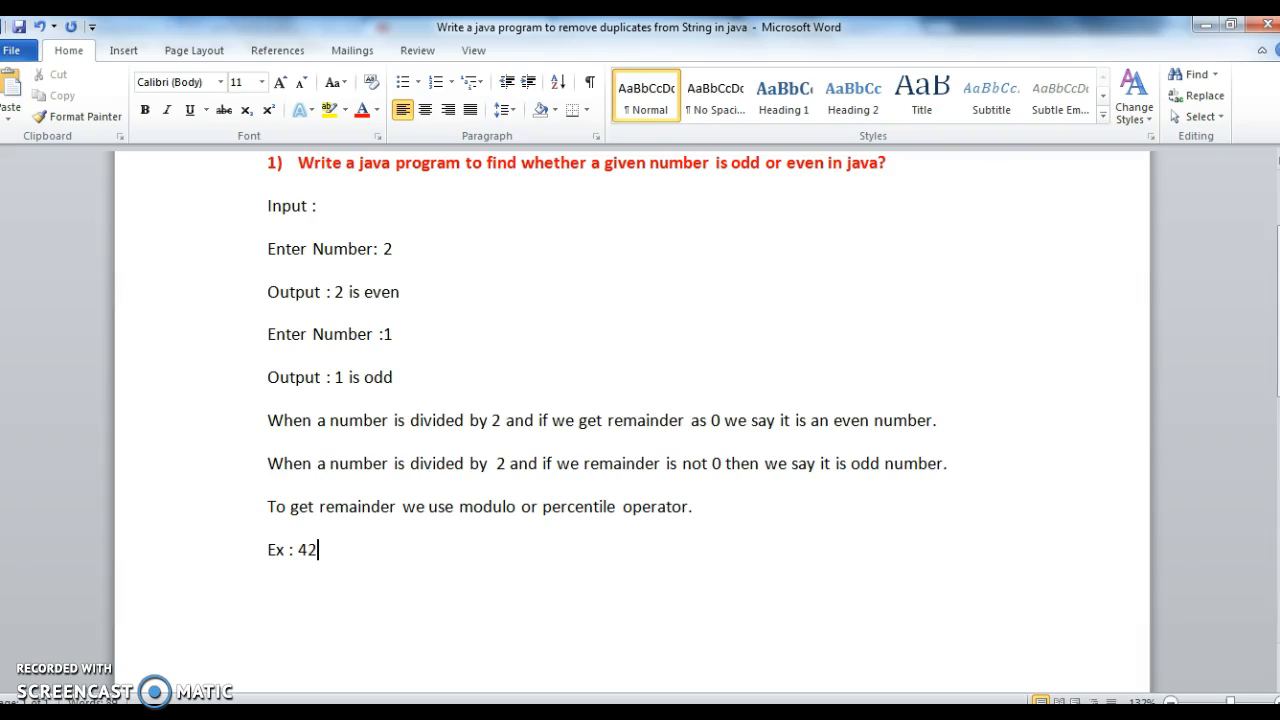
key("backspace")
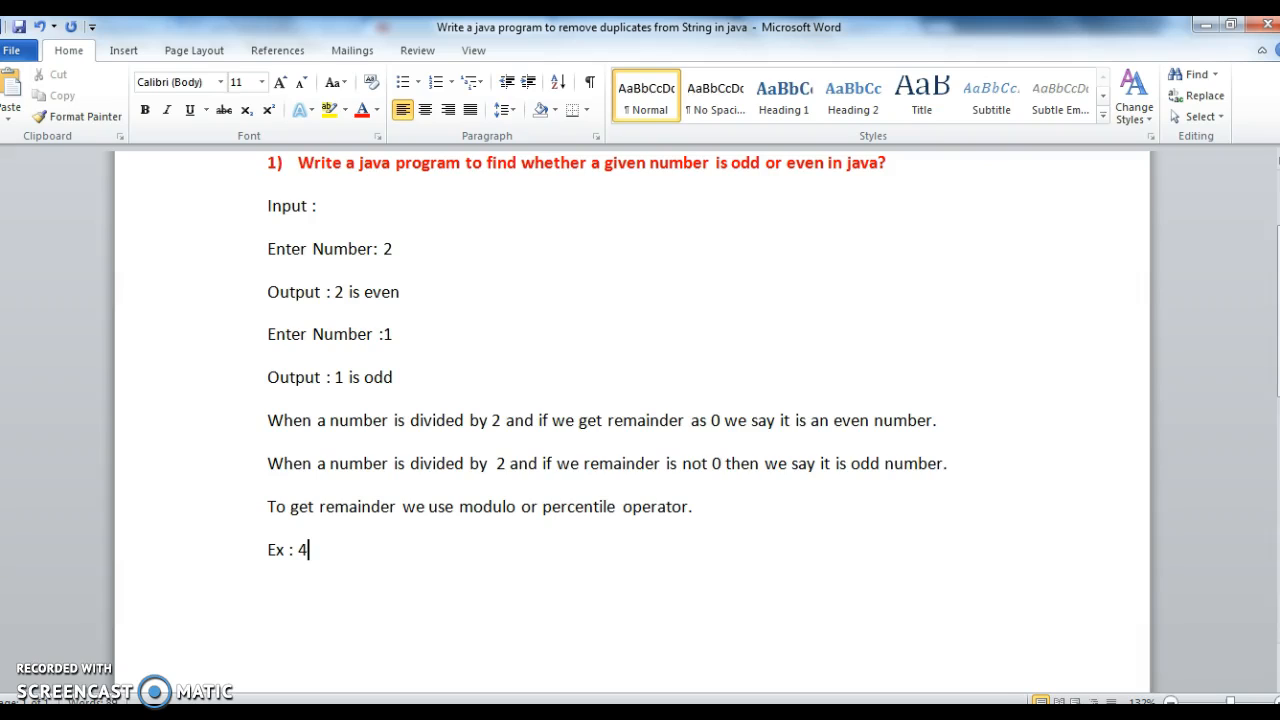
type("%2=")
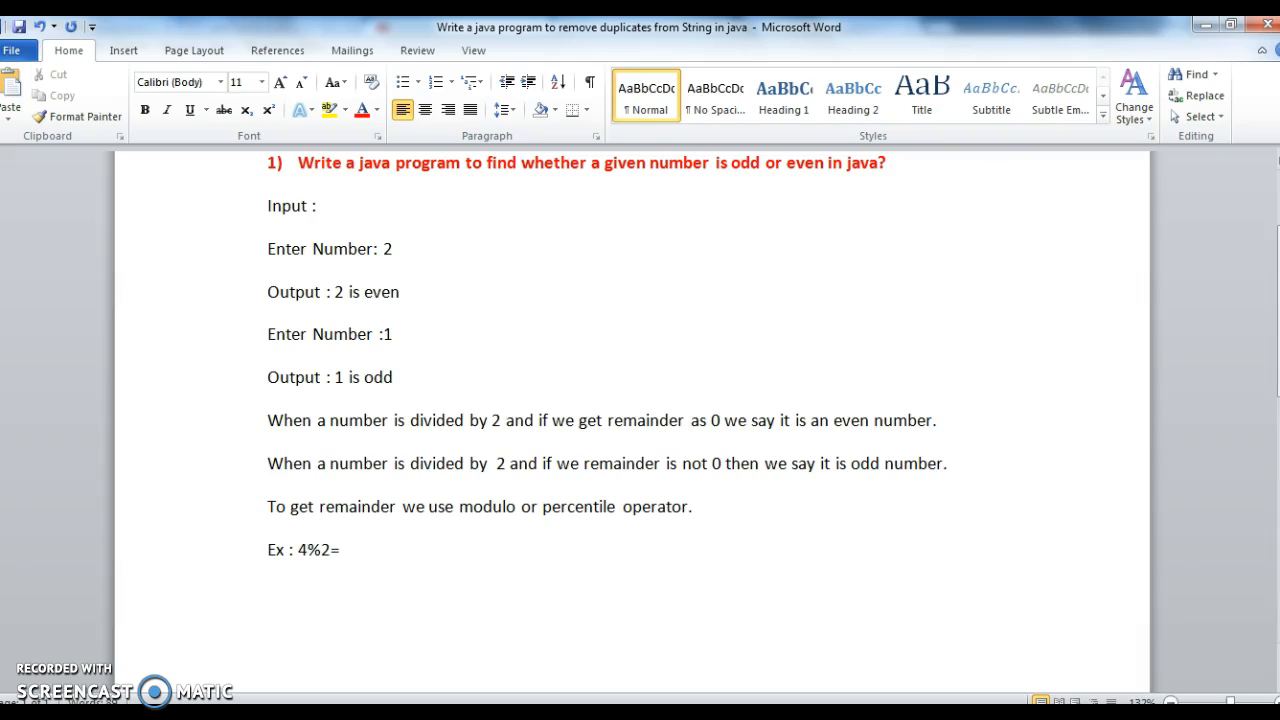
type("0")
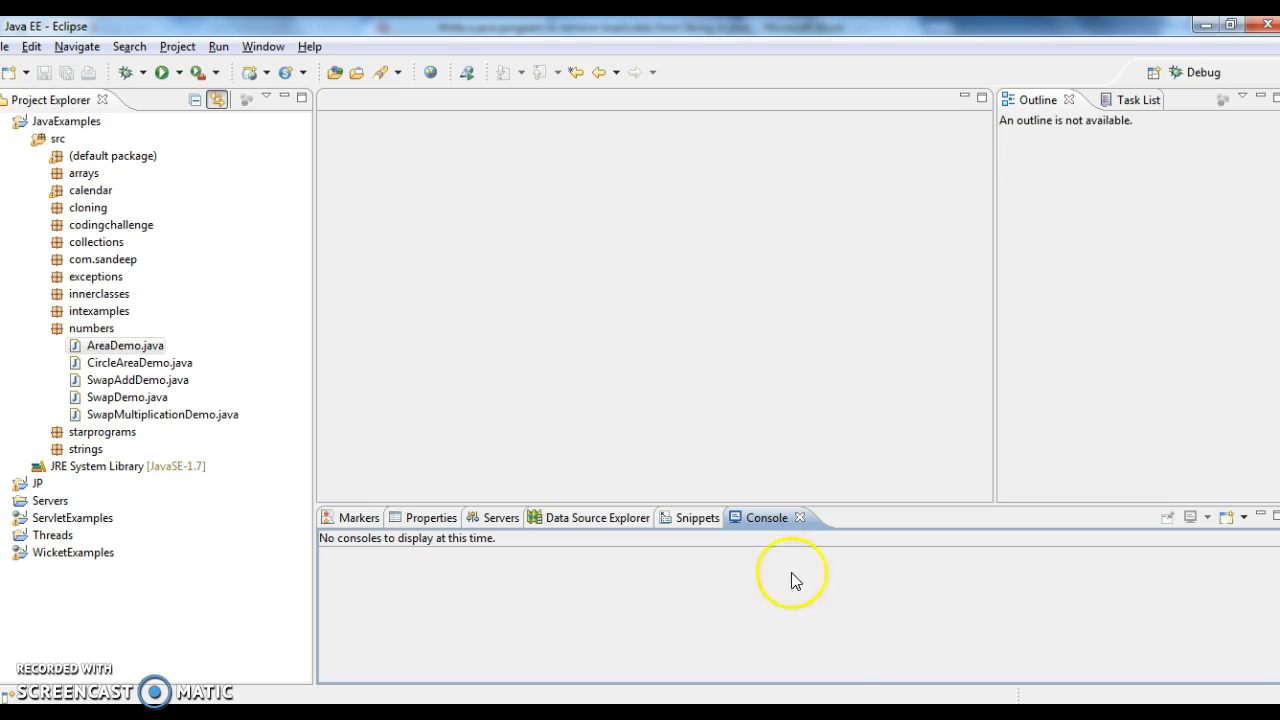
Step: Create the Java class EvenOddDemo in the numbers package via New > Class
right_click(92, 328)
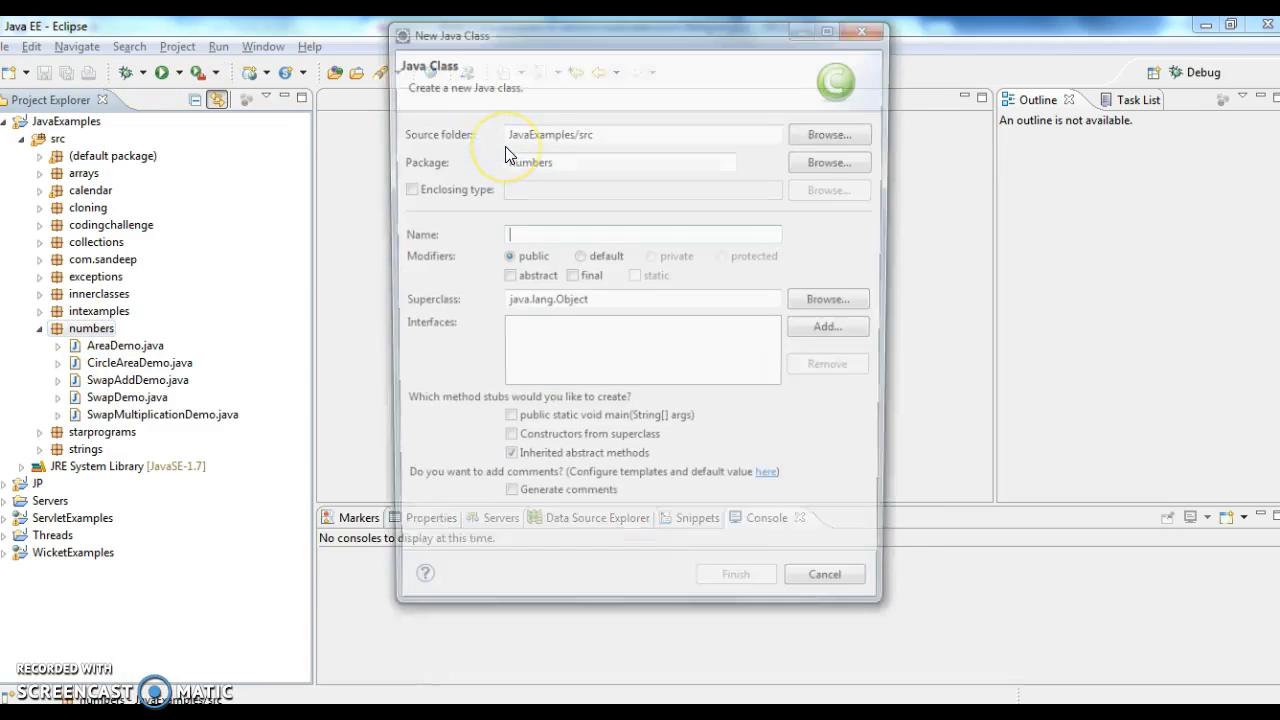
type("EvenD")
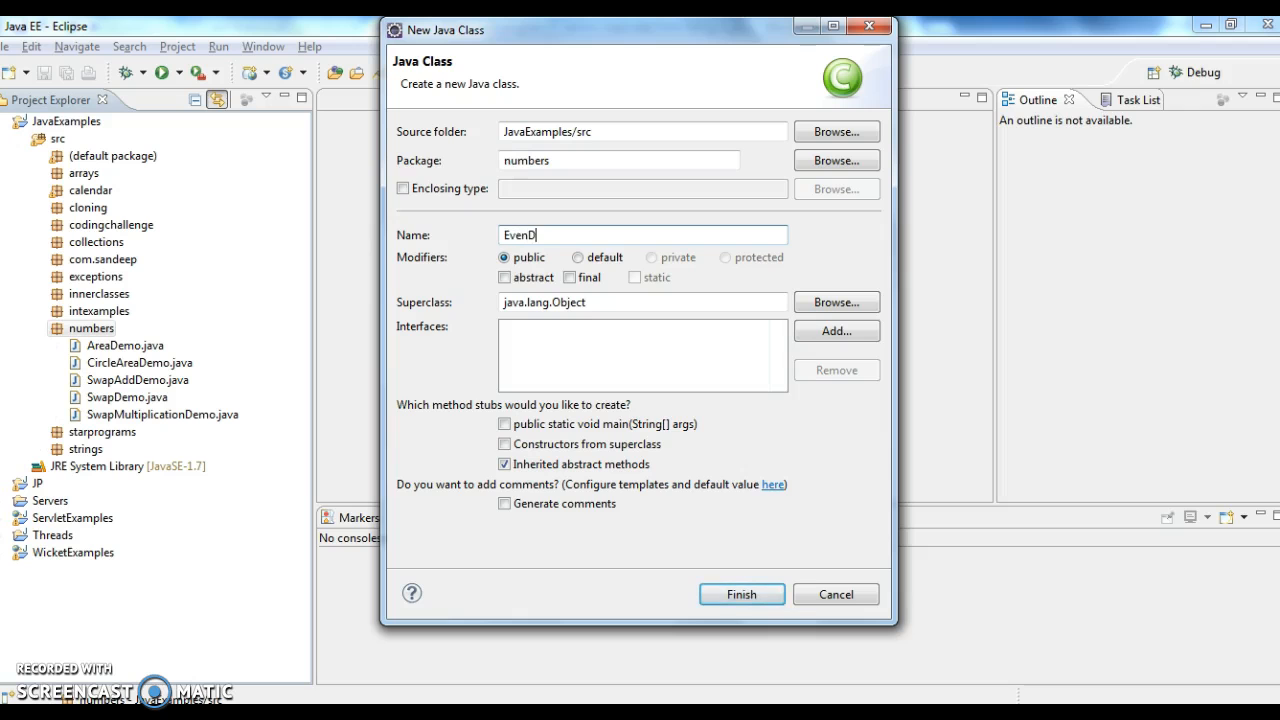
type("Odd")
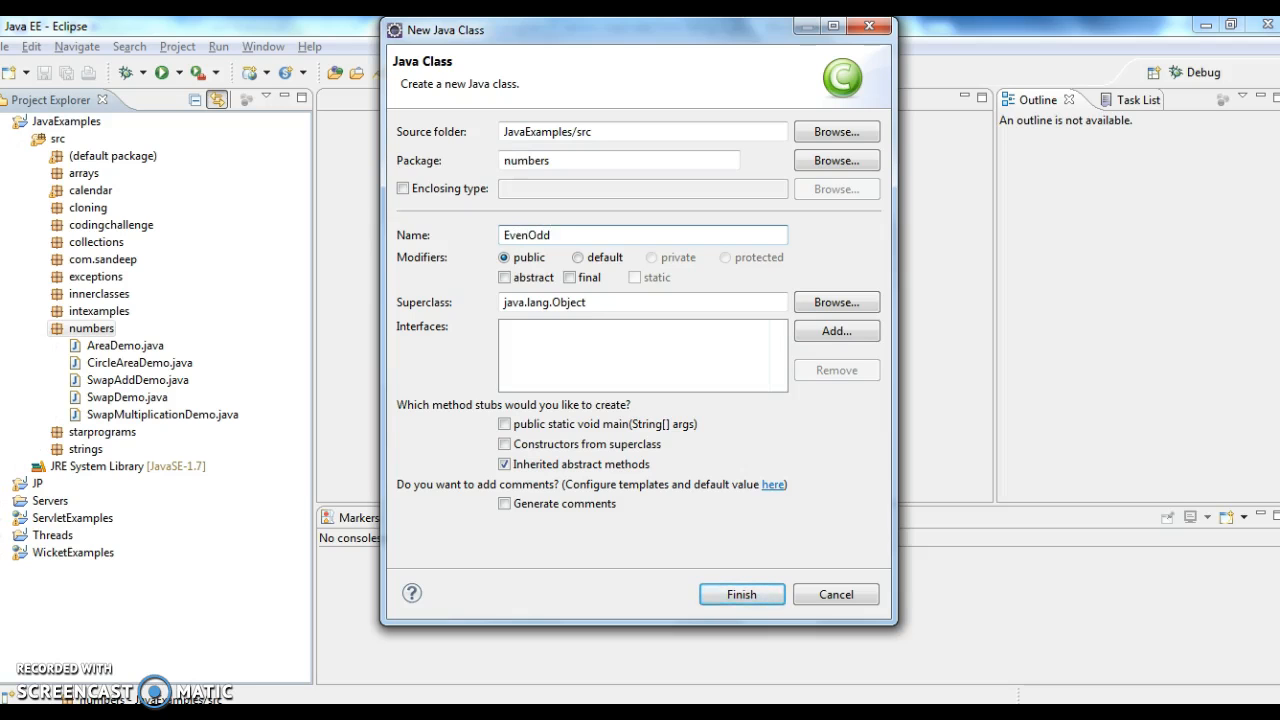
left_click(740, 594)
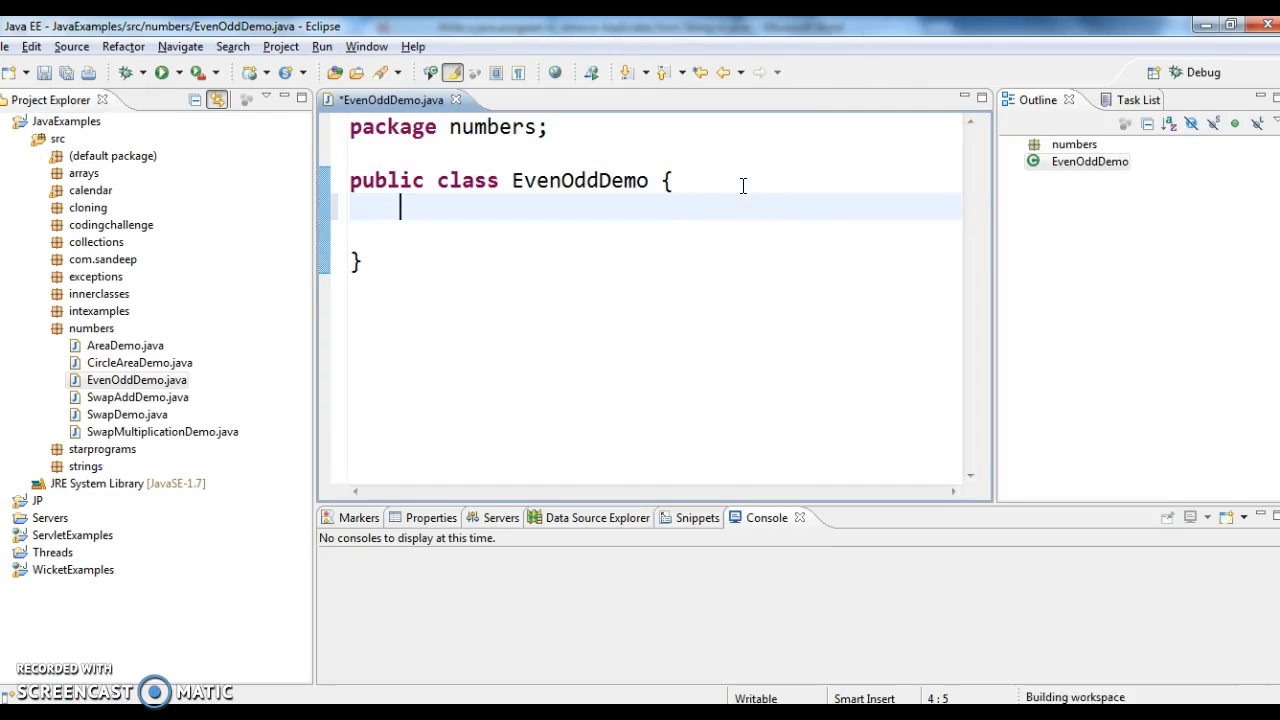
Step: Add a main method declaring BufferedReader br on new InputStreamReader(System.in), editor maximized
type("public static void main(String[] args) {")
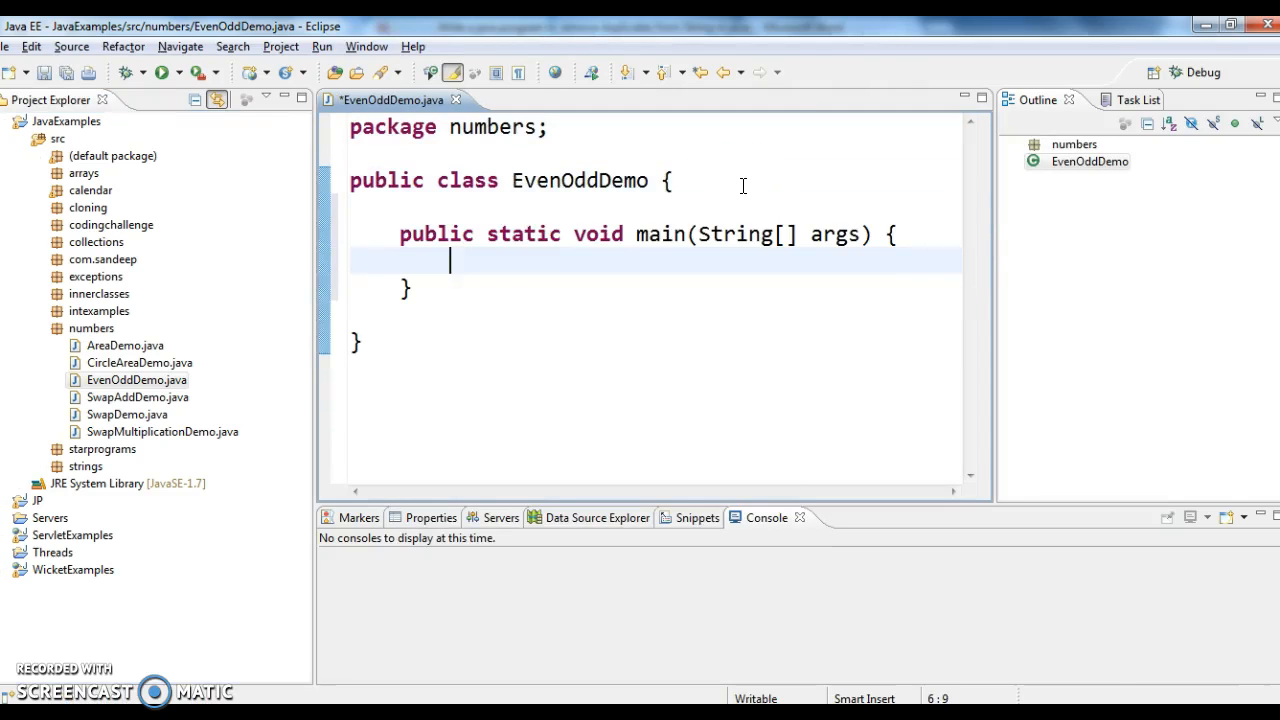
left_click(554, 72)
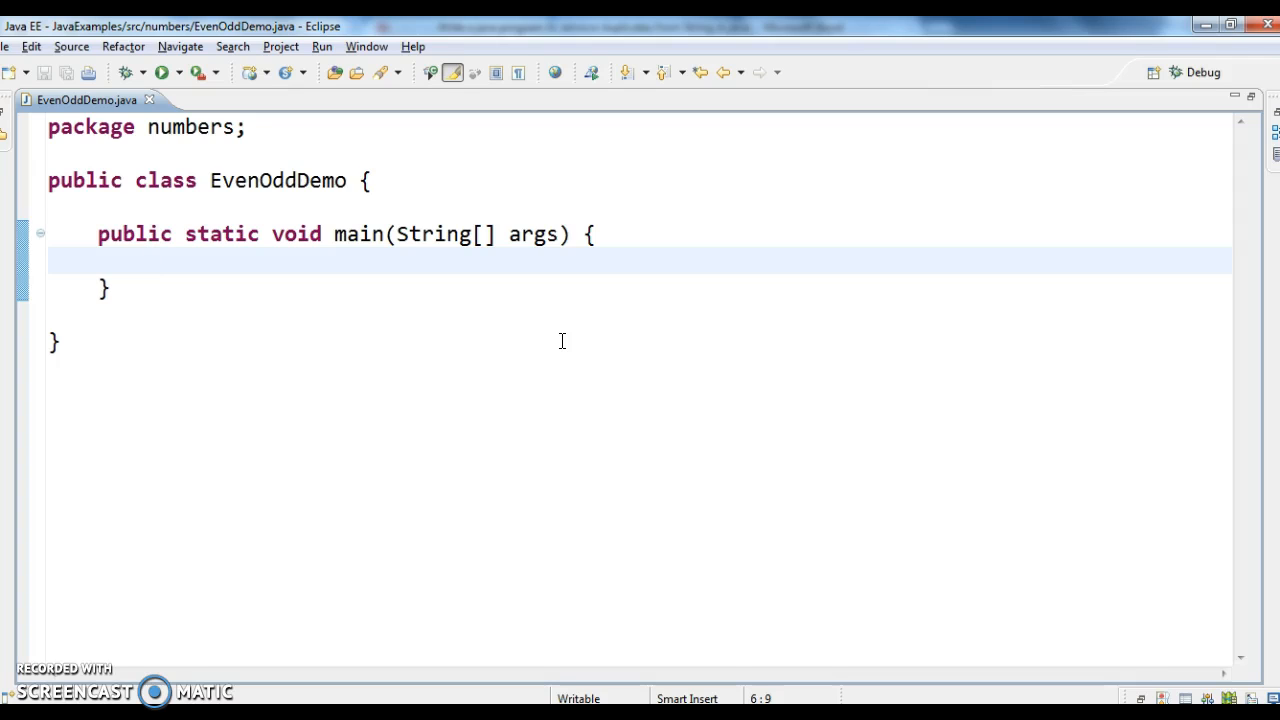
type("Buffe")
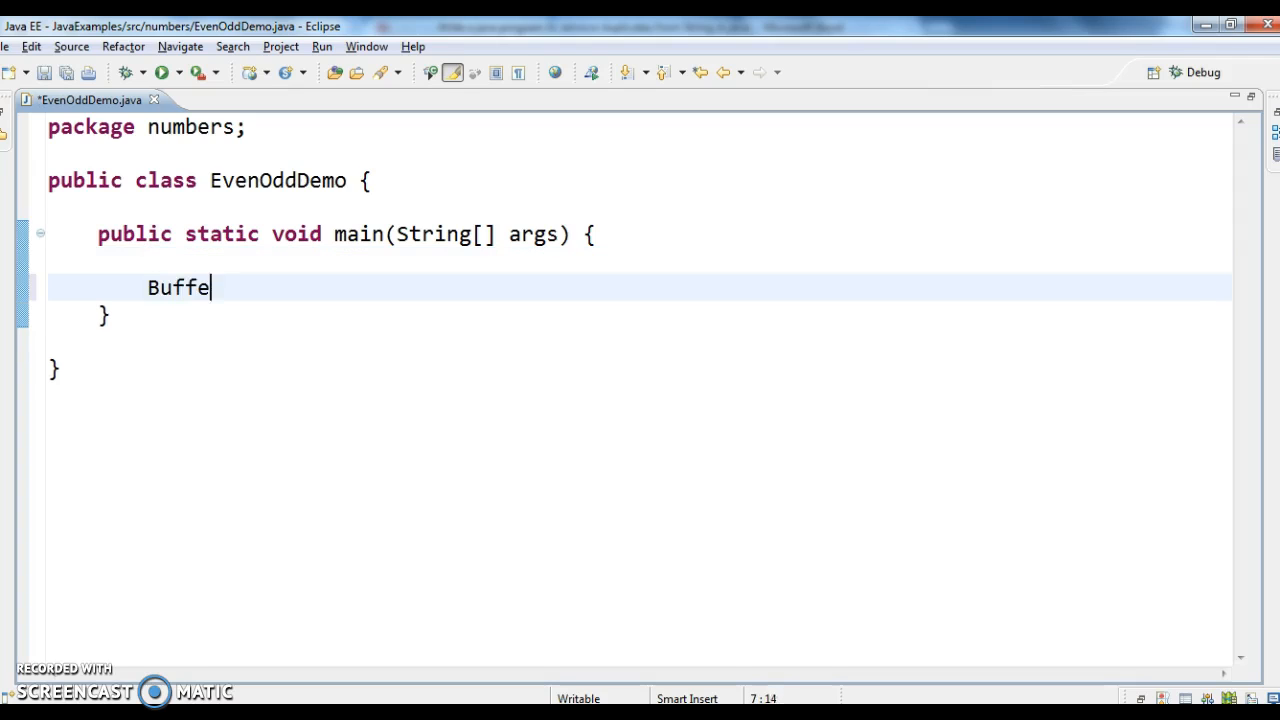
type("red")
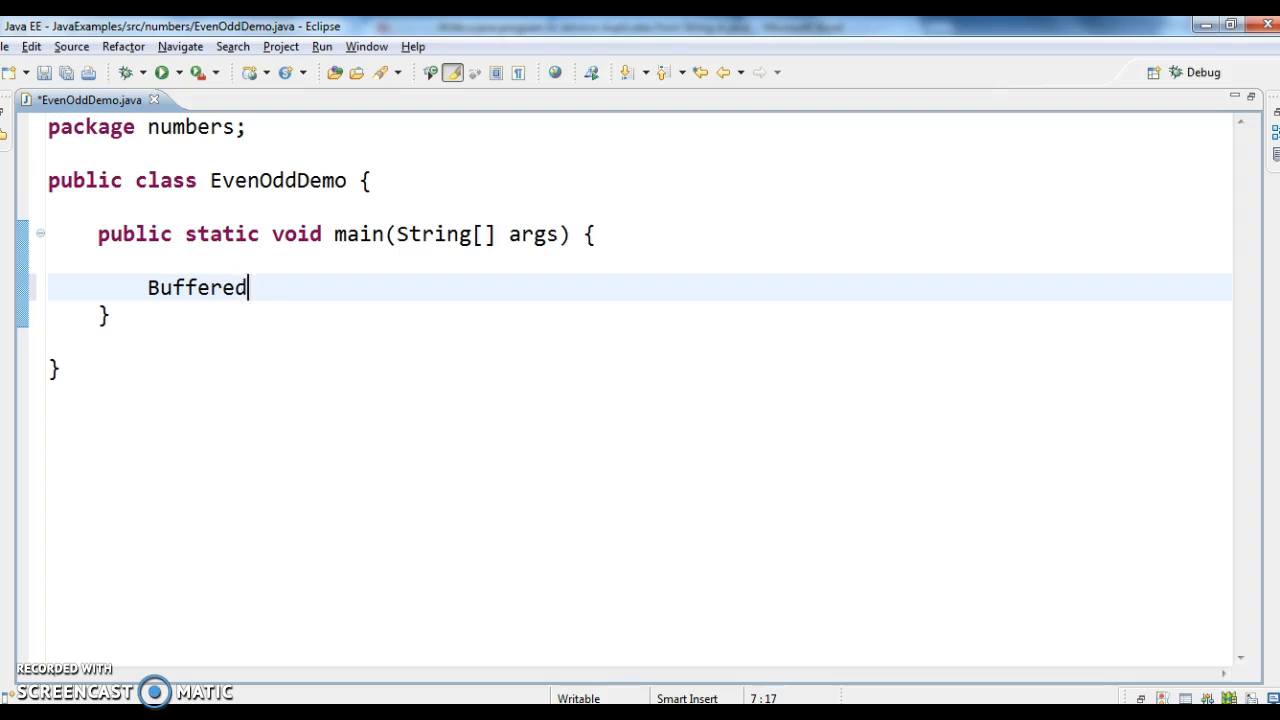
type("Reader b")
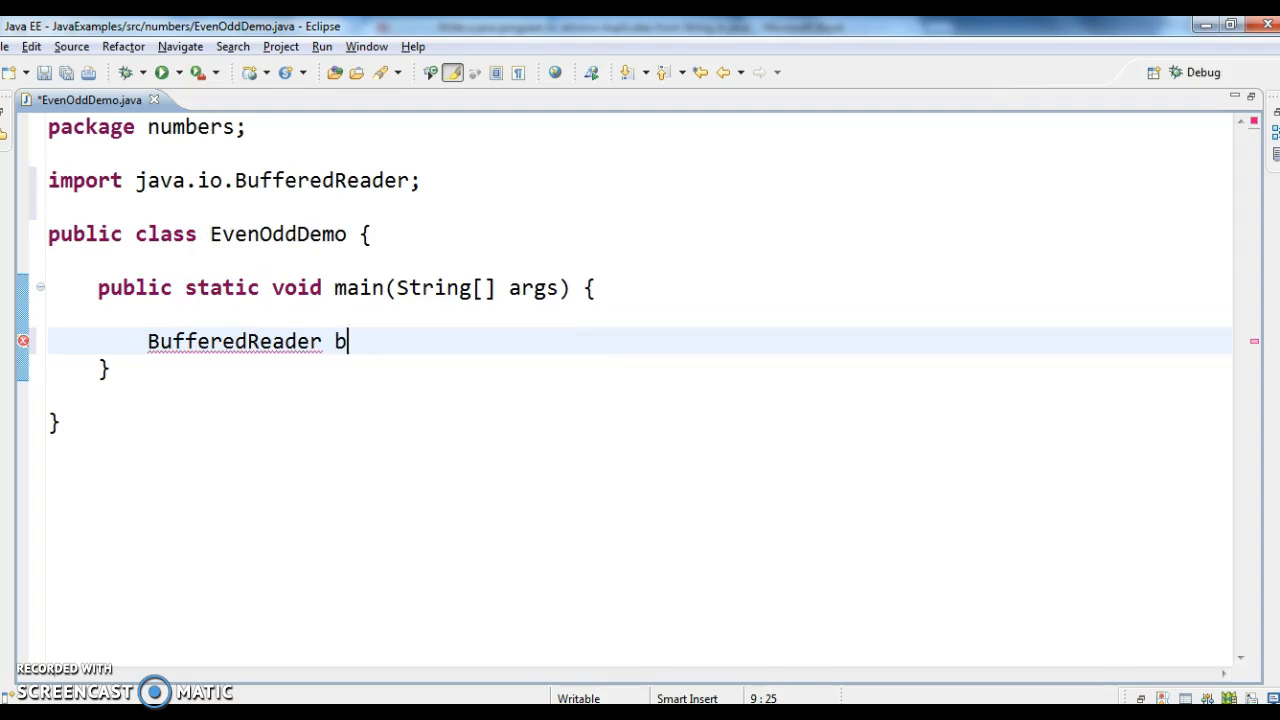
type("r=new bufferedReader();")
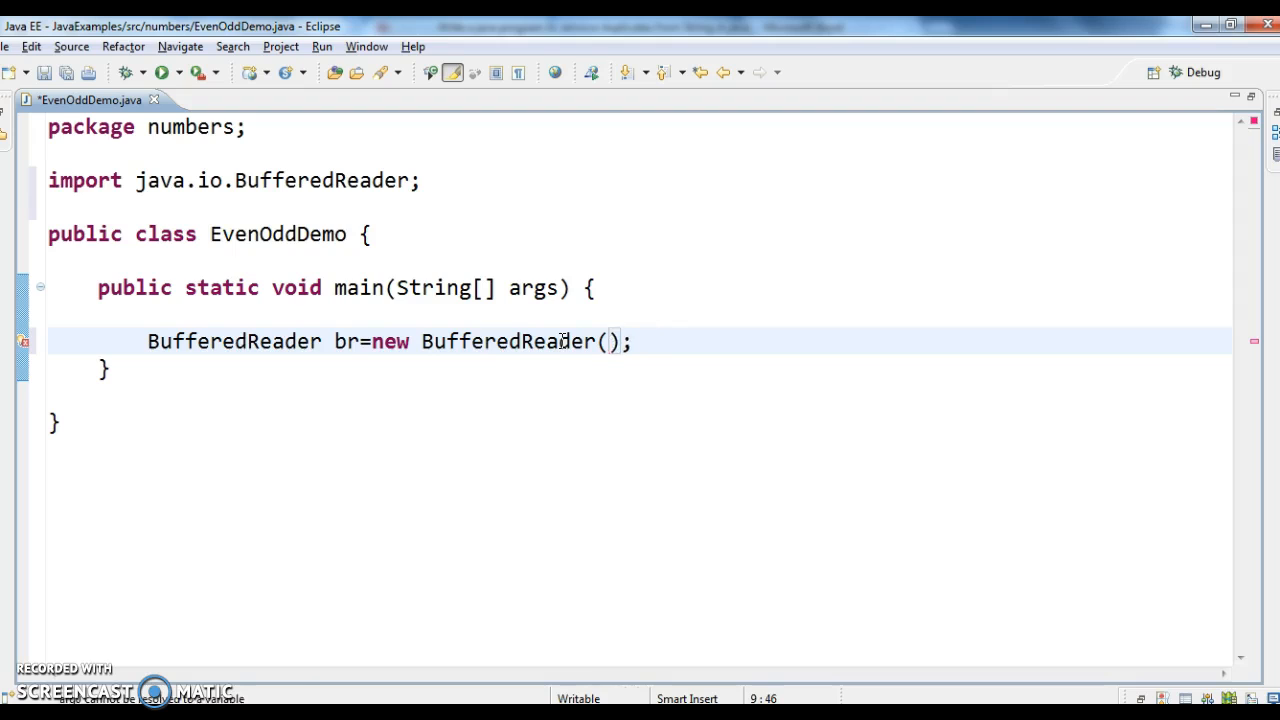
type("new input")
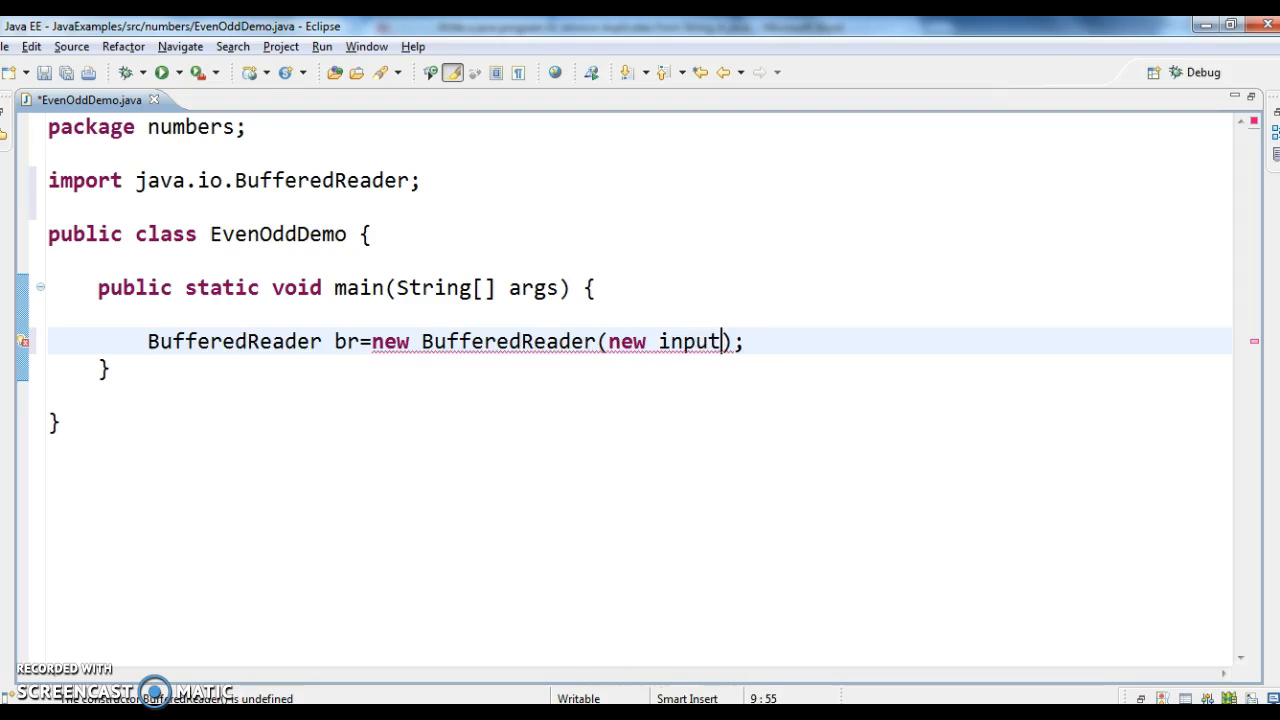
type("stem.in)")
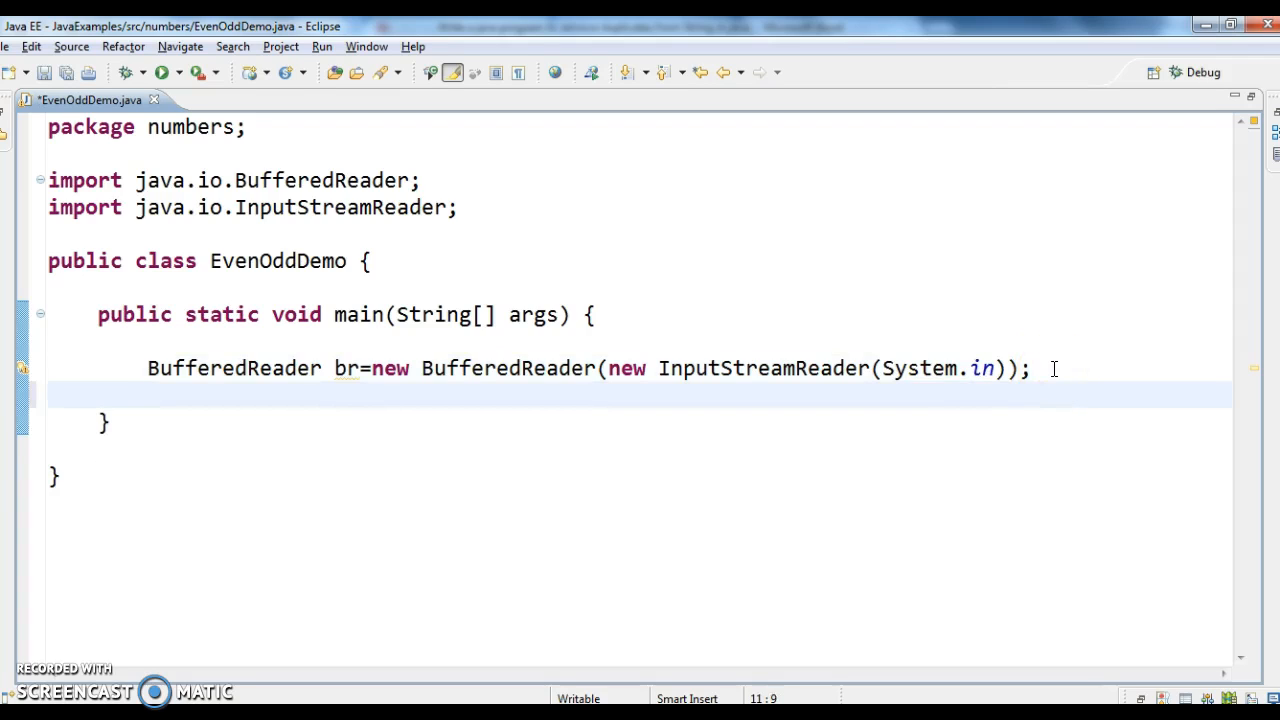
Step: Print the prompt "Enter the number" and assign br.readLine() to an Integer number
type("sy")
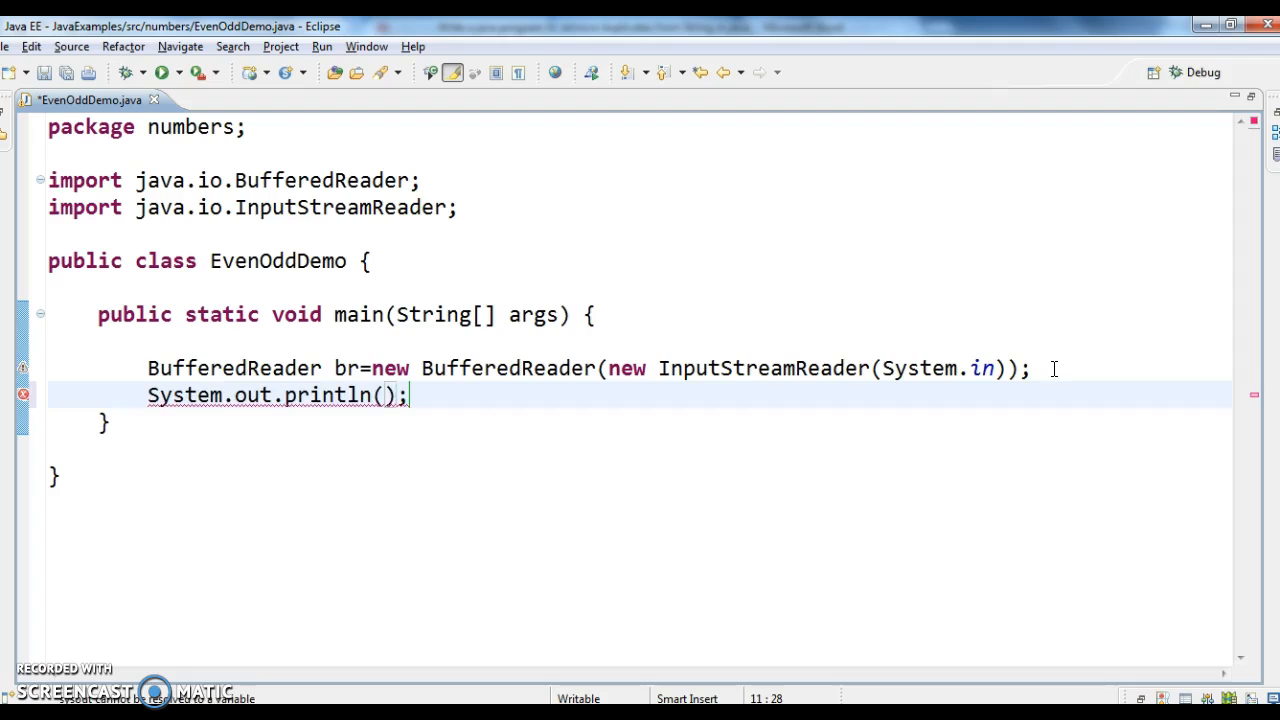
type("\"Enter the \"")
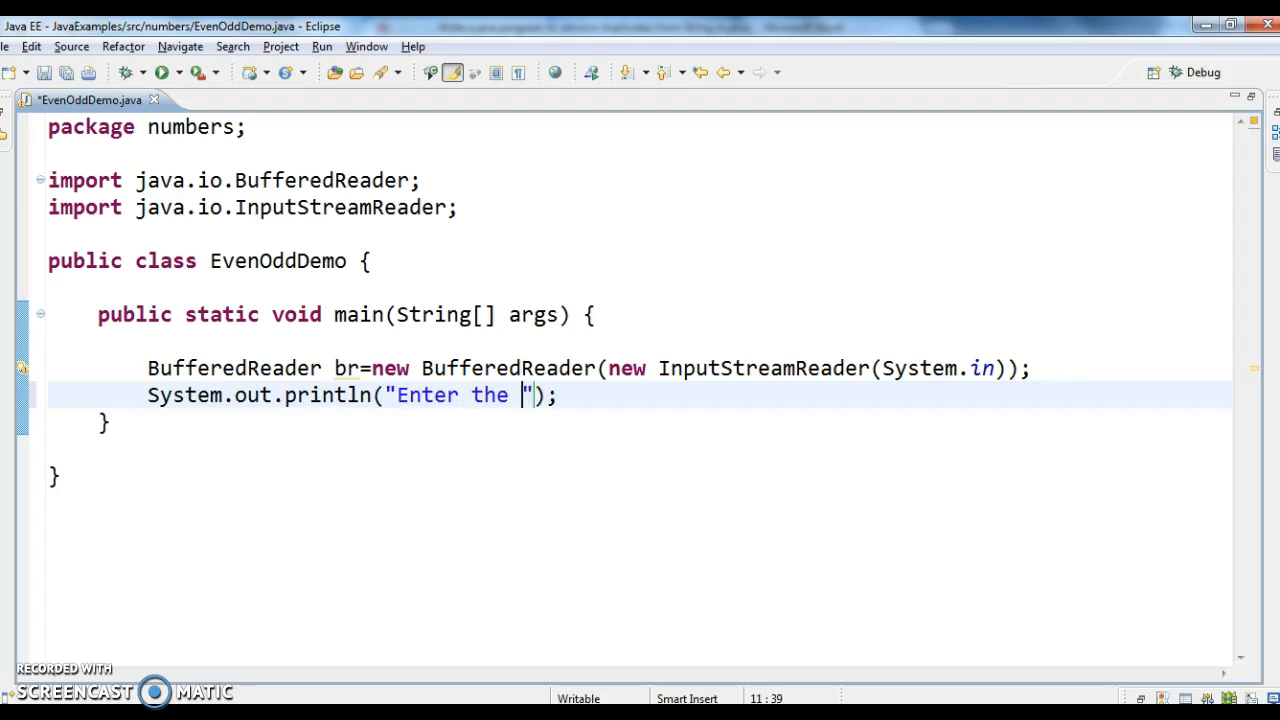
type("number")
type("Integer numb")
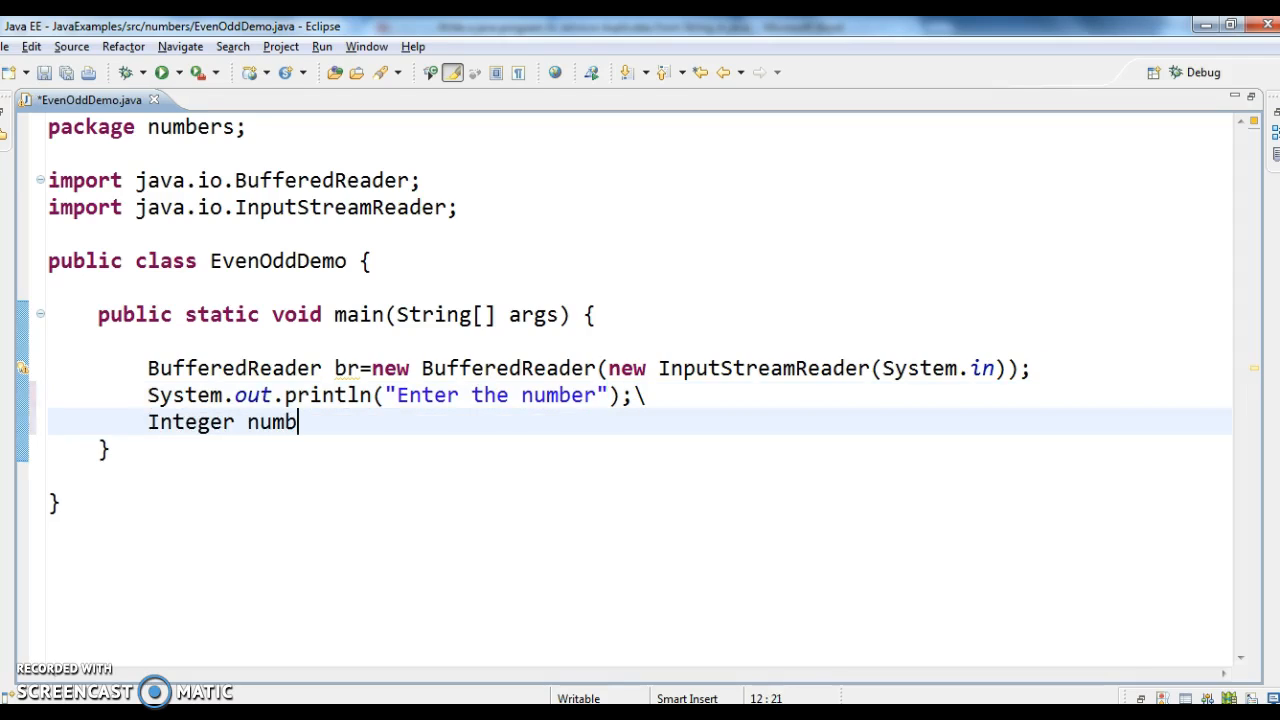
type("er=")
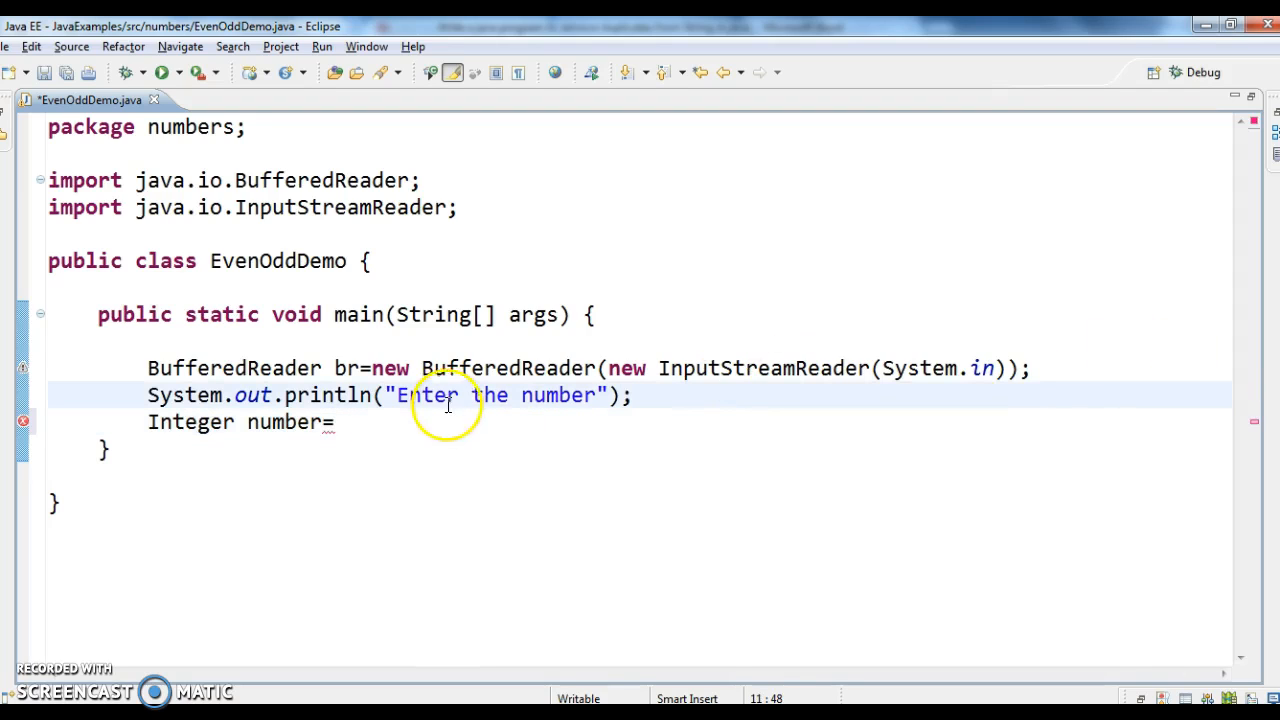
type("br.read")
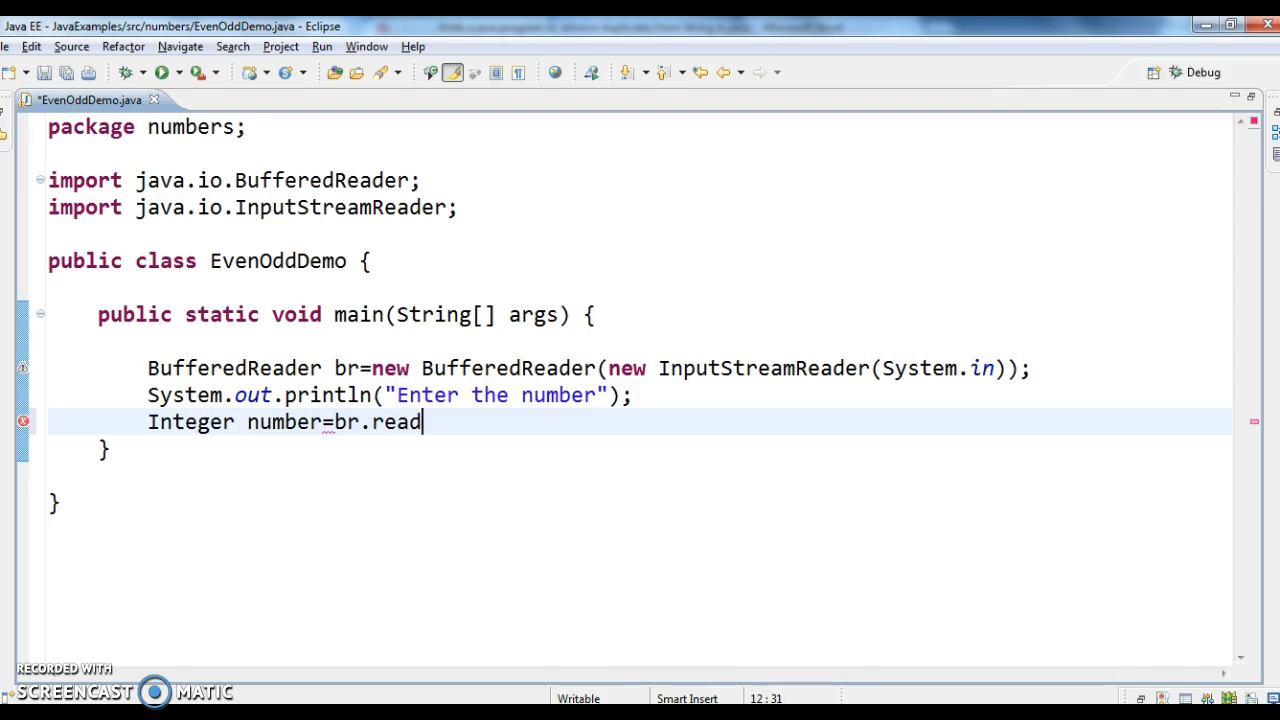
type("Line()")
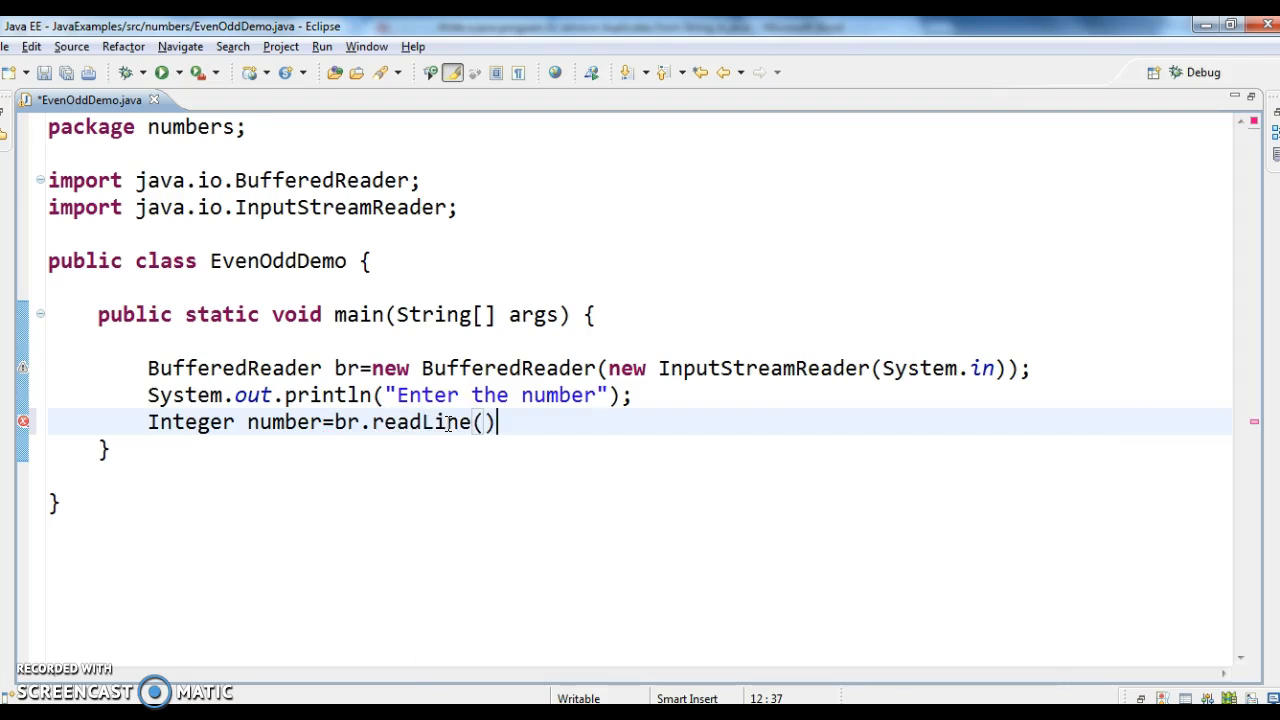
type(";")
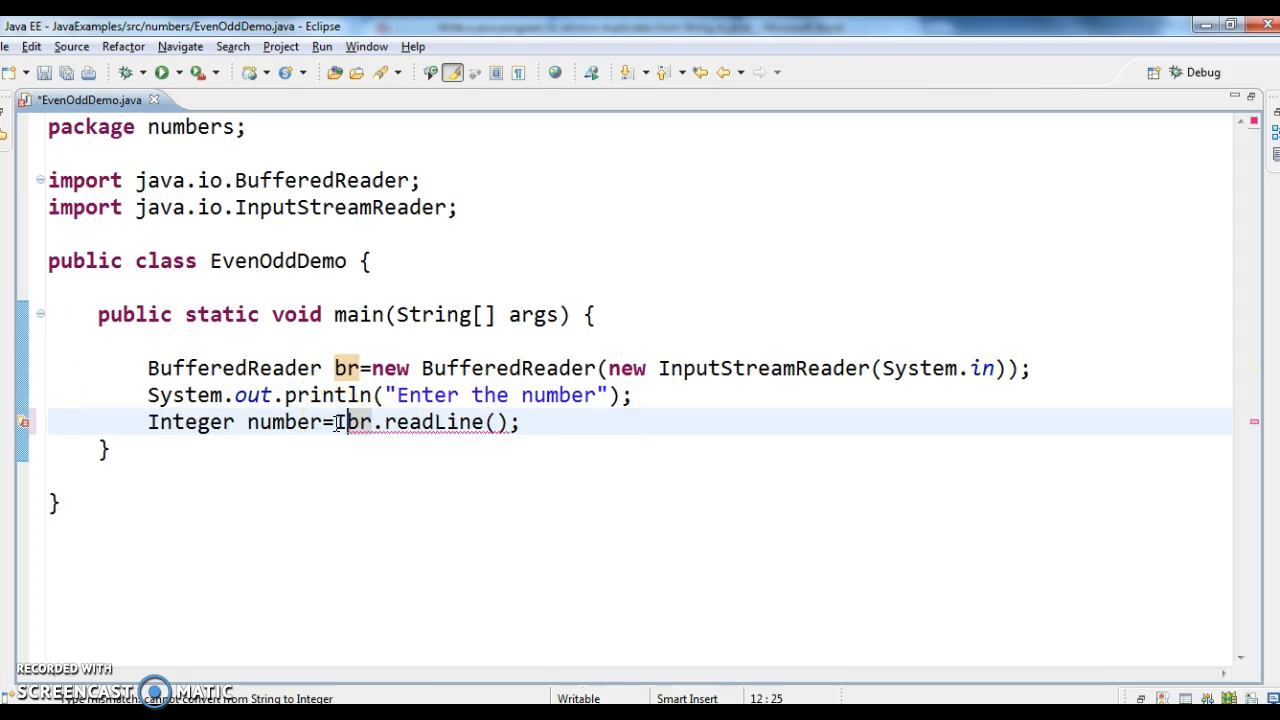
Step: Wrap br.readLine() in Integer.parseInt and add the throws declaration via Quick Fix
type("Integer.parseInt(")
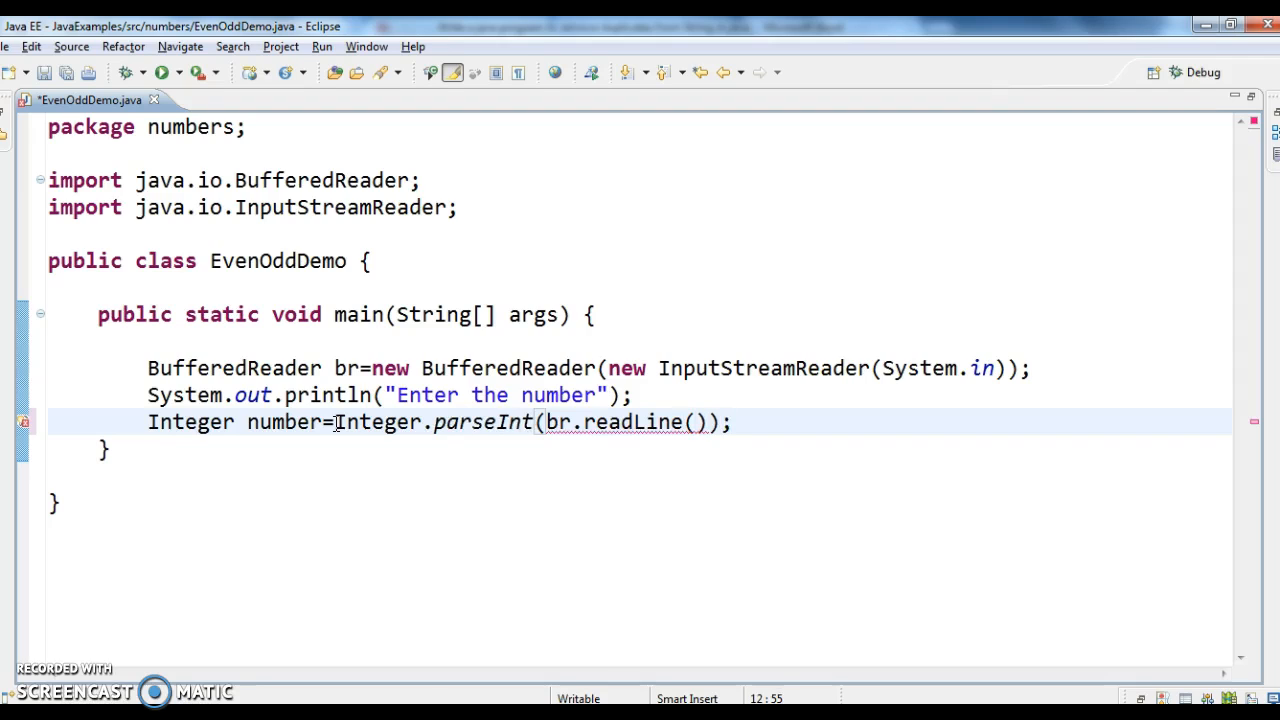
key("ctrl+s")
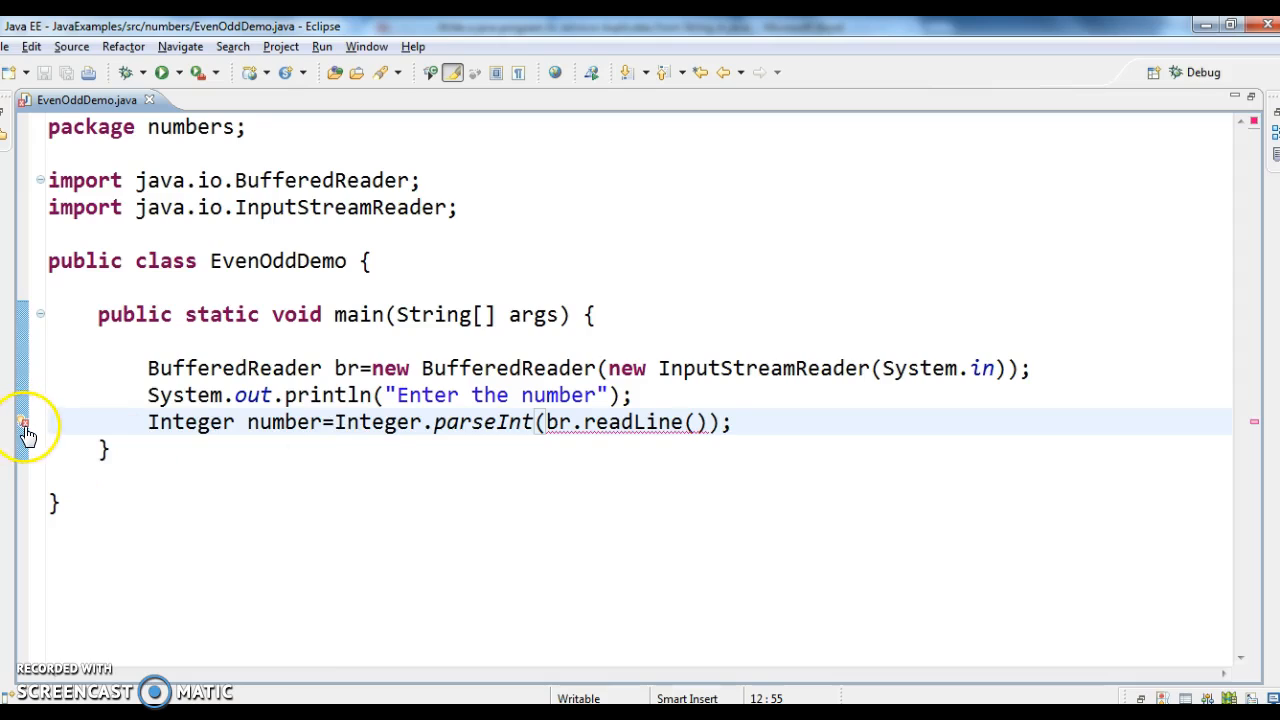
mouse_move(24, 422)
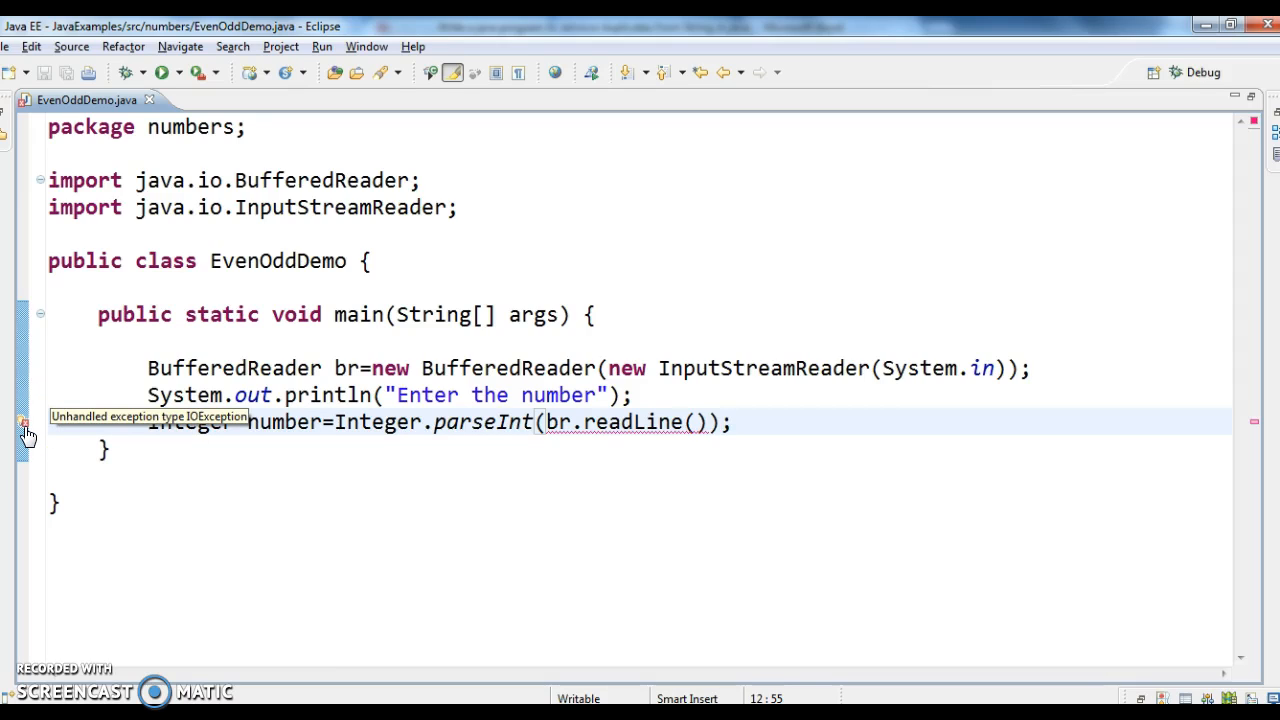
right_click(24, 422)
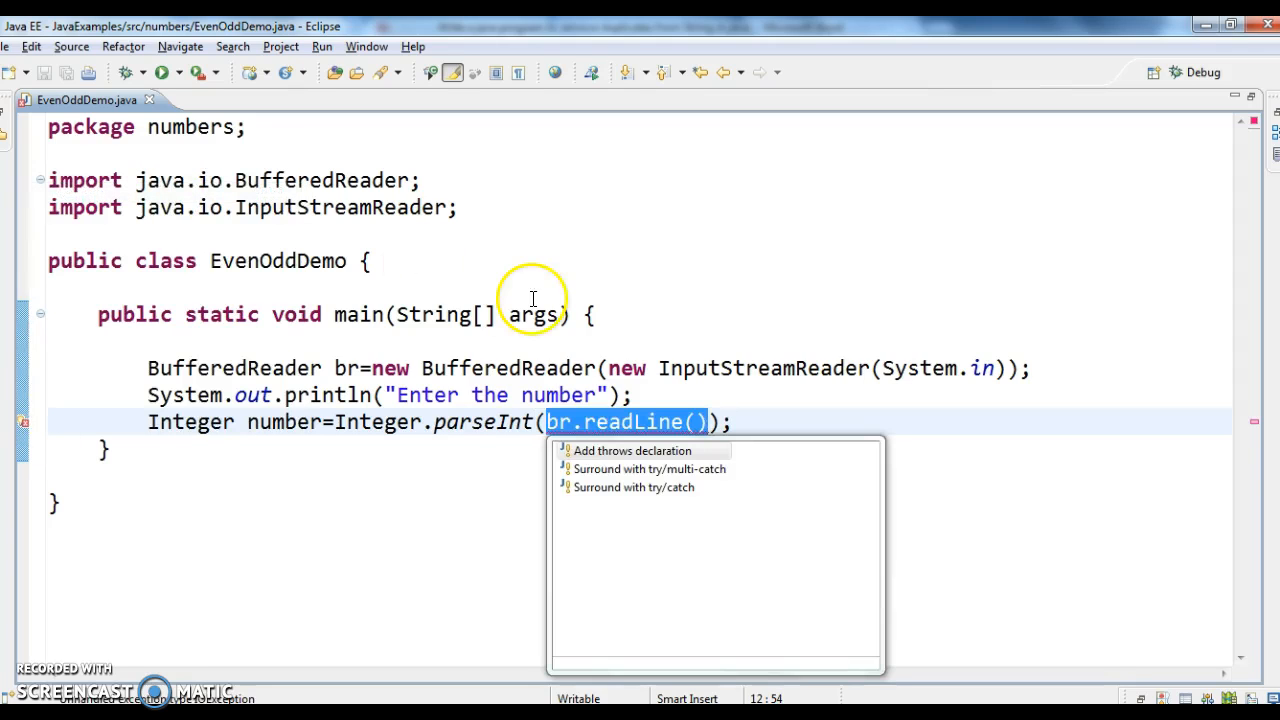
left_click(634, 450)
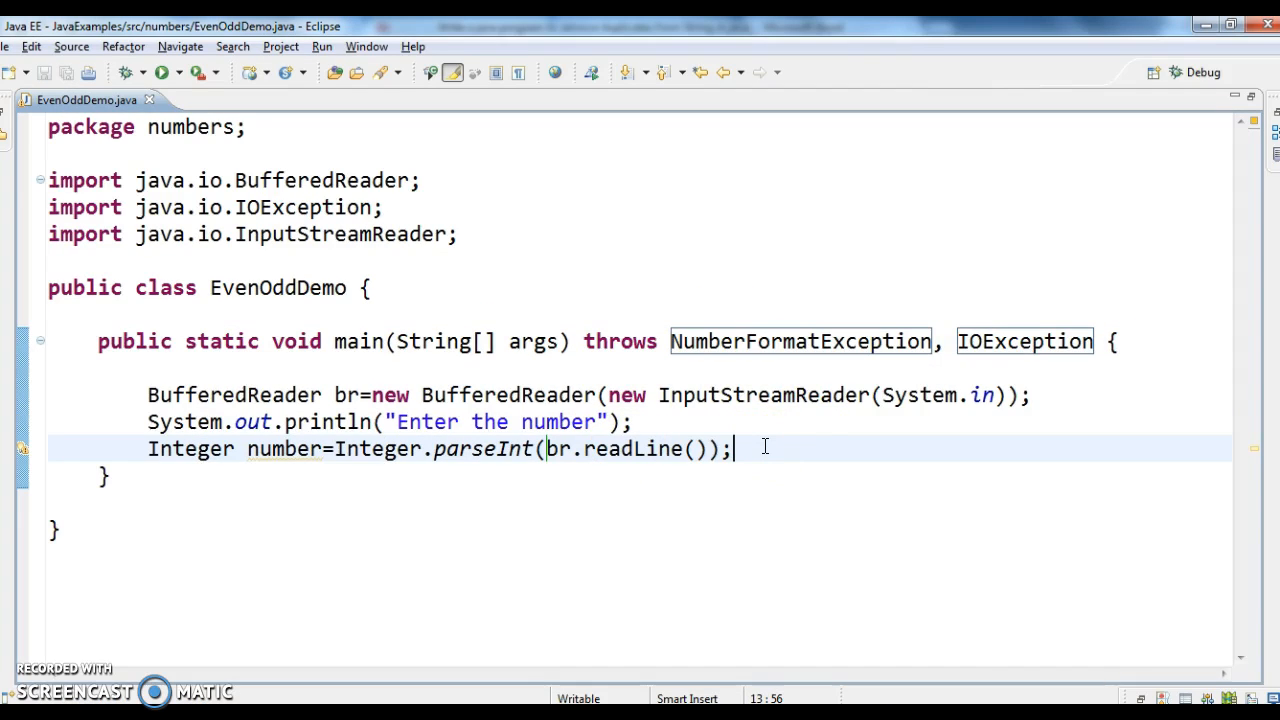
Step: Start the condition if(number%2==0){ with a println call inside
type("sys")
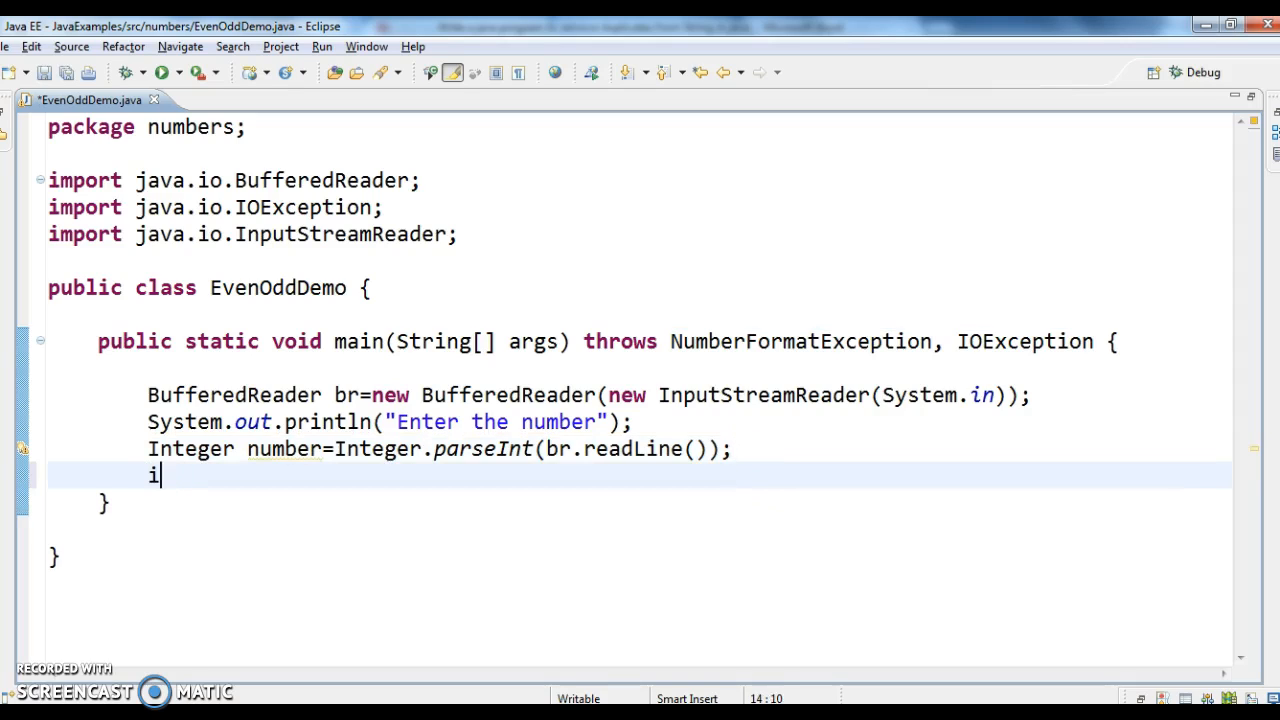
type("f(number)")
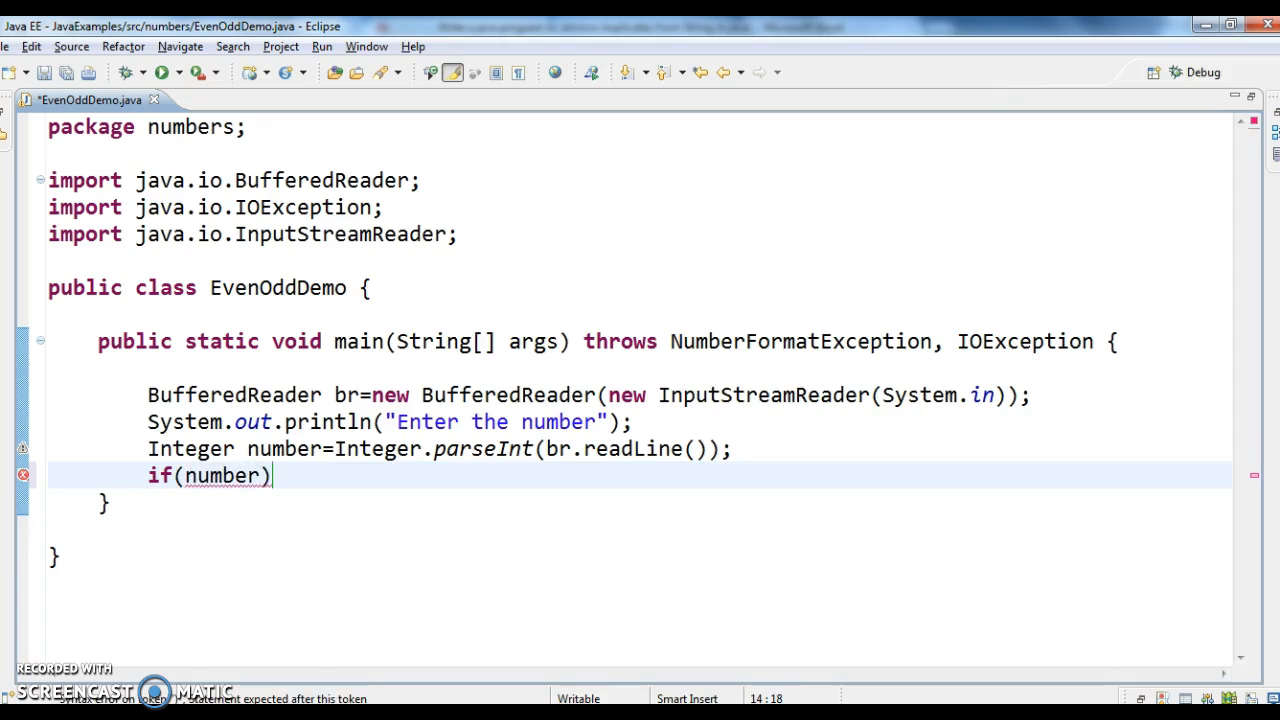
type("%2==")
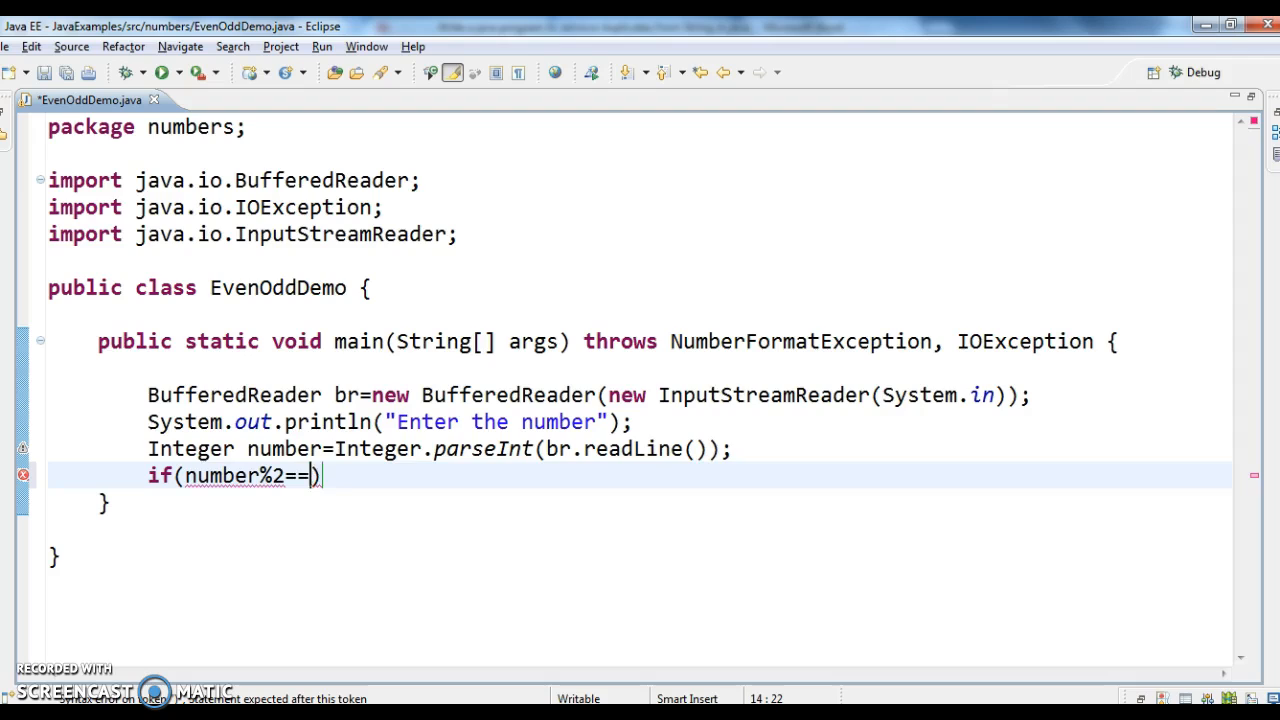
type("0")
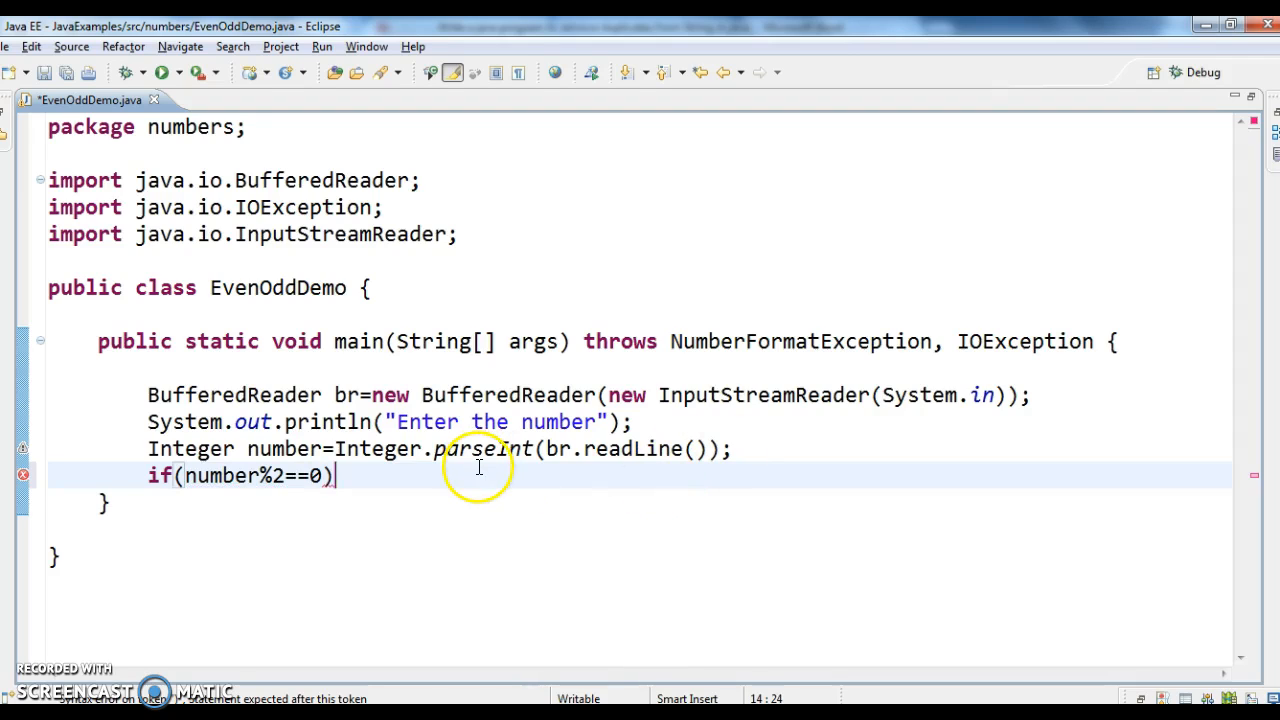
type("{")
type("System.out.println(\"\");")
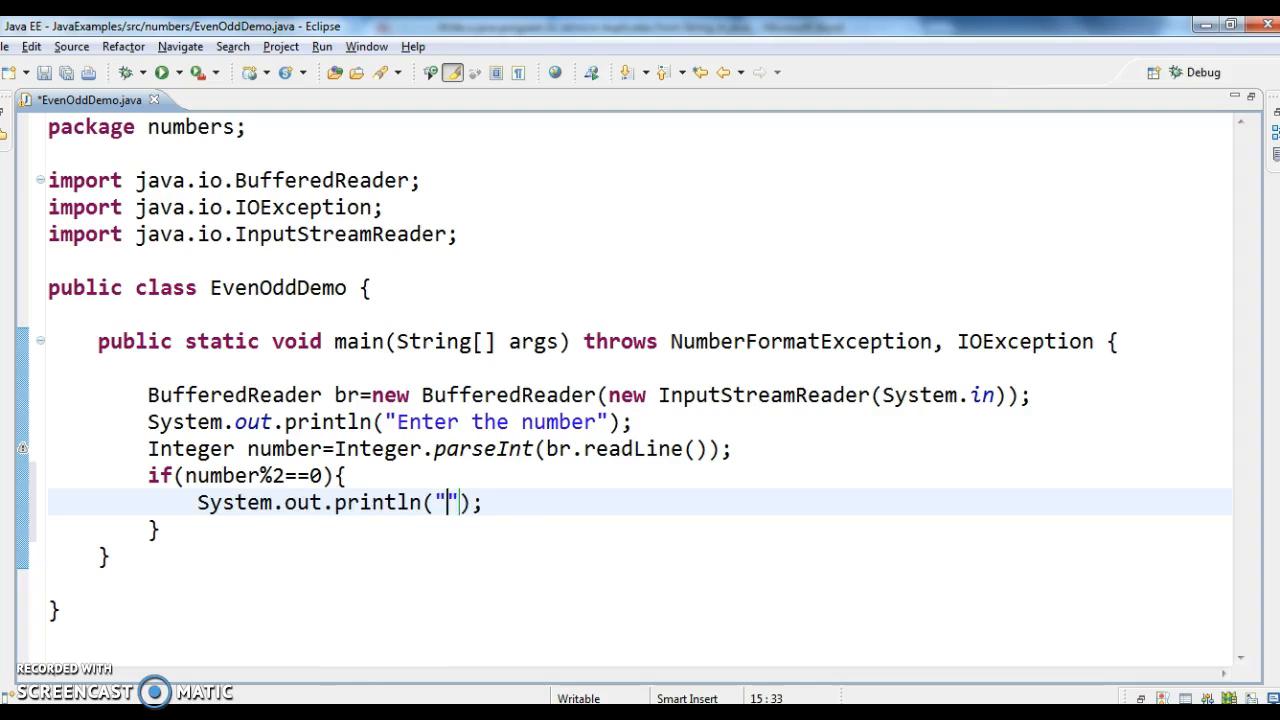
Step: Make the println output number+"=is even" and begin the else block
key("Backspace")
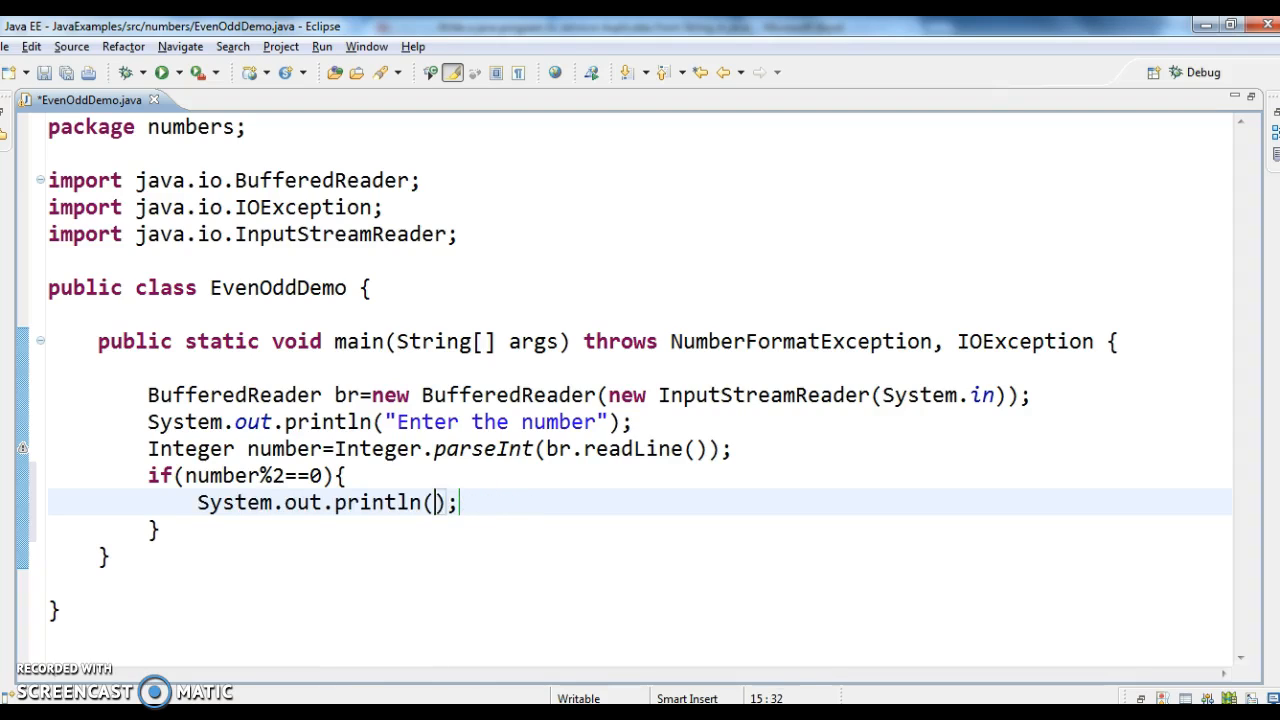
type("n")
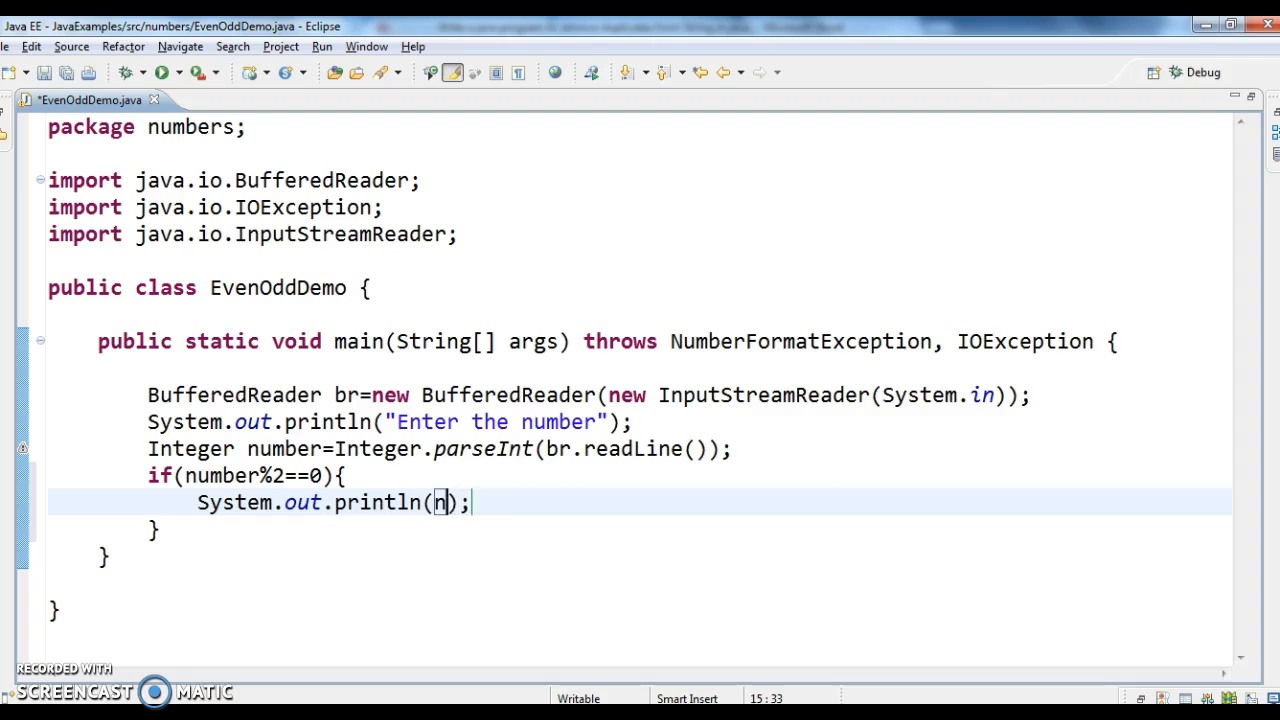
type("umber")
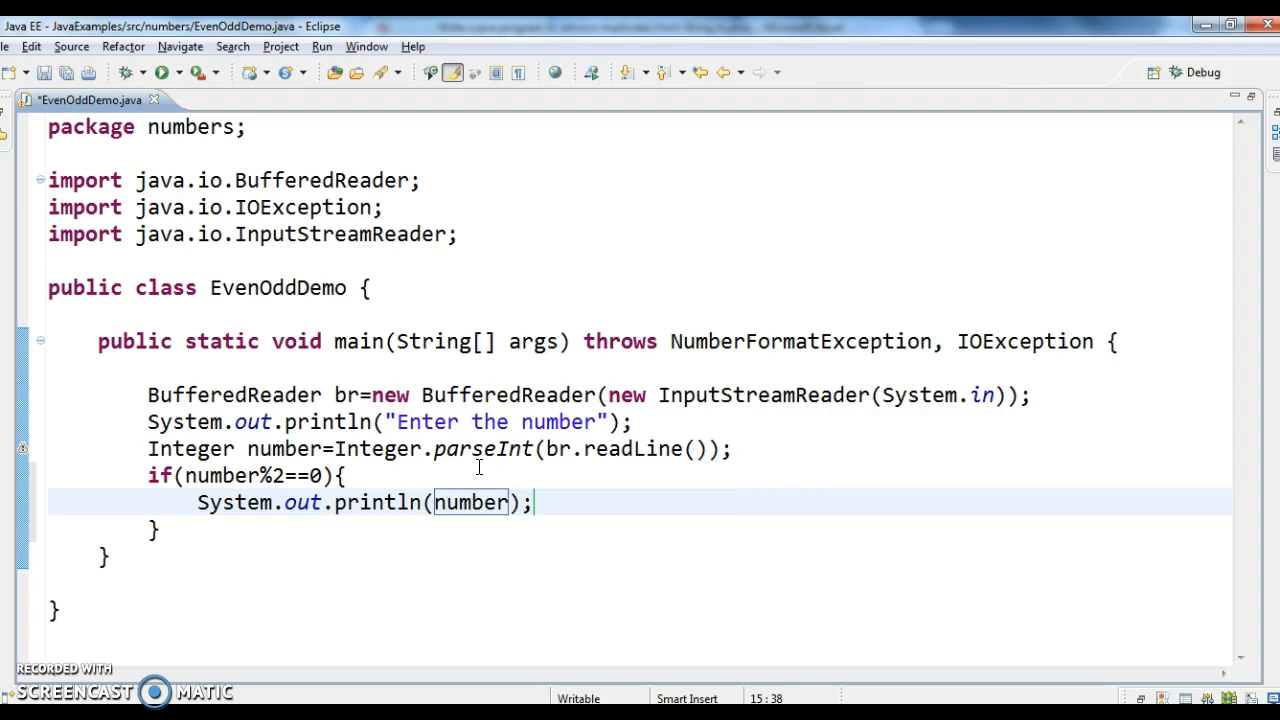
type("=")
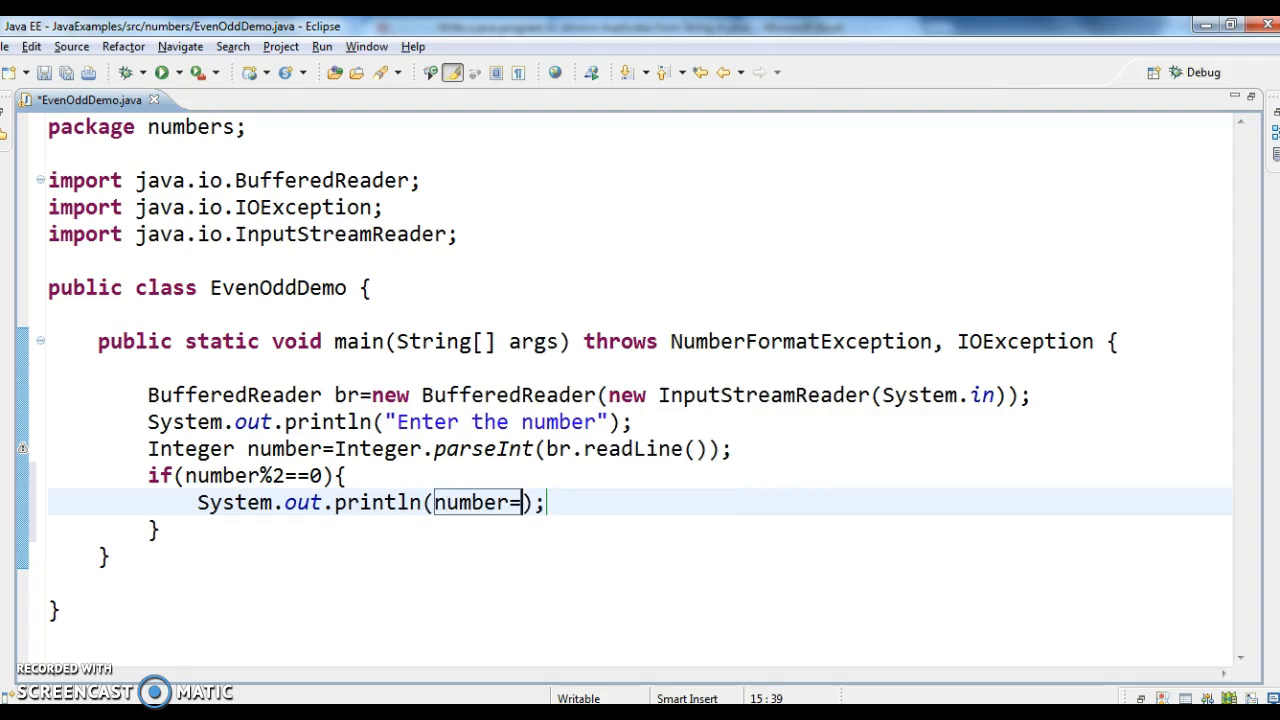
type("+\"is e\"")
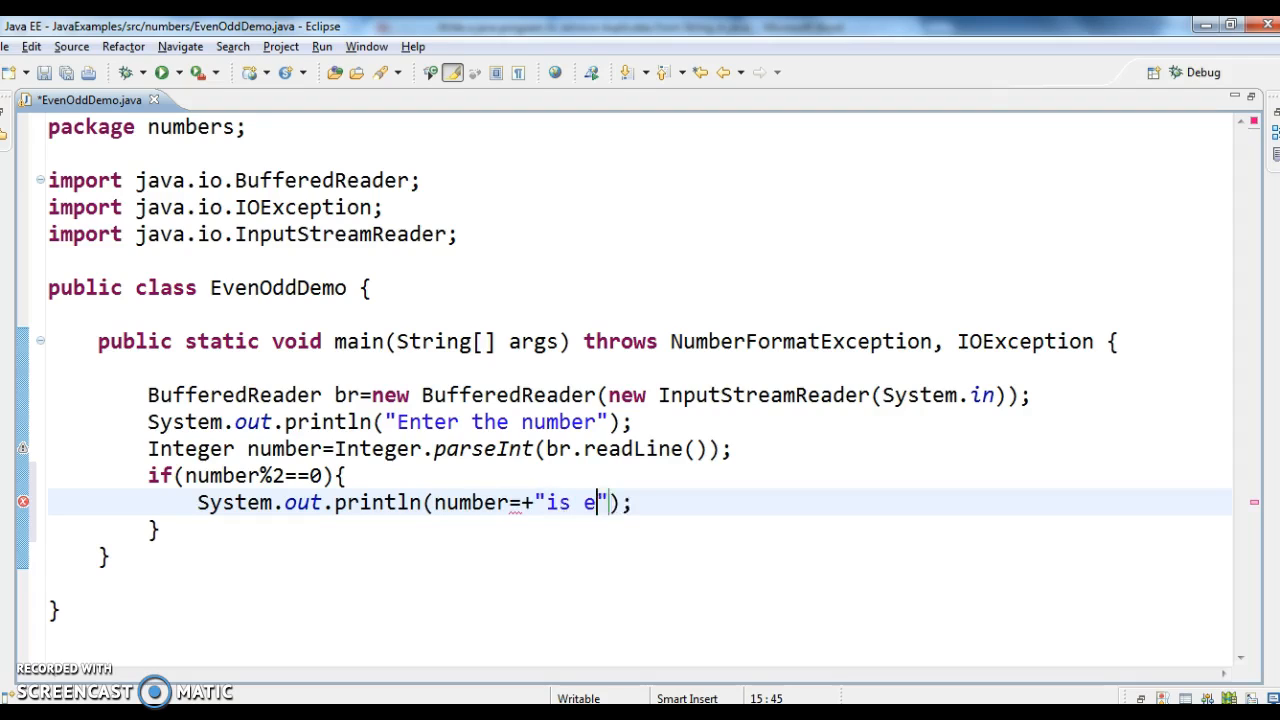
type("ven")
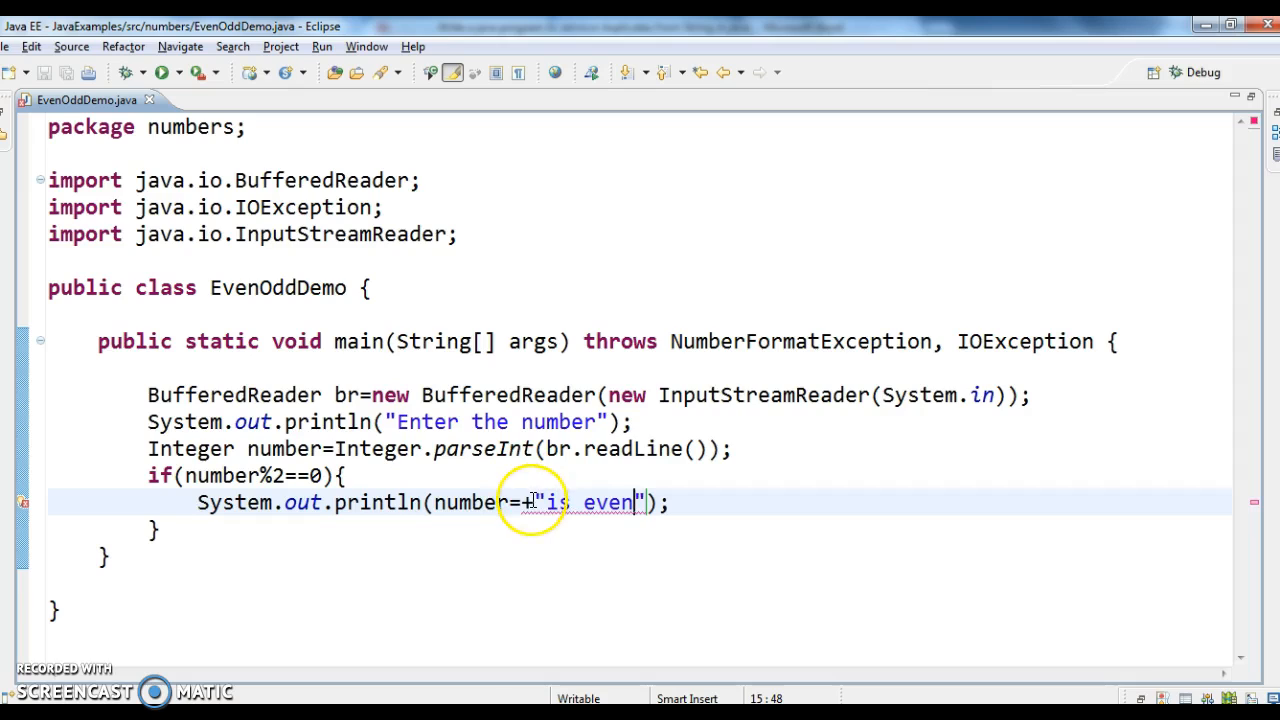
mouse_move(520, 502)
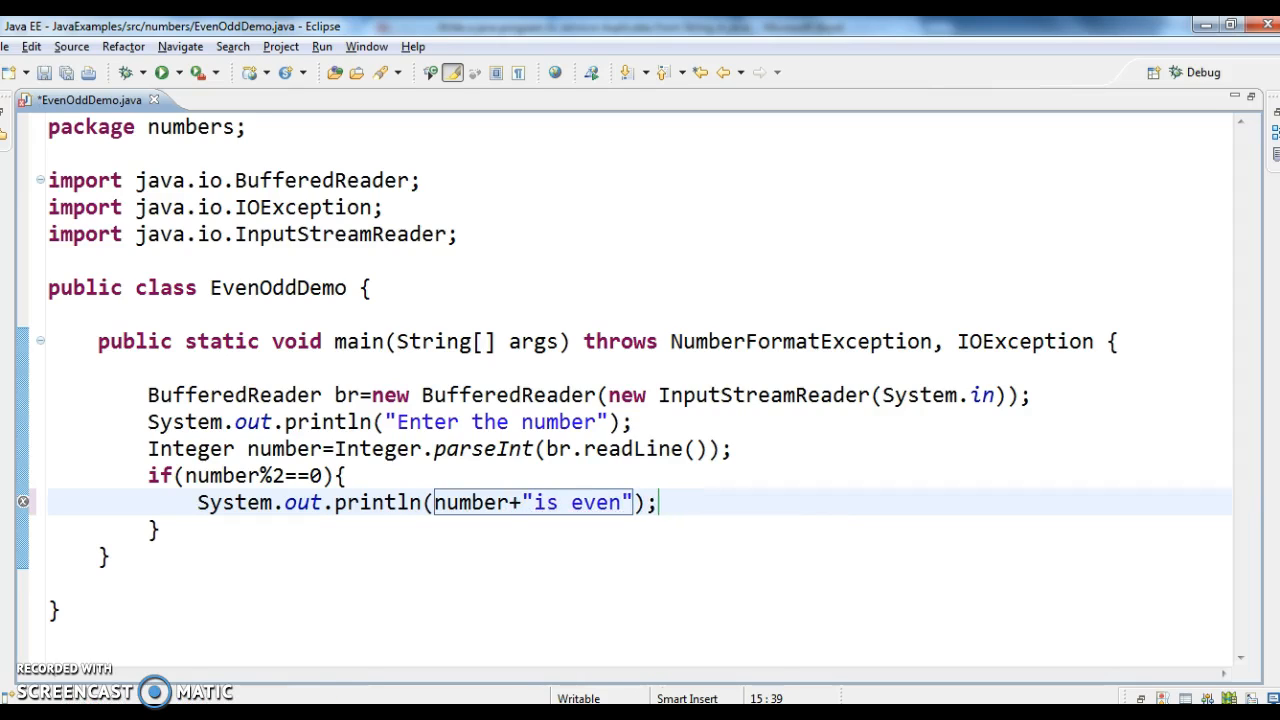
type("=")
left_click(154, 530)
type("else")
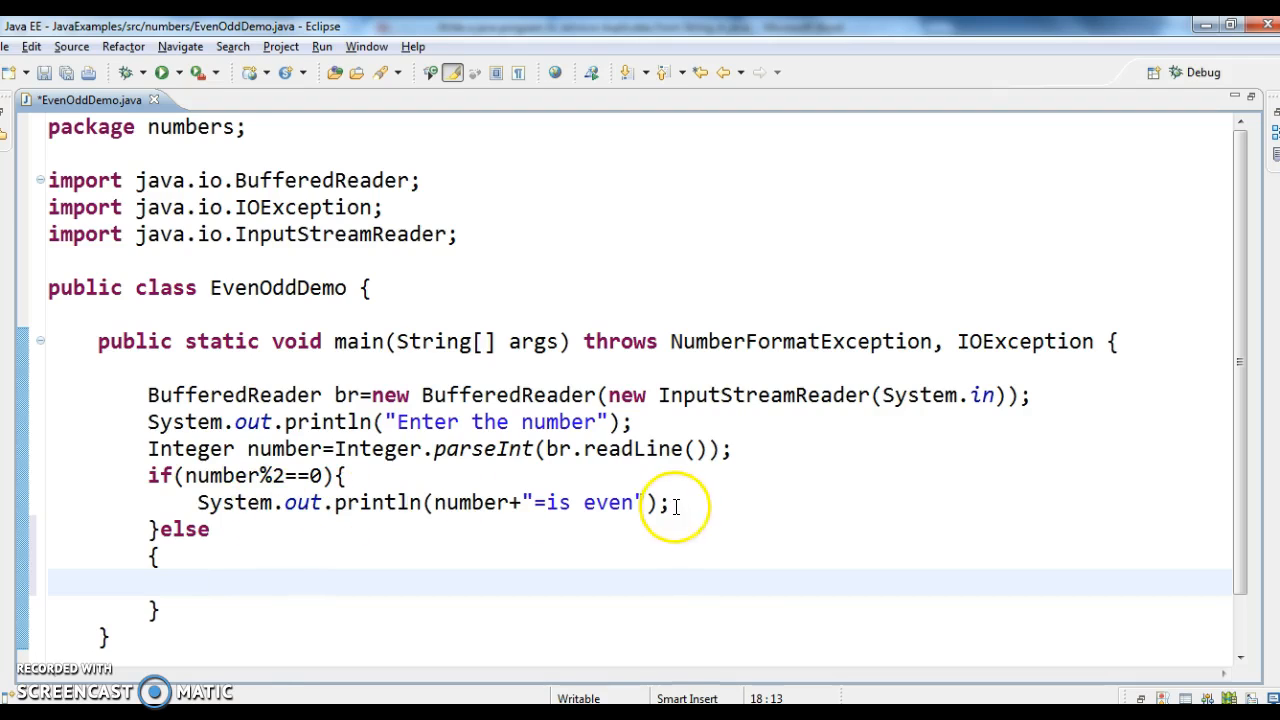
Step: Copy the even println into the else block and change it to number+"=is odd"
triple_click(430, 502)
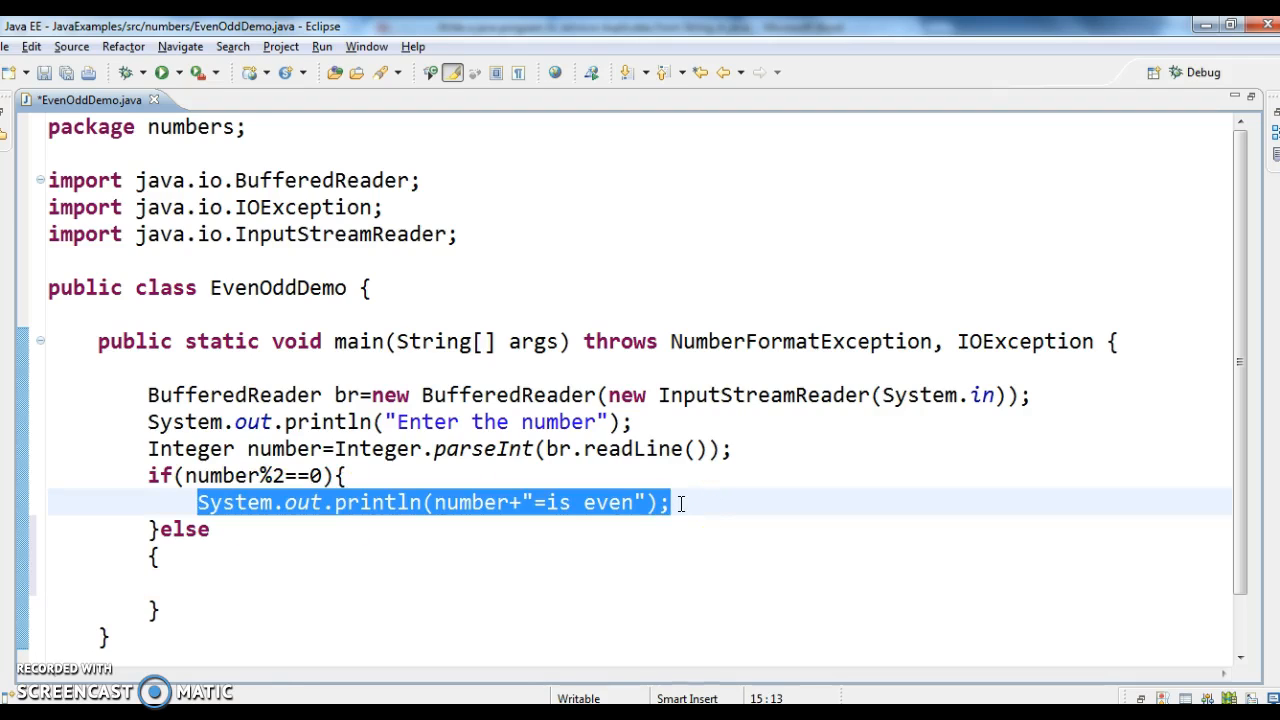
left_click(160, 584)
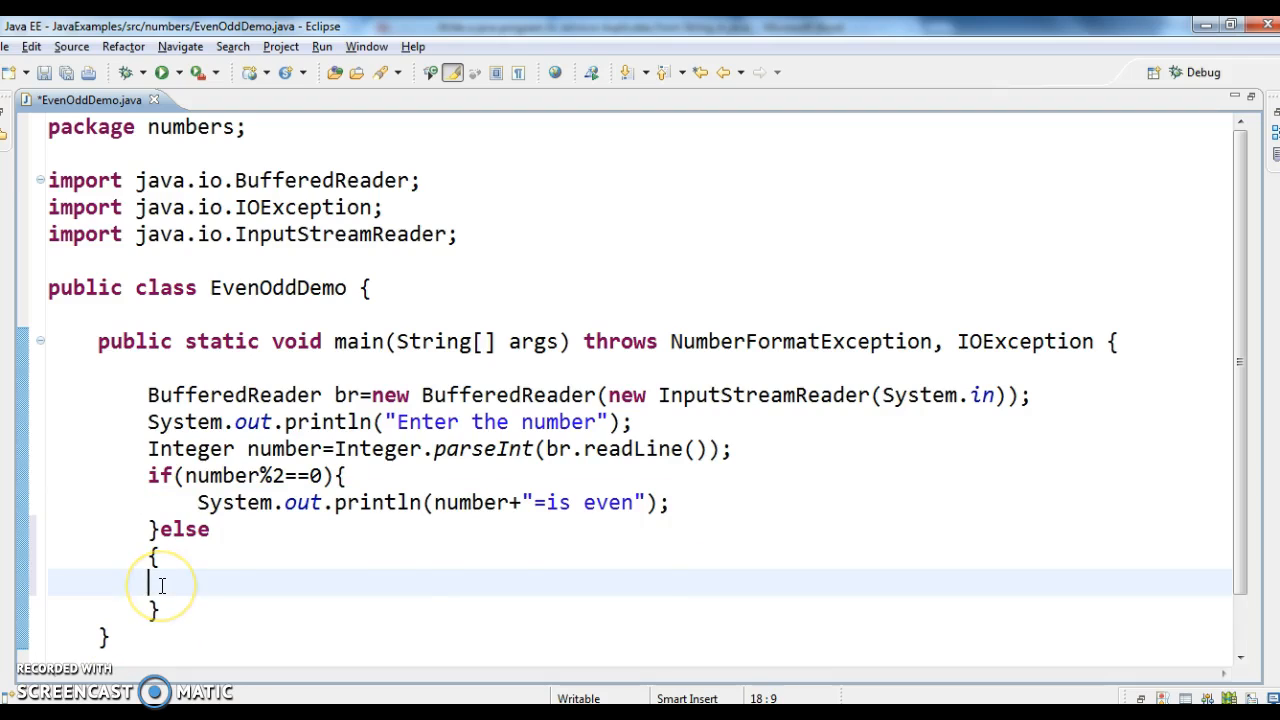
type("System.out.println(number+\"=is even\");")
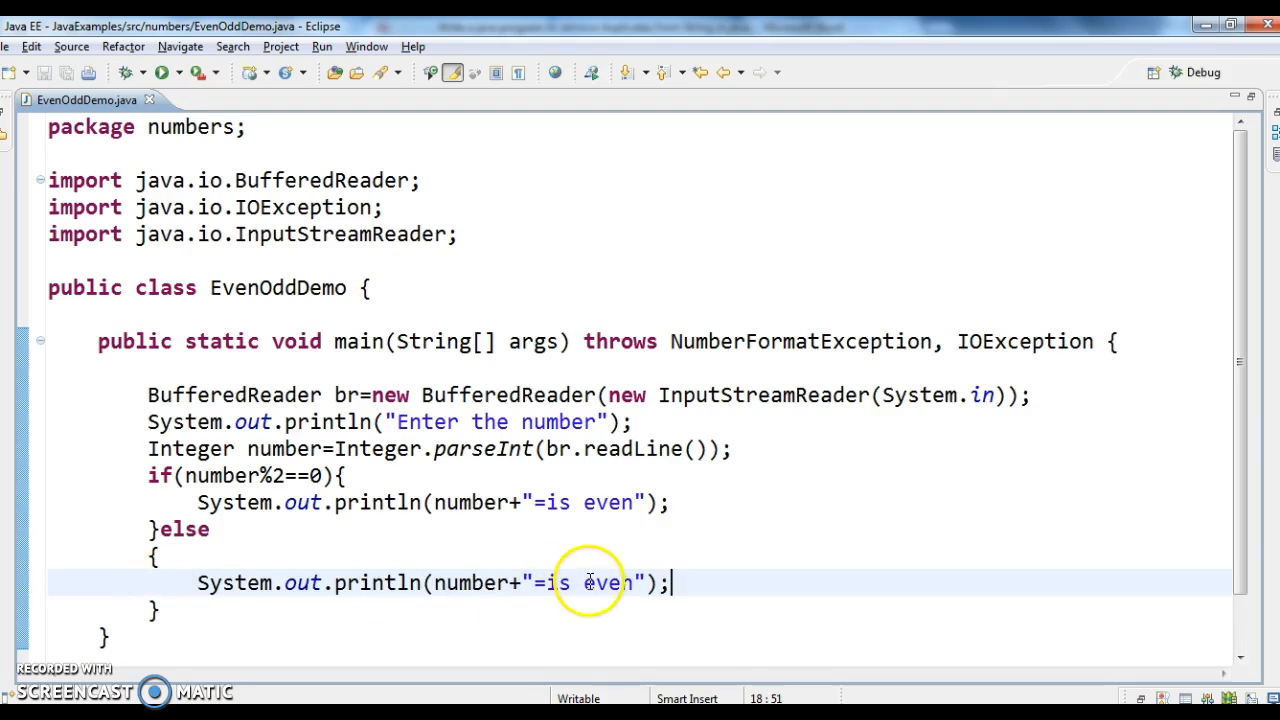
type("odd")
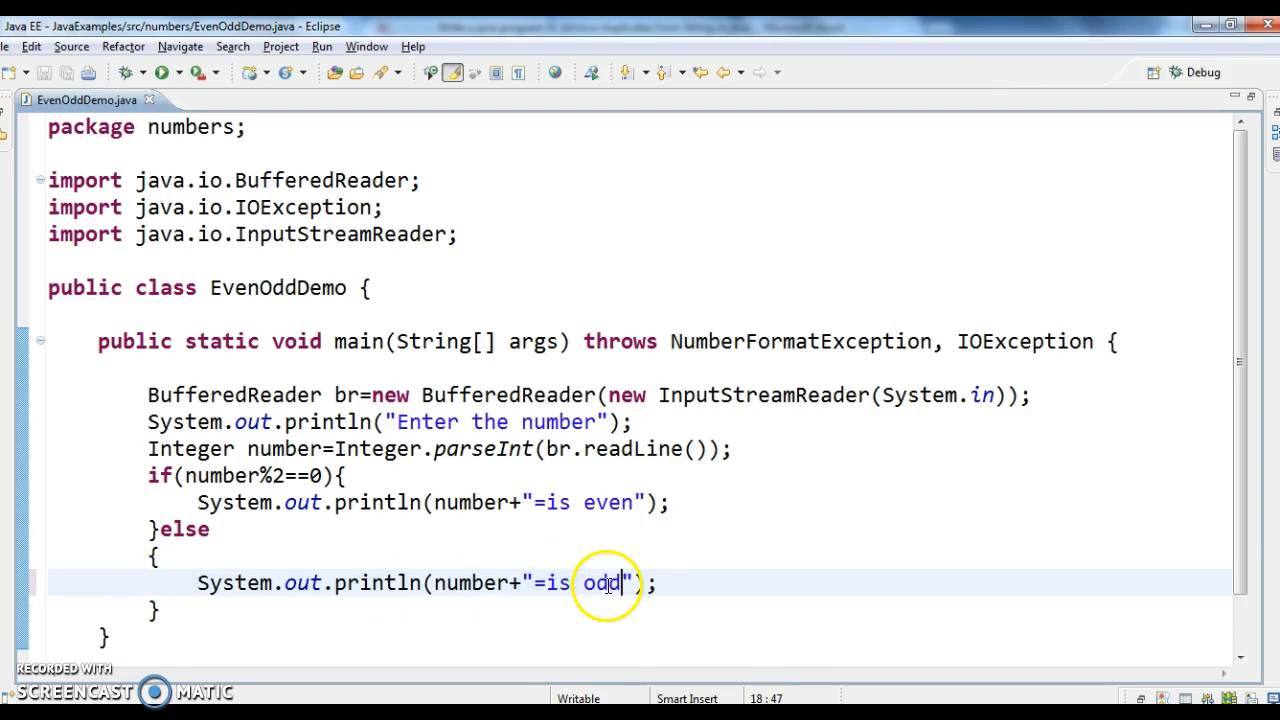
mouse_move(392, 476)
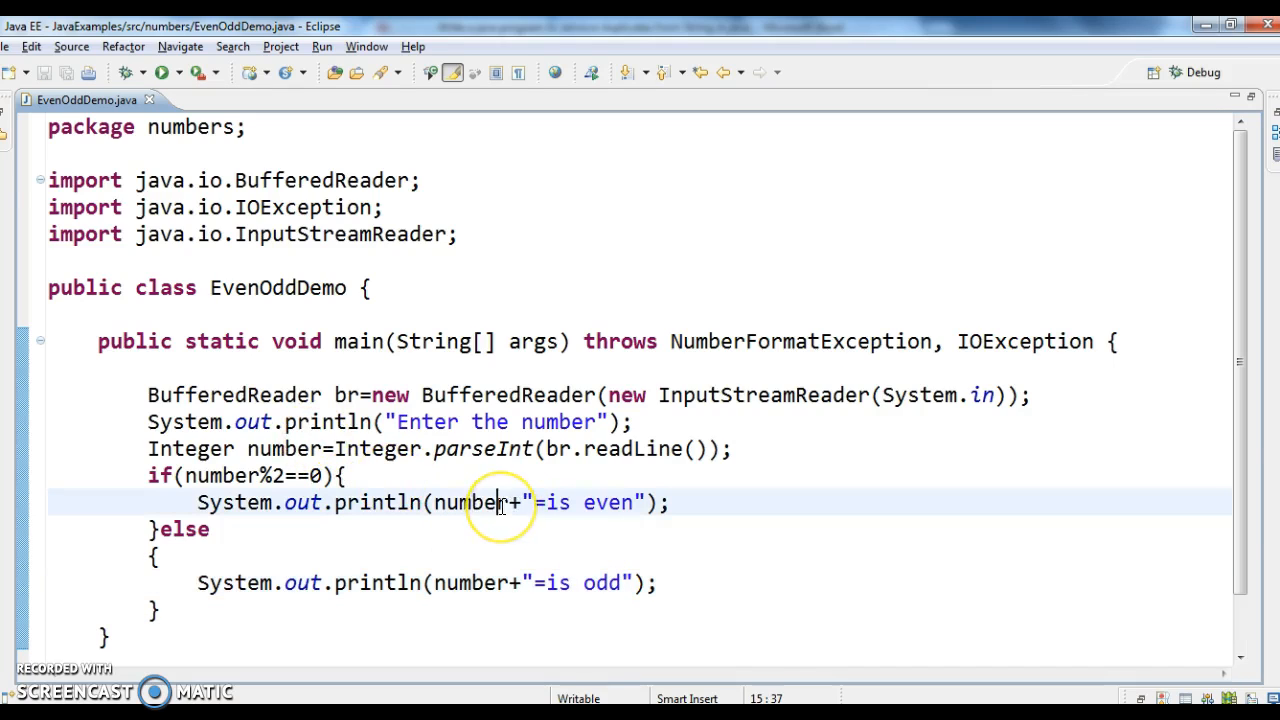
double_click(470, 502)
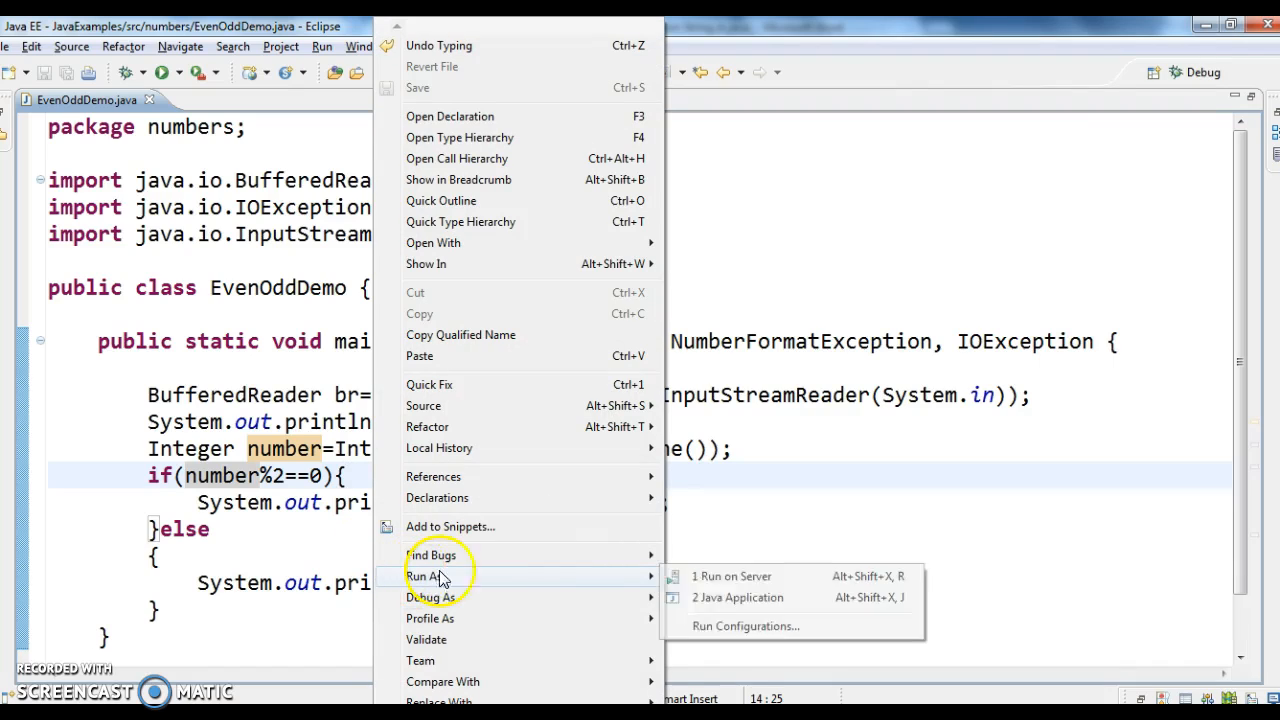
Step: Run EvenOddDemo as a Java application and enter 2, getting "2=is even"
left_click(736, 596)
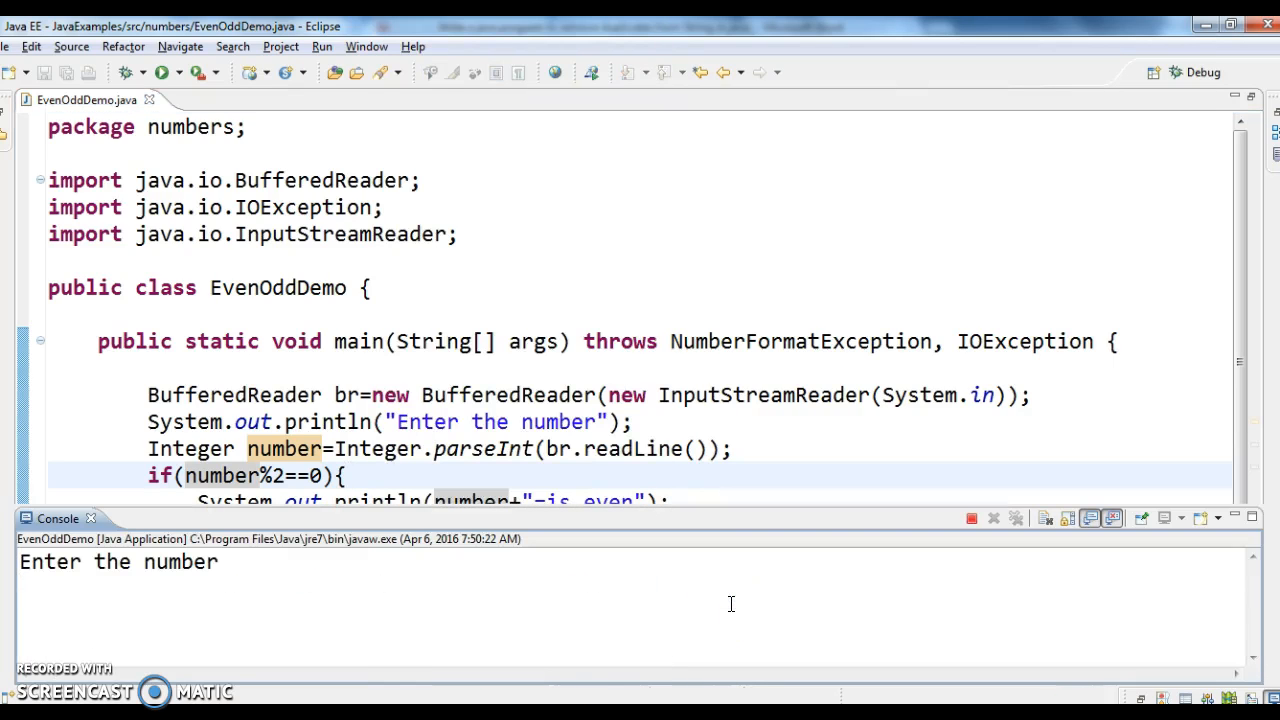
type("2")
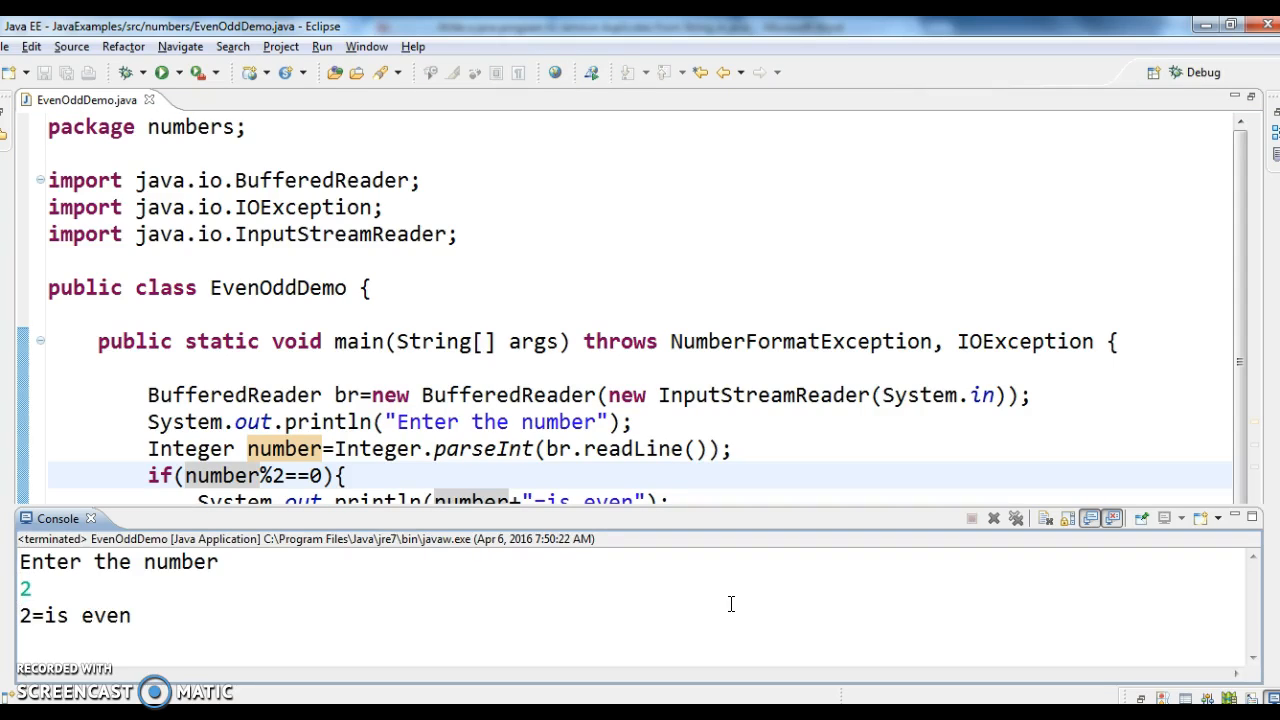
mouse_move(790, 616)
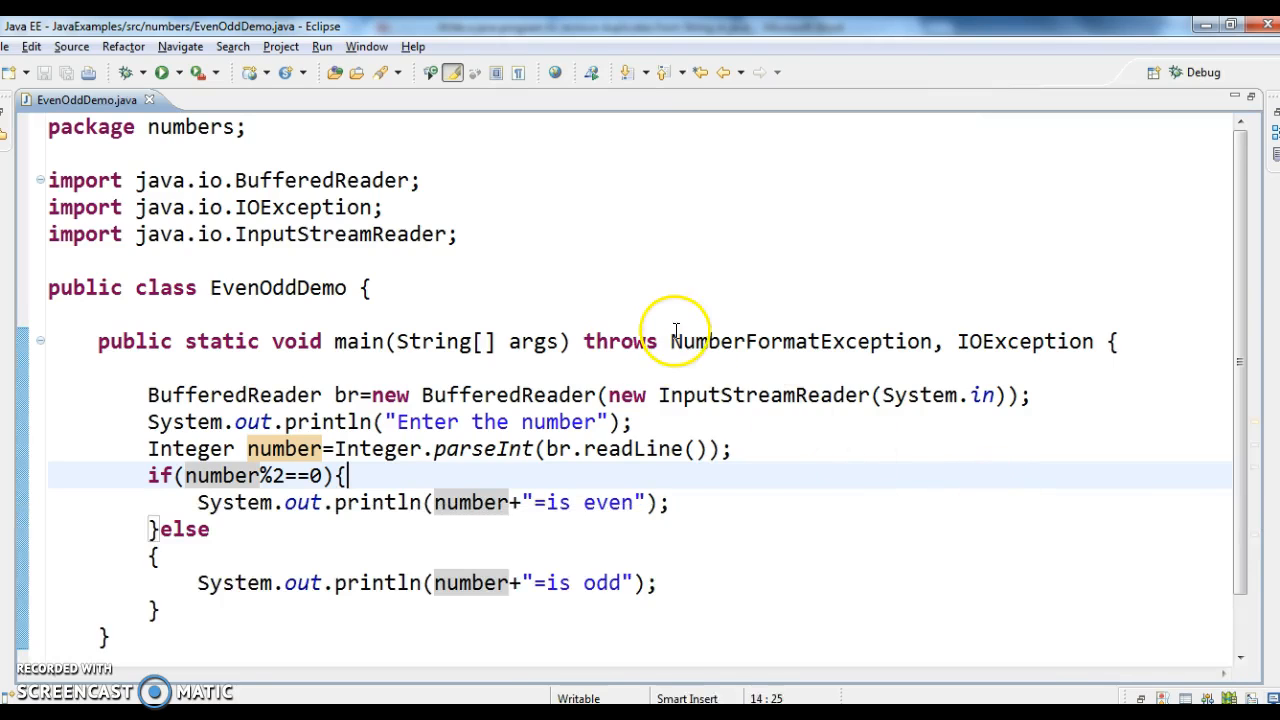
right_click(676, 336)
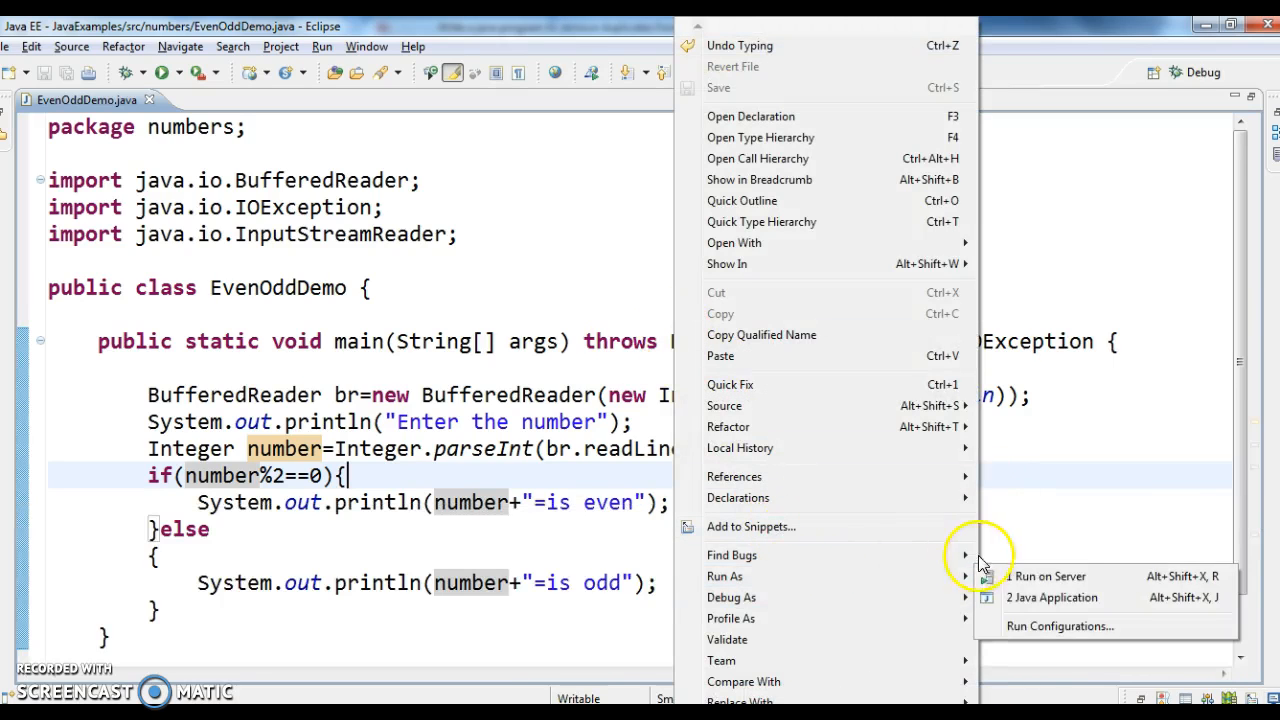
Step: Run EvenOddDemo again as a Java application and enter 5 at the prompt
left_click(1050, 596)
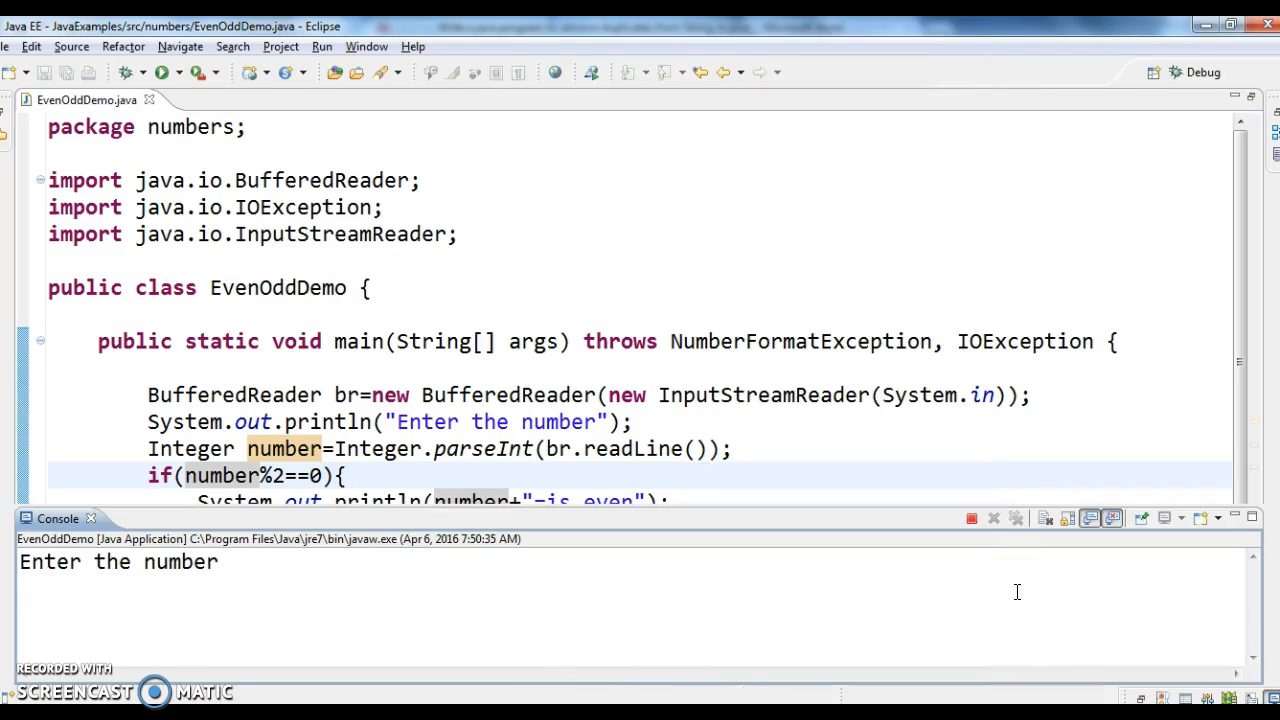
type("5")
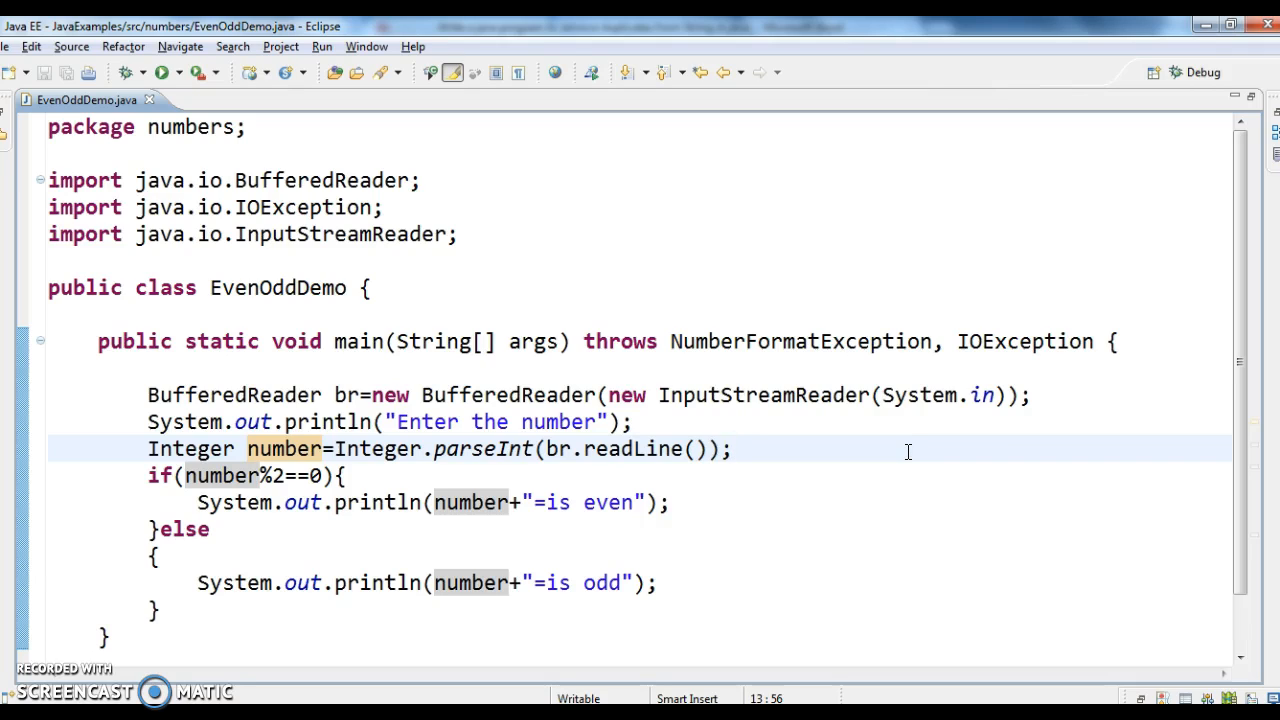
left_click(732, 448)
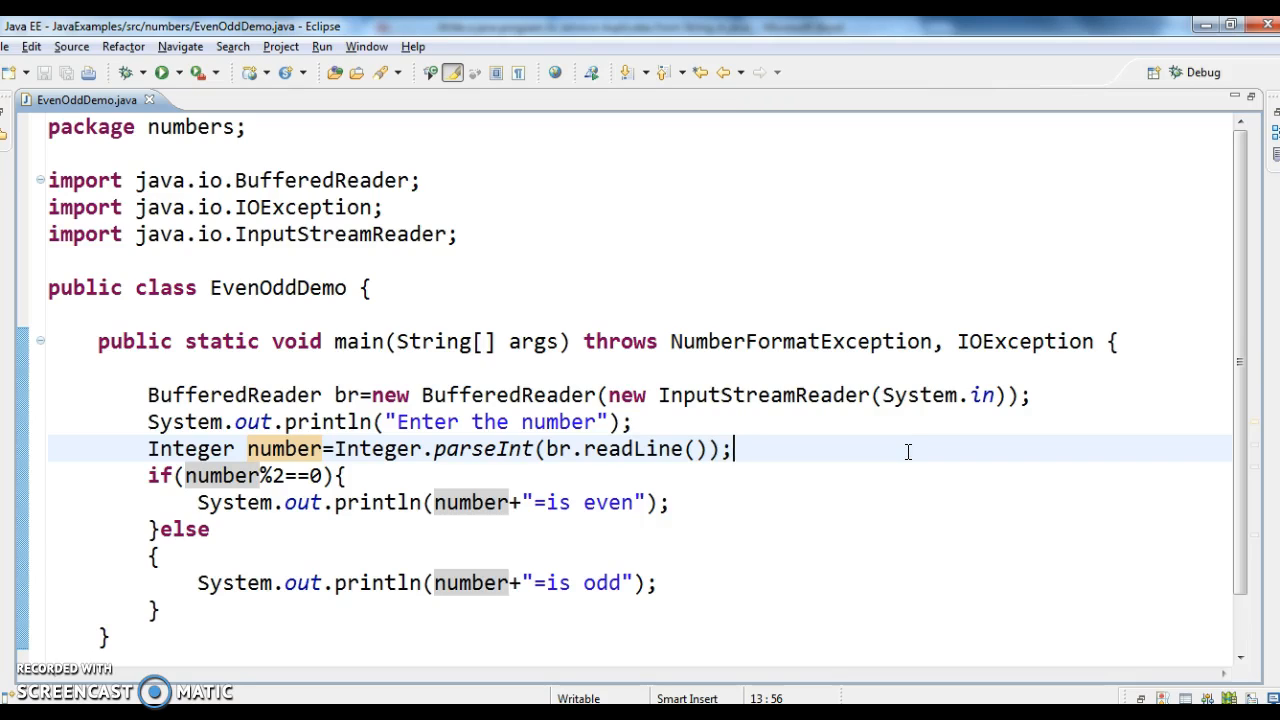